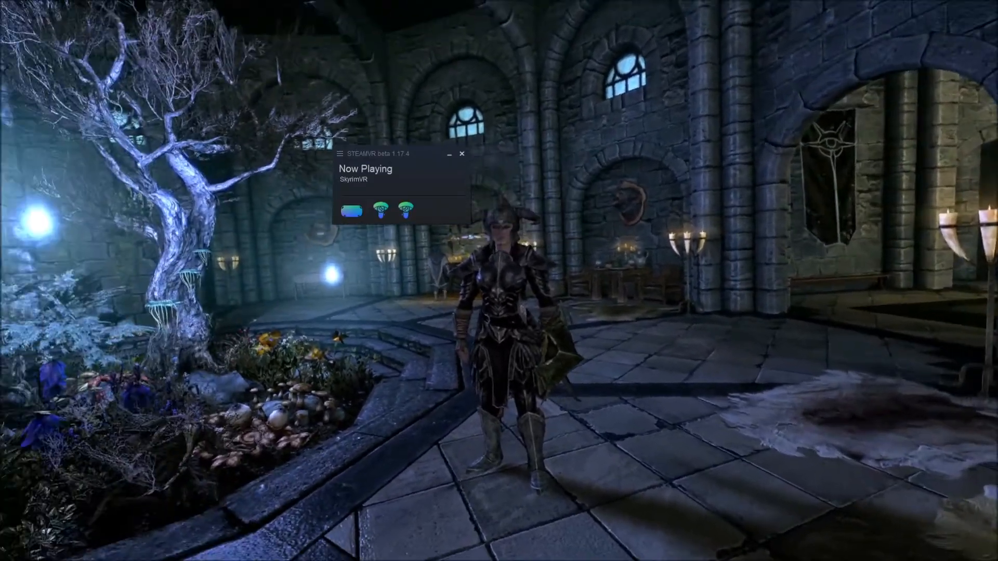
mouse_move(499, 281)
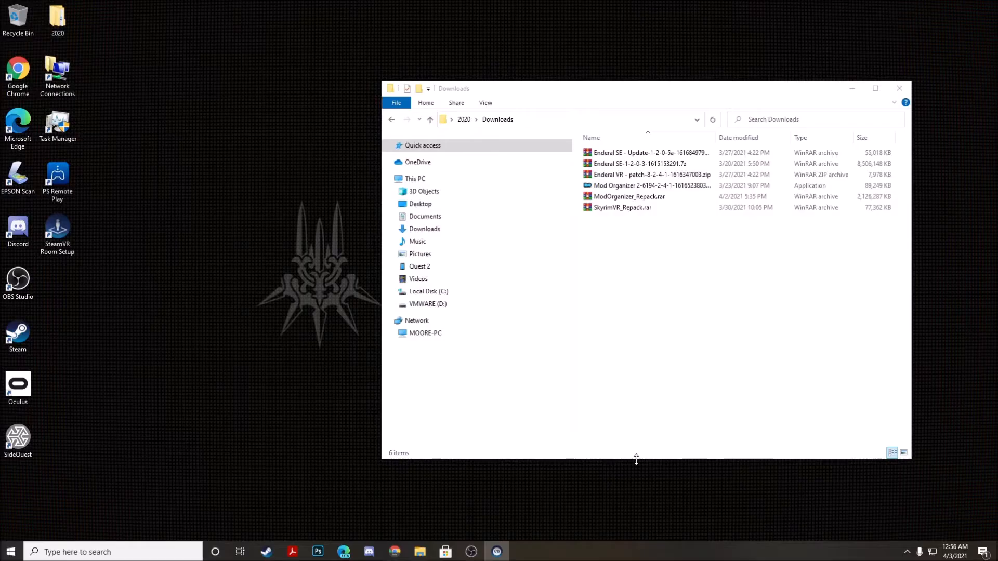
mouse_move(639, 460)
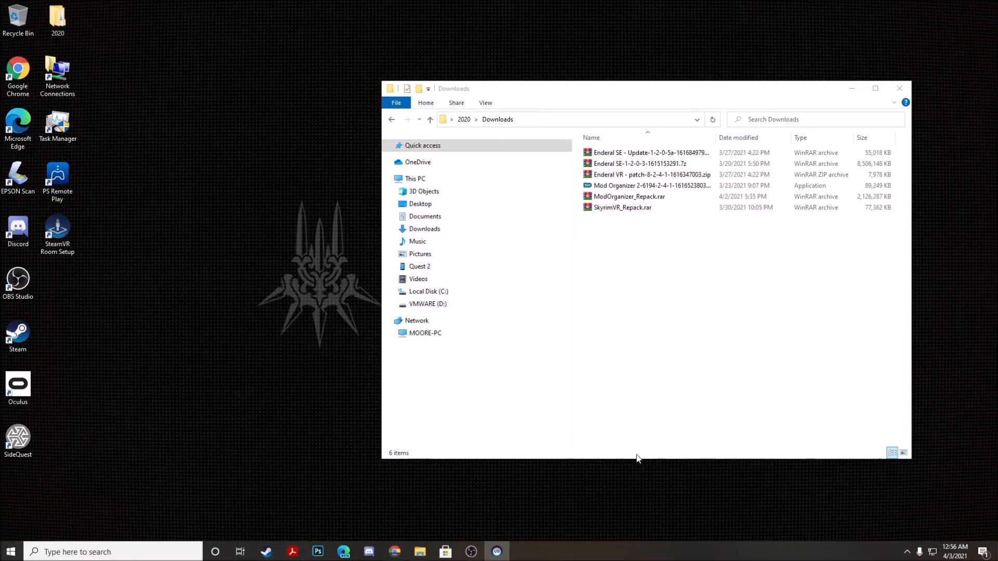
Look over the downloaded Enderal SE Update, VR patch, MO2 installer and repack archives in Downloads.
left_click(648, 174)
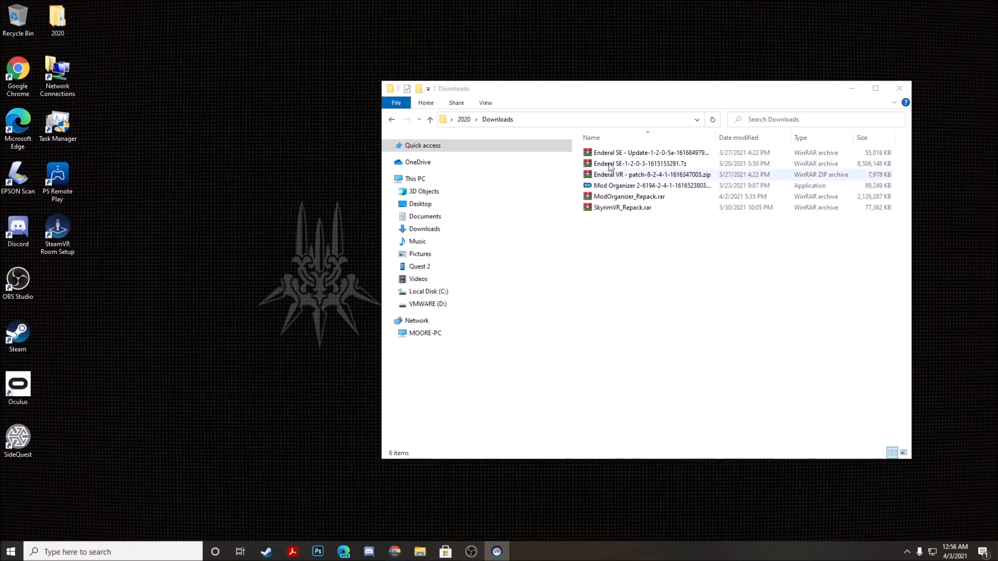
left_click(649, 152)
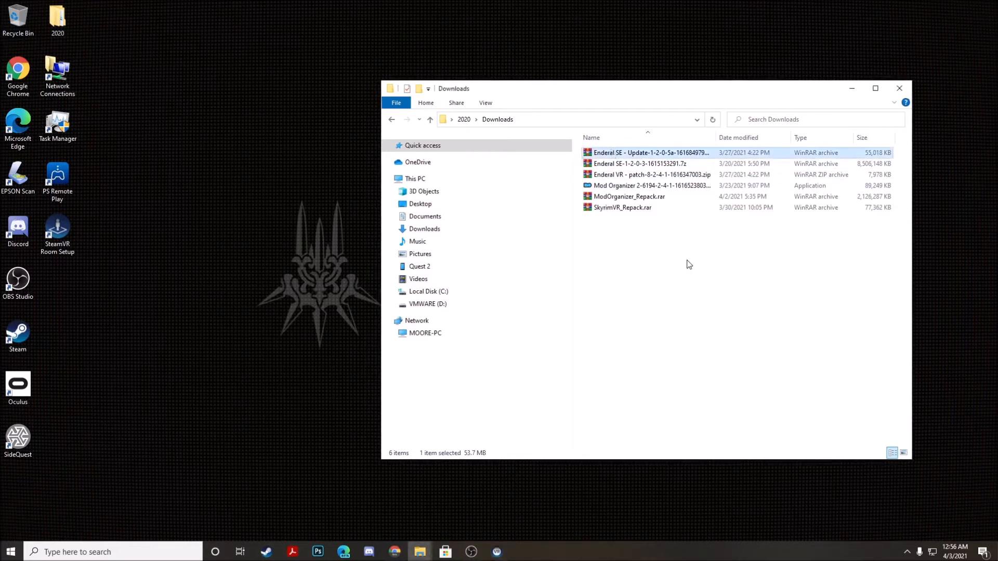
left_click(651, 174)
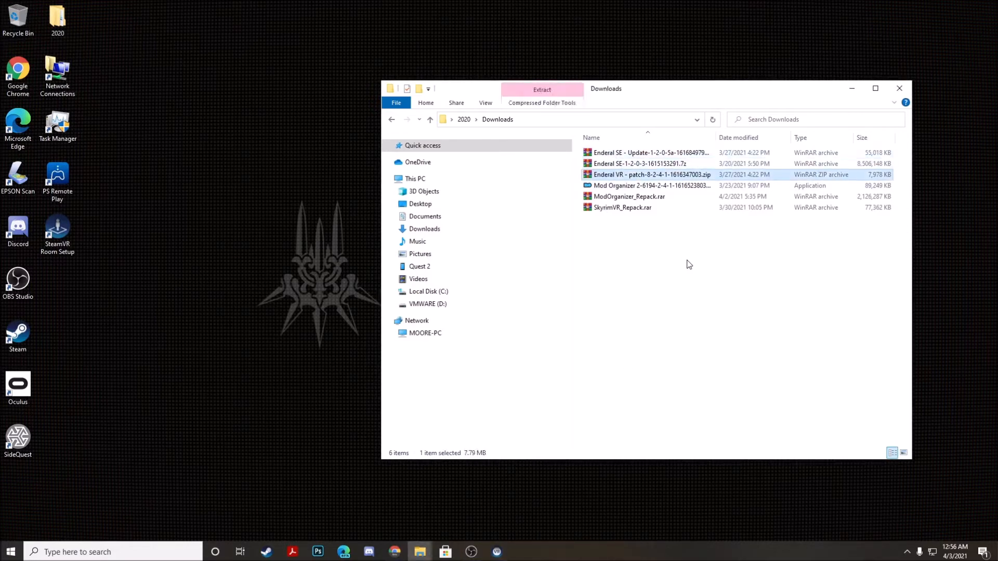
left_click(651, 185)
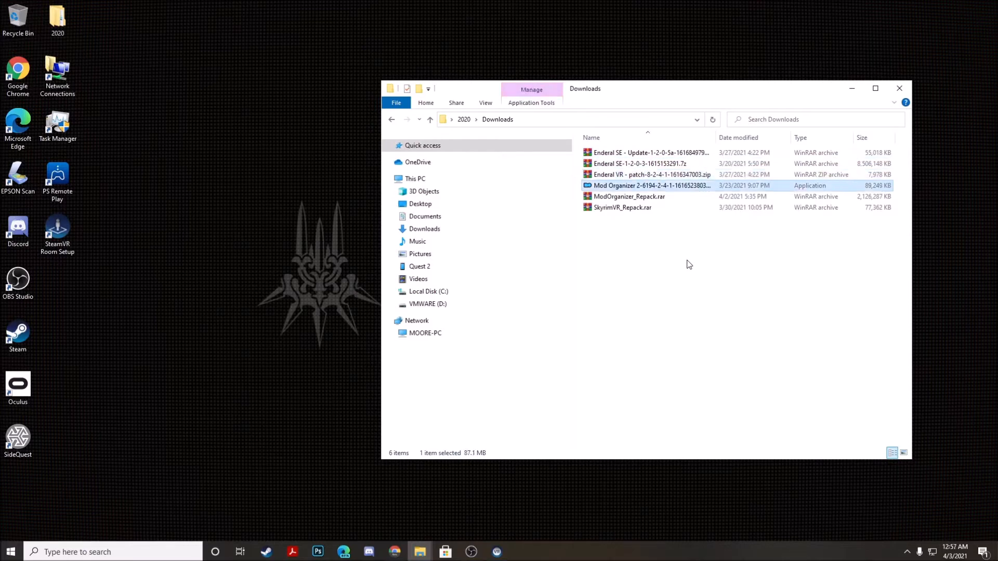
left_click(629, 196)
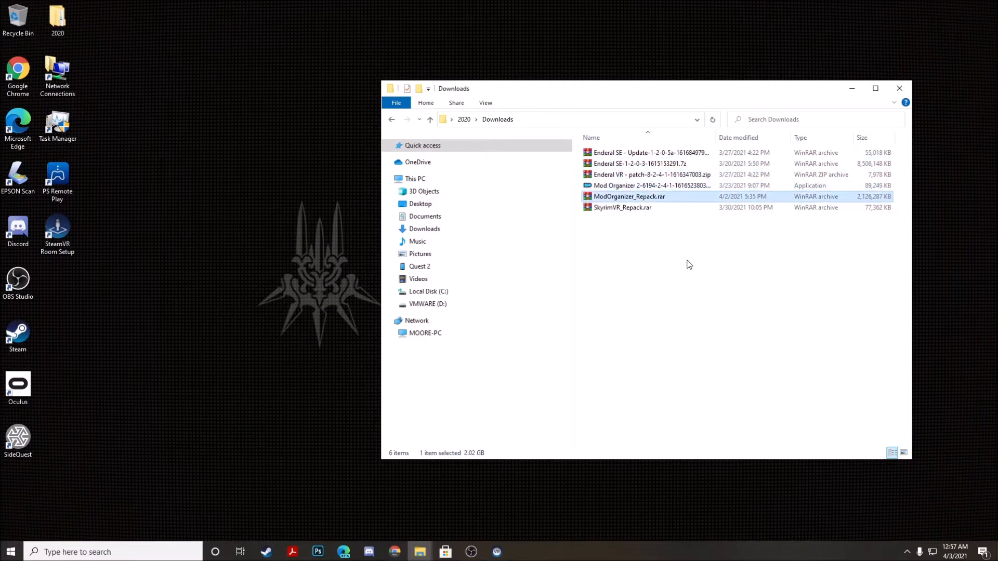
left_click(623, 207)
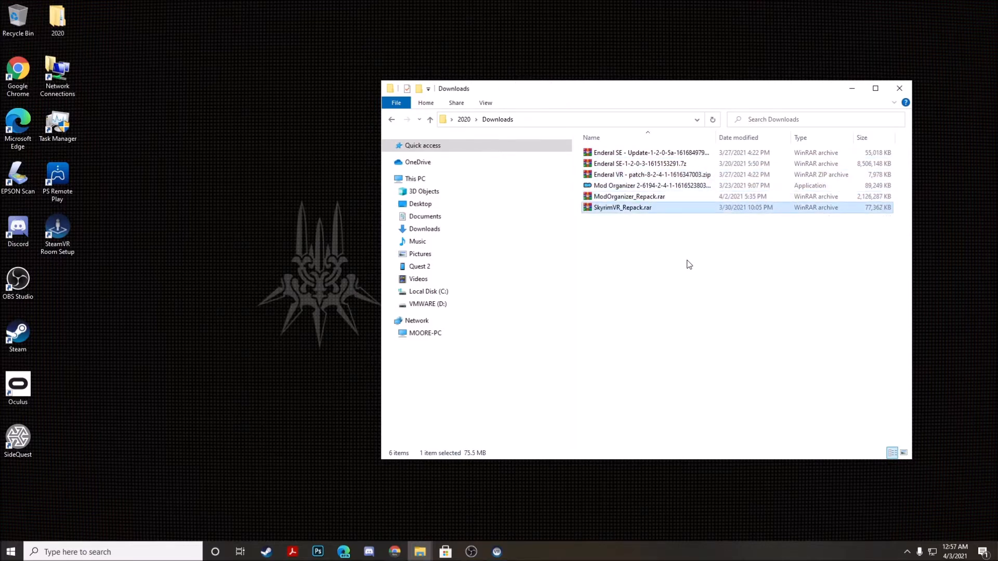
mouse_move(623, 208)
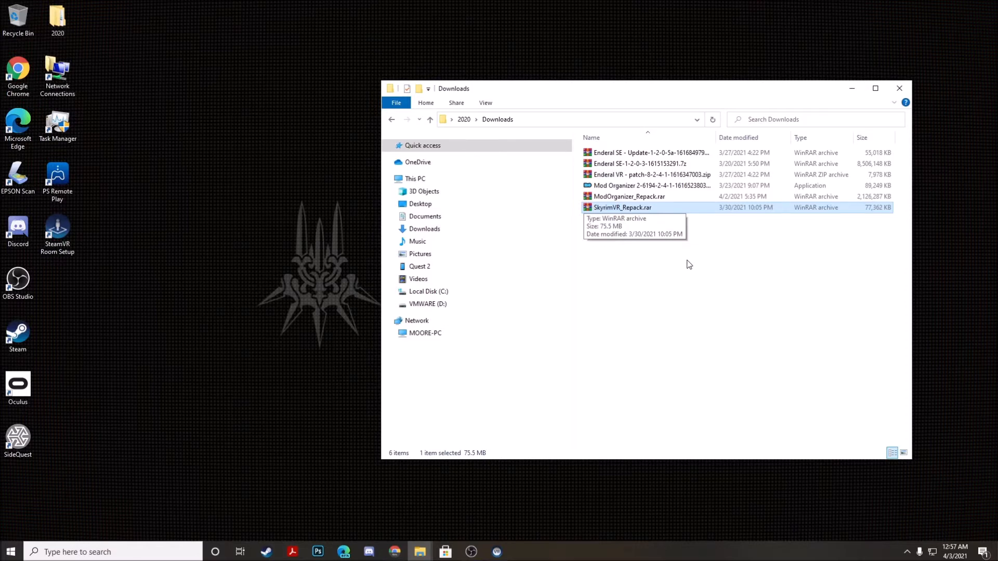
mouse_move(736, 354)
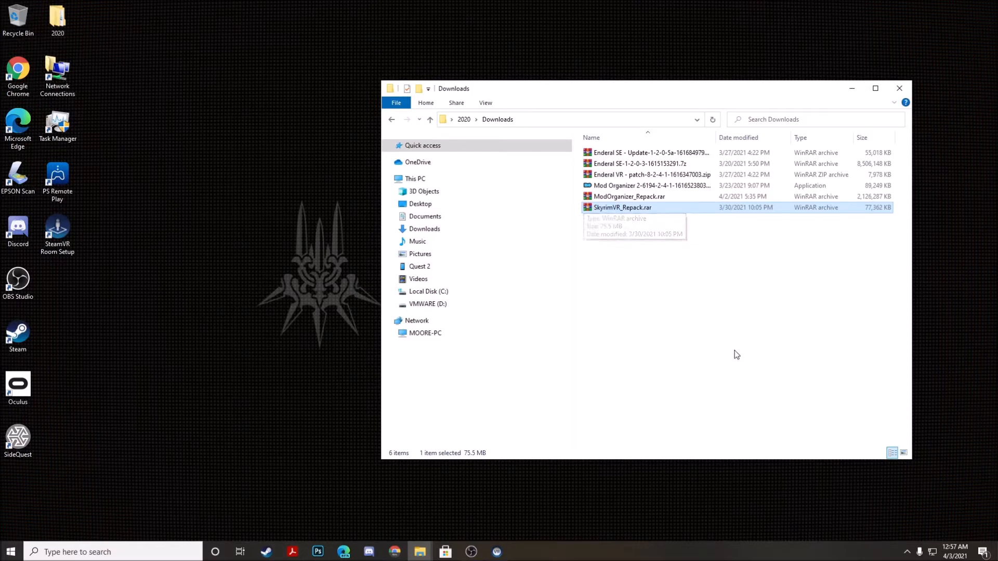
mouse_move(419, 552)
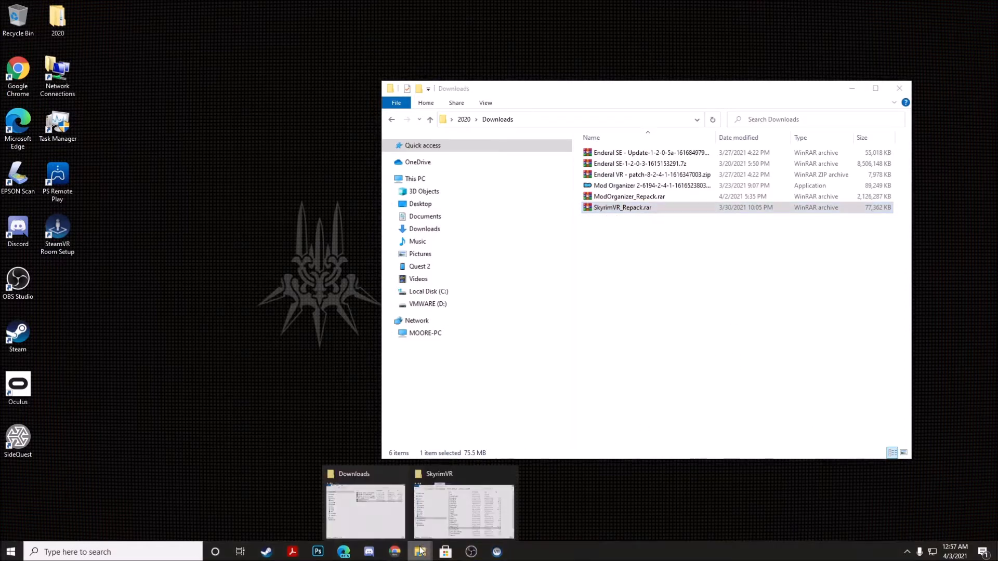
Duplicate the SkyrimVR folder in Steam\steamapps\common as SkyrimVR - Copy.
left_click(464, 510)
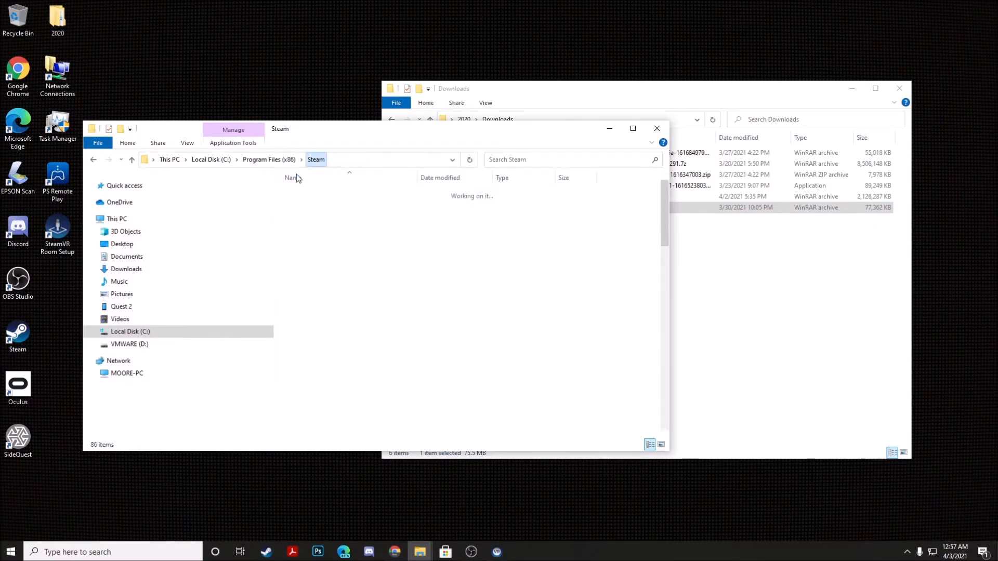
left_click(310, 390)
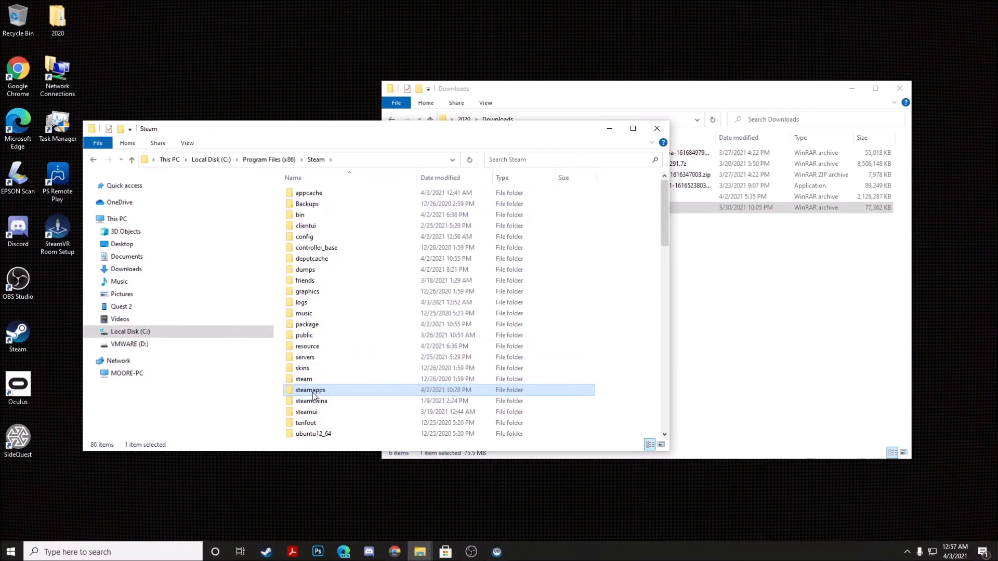
double_click(310, 390)
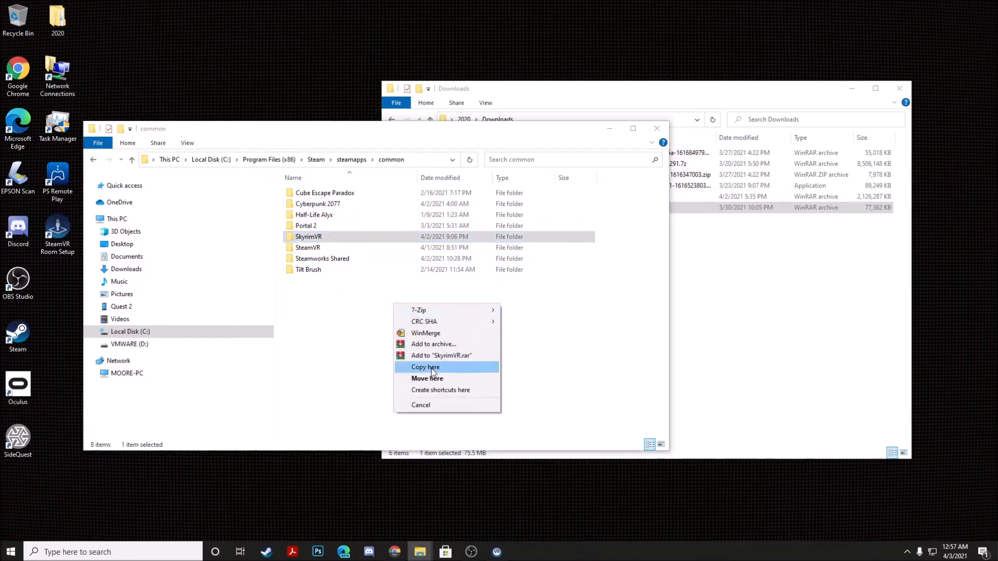
left_click(425, 367)
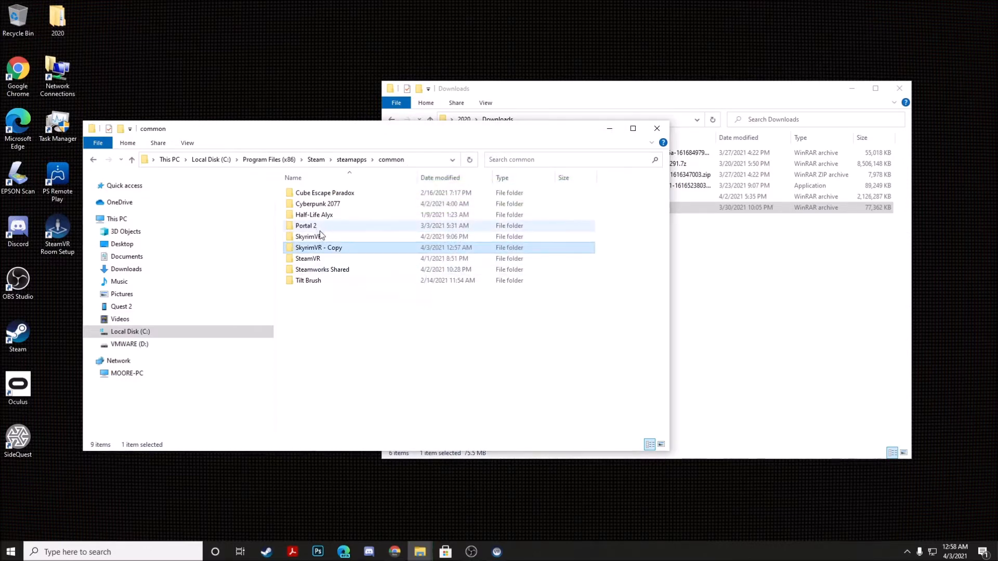
Permanently delete the original SkyrimVR folder, confirming in the Delete Folder dialog.
left_click(309, 236)
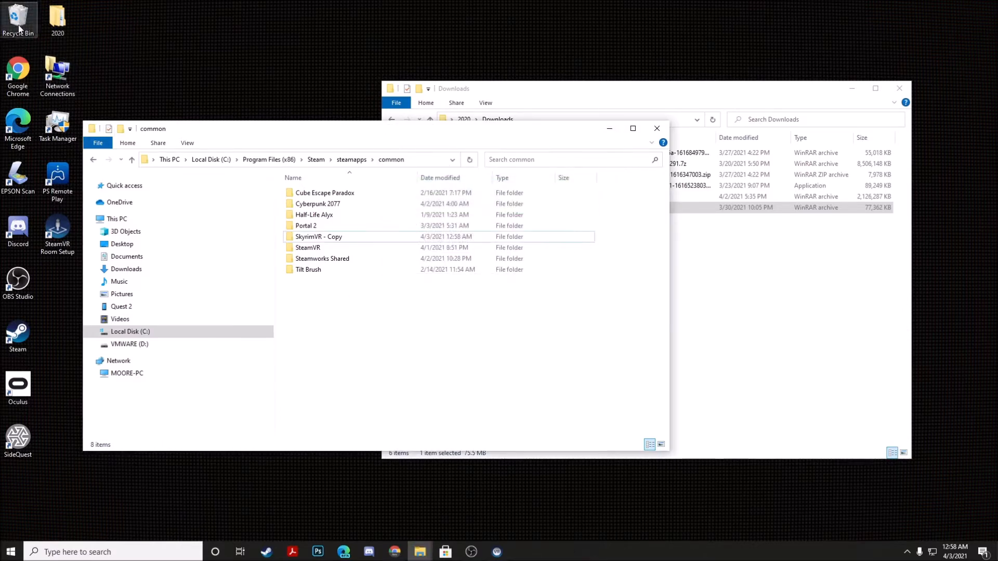
key("Delete")
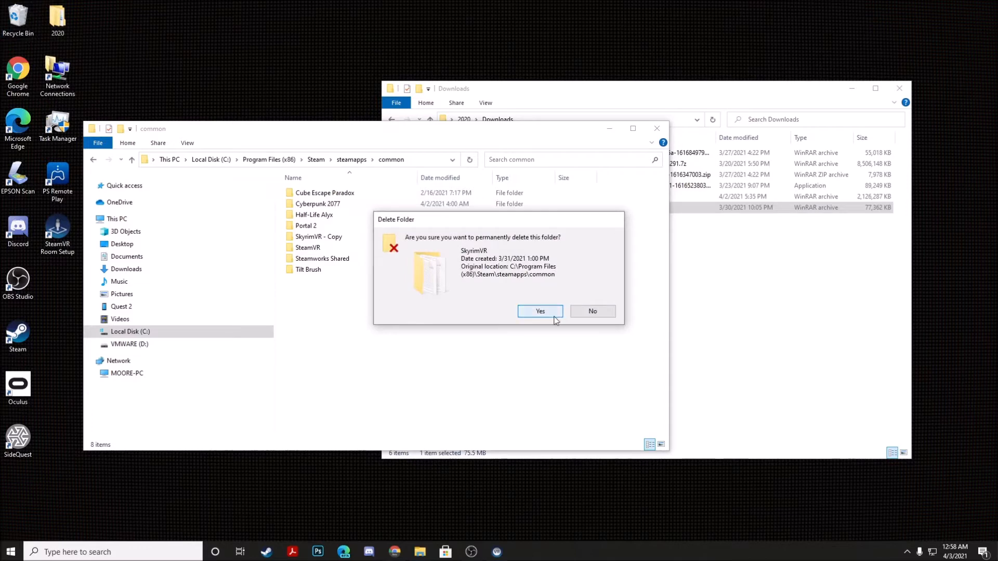
left_click(540, 311)
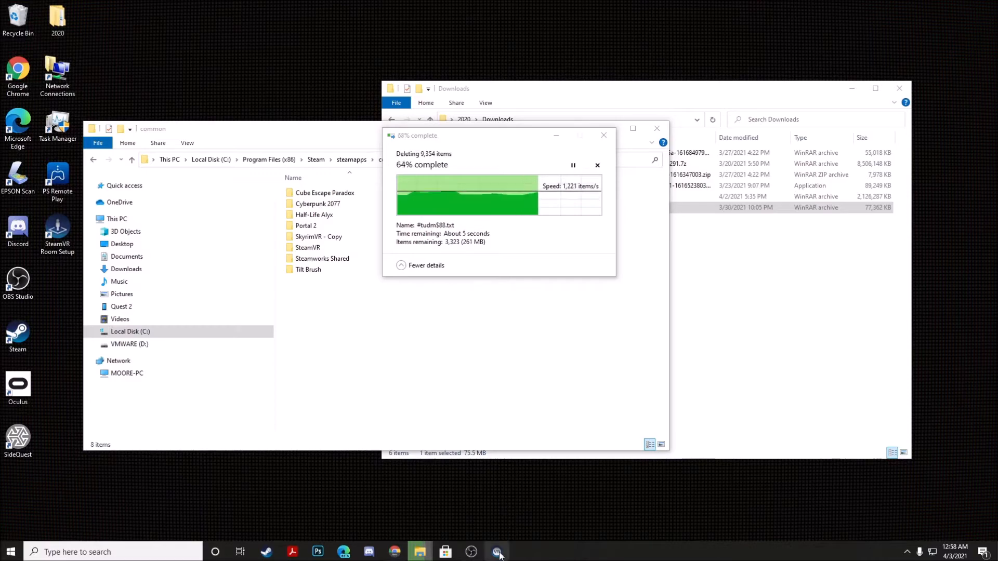
left_click(498, 551)
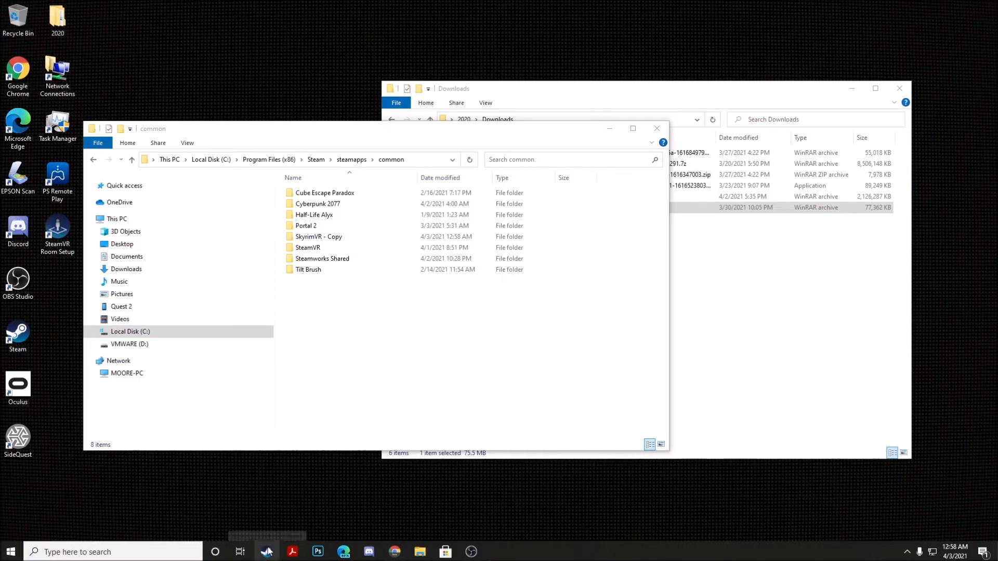
Search the Steam library for 'skyrim', select Skyrim VR and dismiss its missing-executable error.
left_click(131, 53)
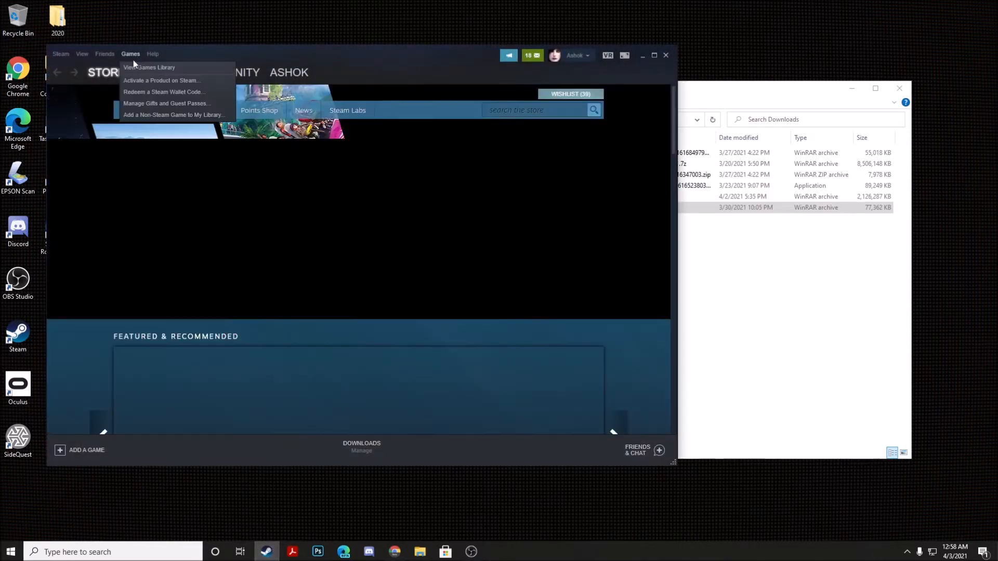
left_click(159, 72)
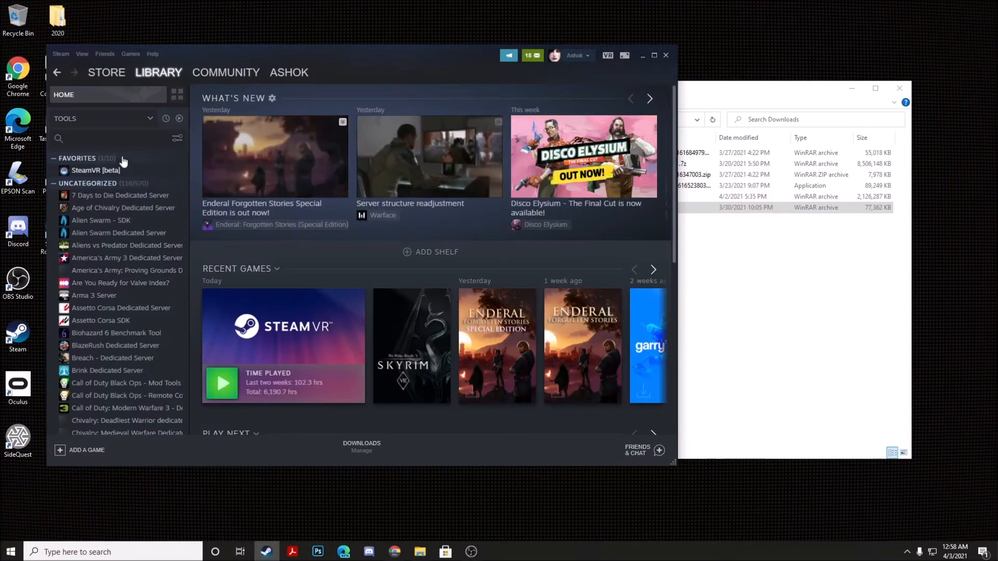
left_click(105, 138)
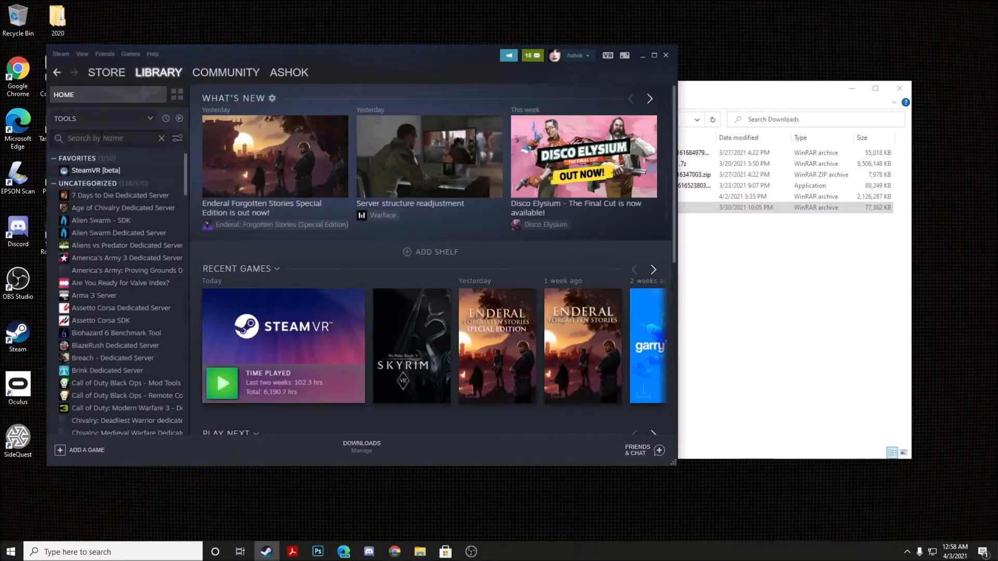
type("s")
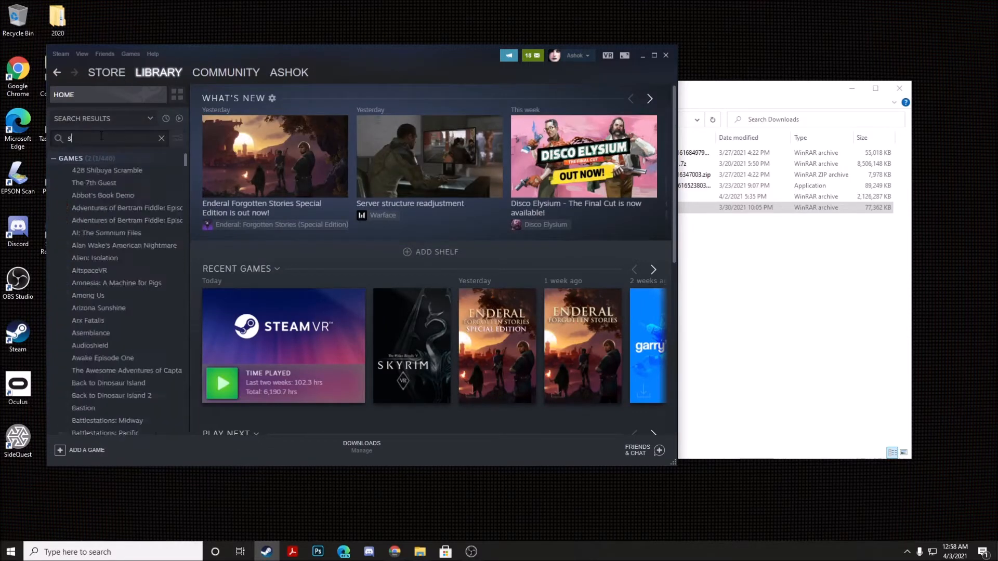
type("kyrim")
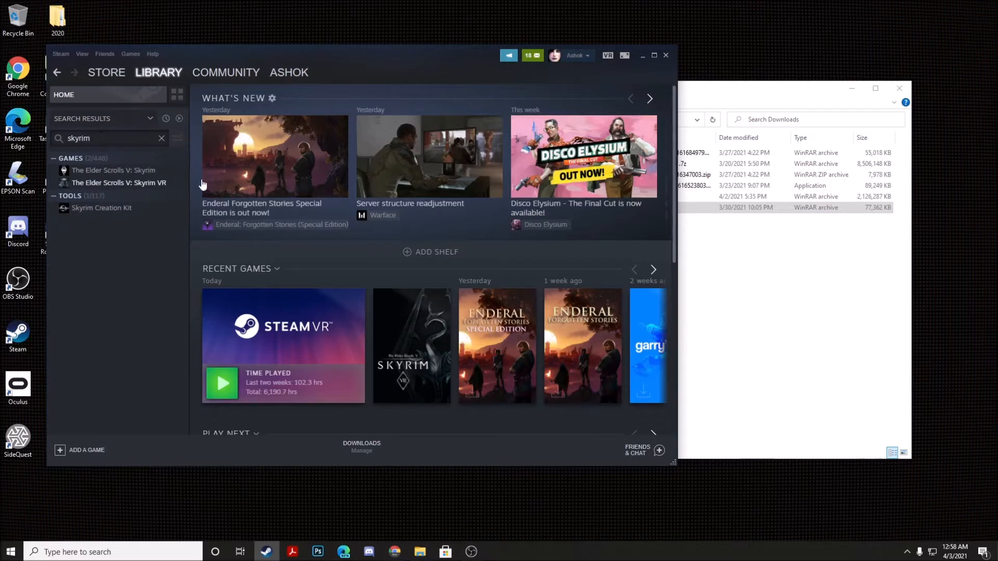
left_click(119, 183)
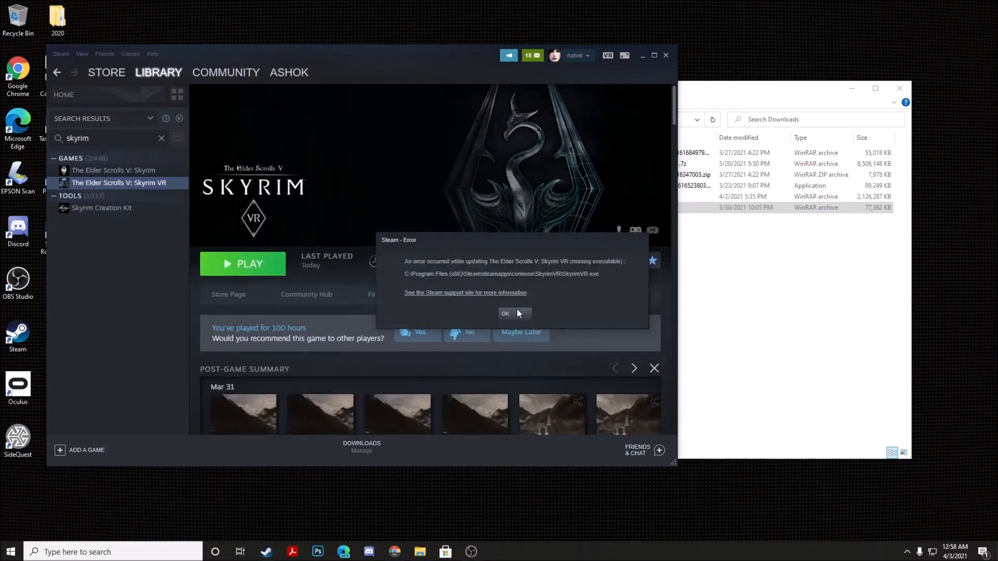
left_click(506, 313)
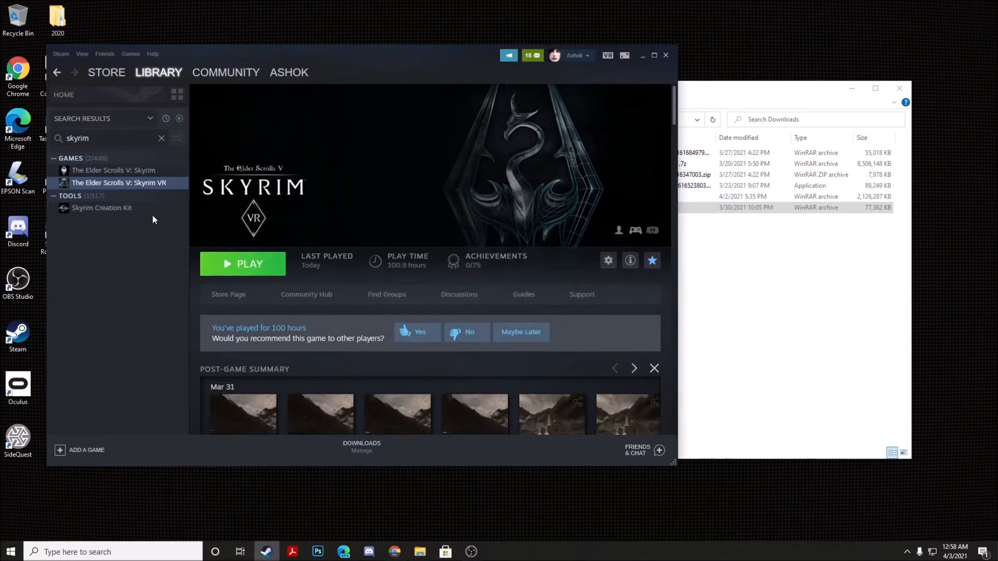
right_click(118, 183)
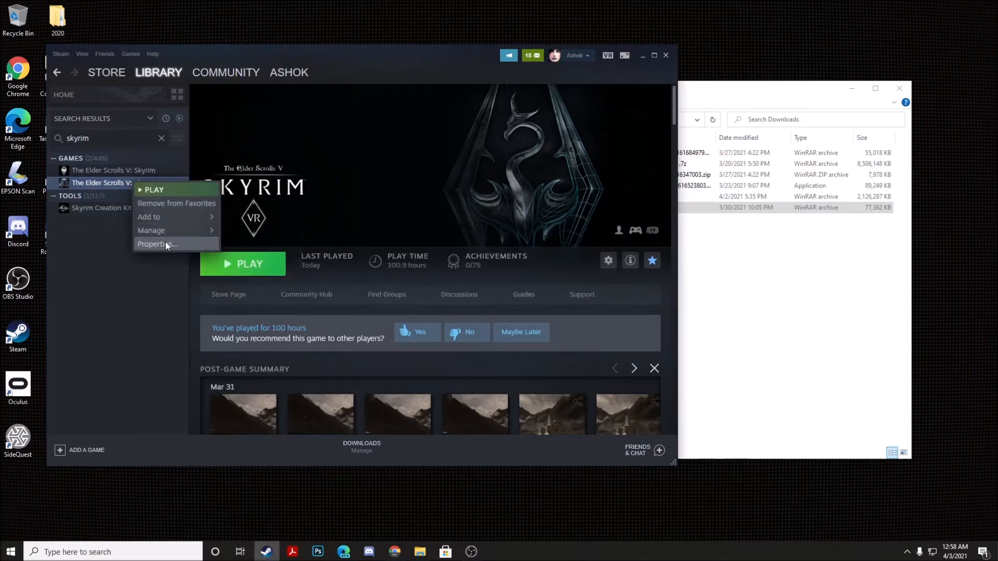
Verify integrity of Skyrim VR's game files from Properties > Local Files, reacquiring 150 failed files.
left_click(155, 244)
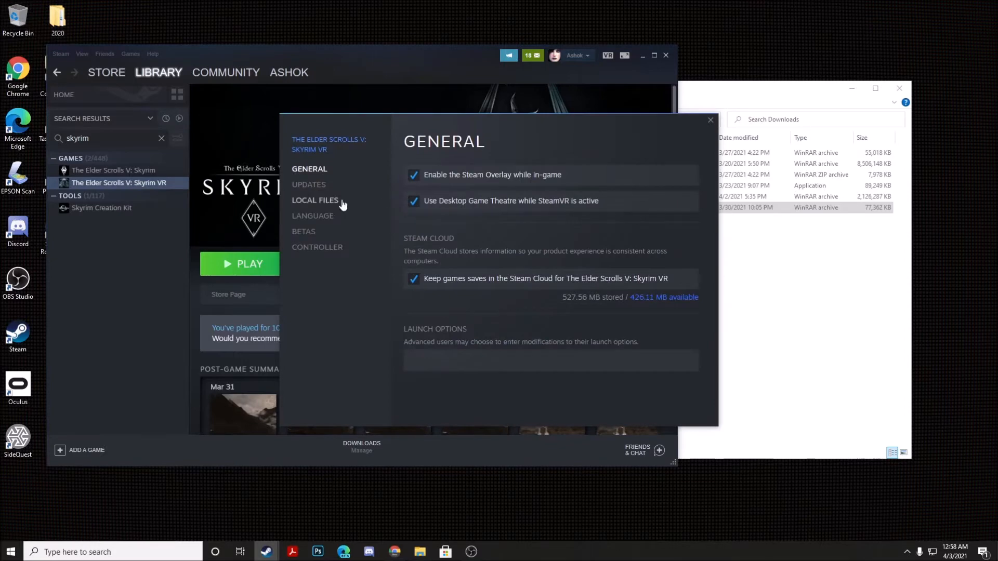
left_click(314, 200)
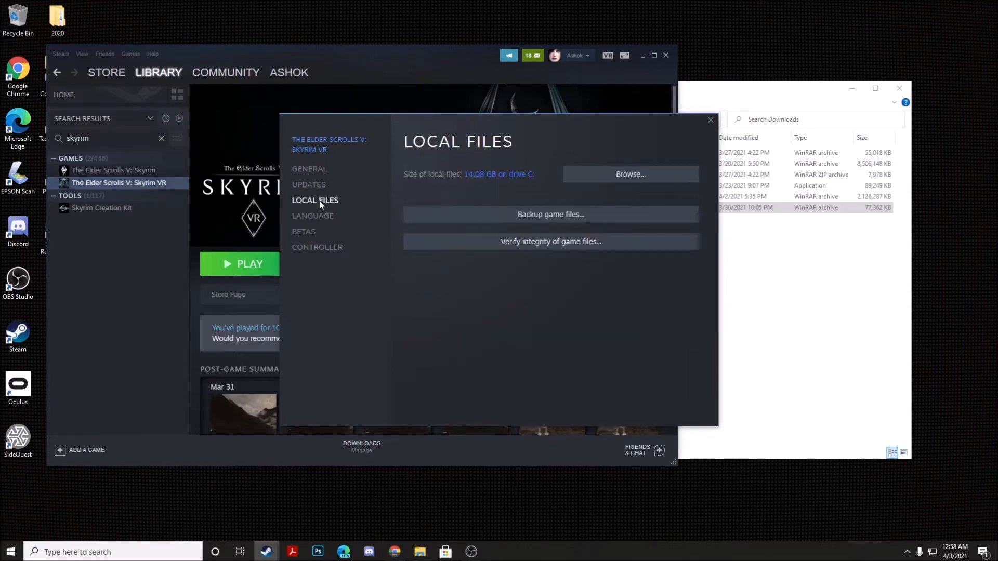
mouse_move(551, 242)
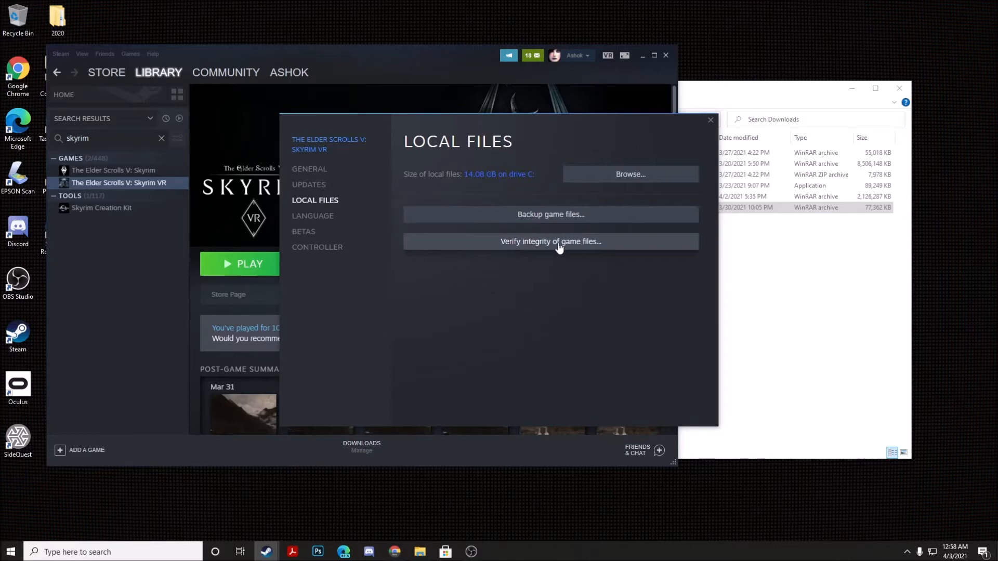
left_click(551, 241)
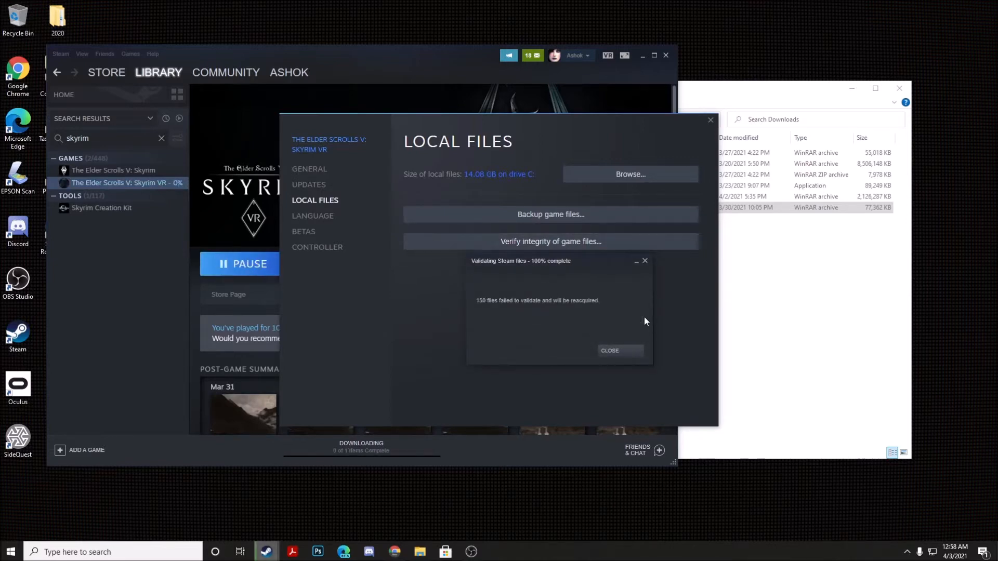
left_click(608, 351)
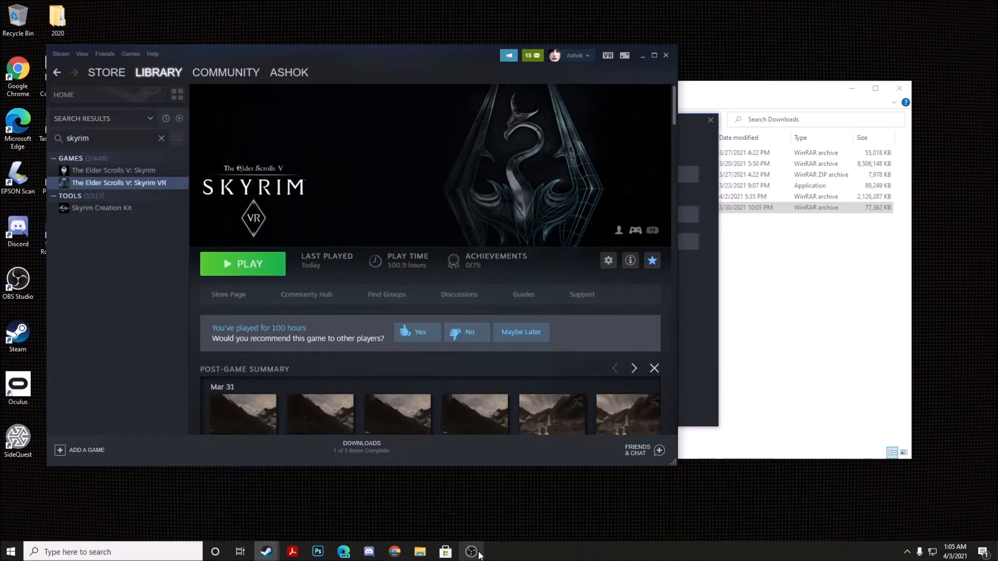
mouse_move(506, 487)
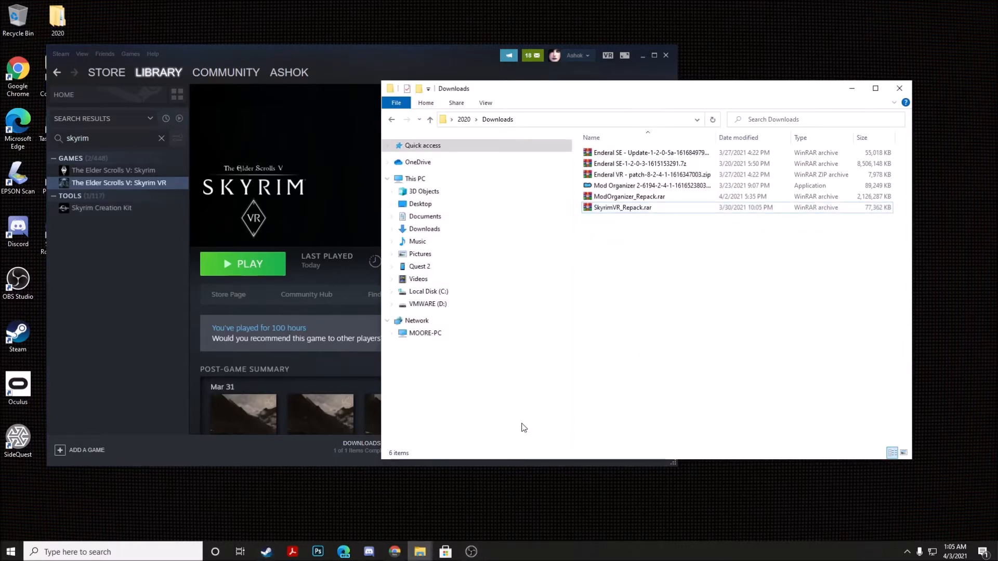
mouse_move(419, 552)
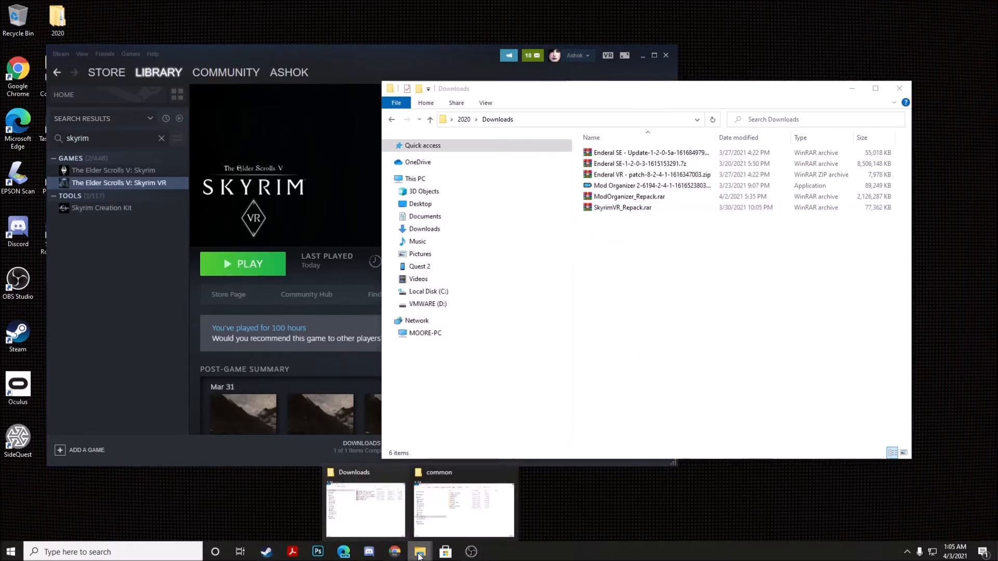
Rename the restored SkyrimVR folder in the common folder to EnderalVR.
left_click(463, 509)
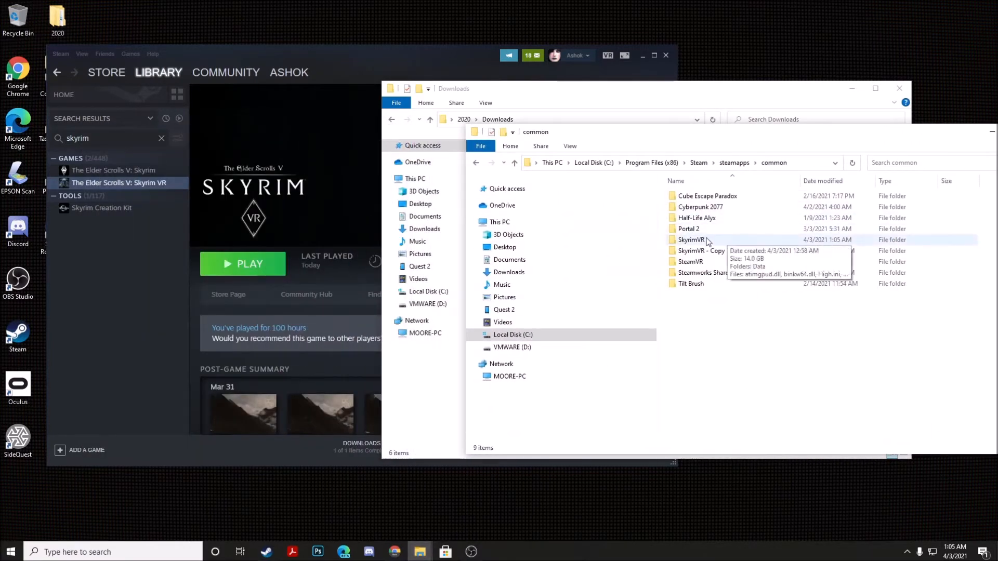
right_click(693, 241)
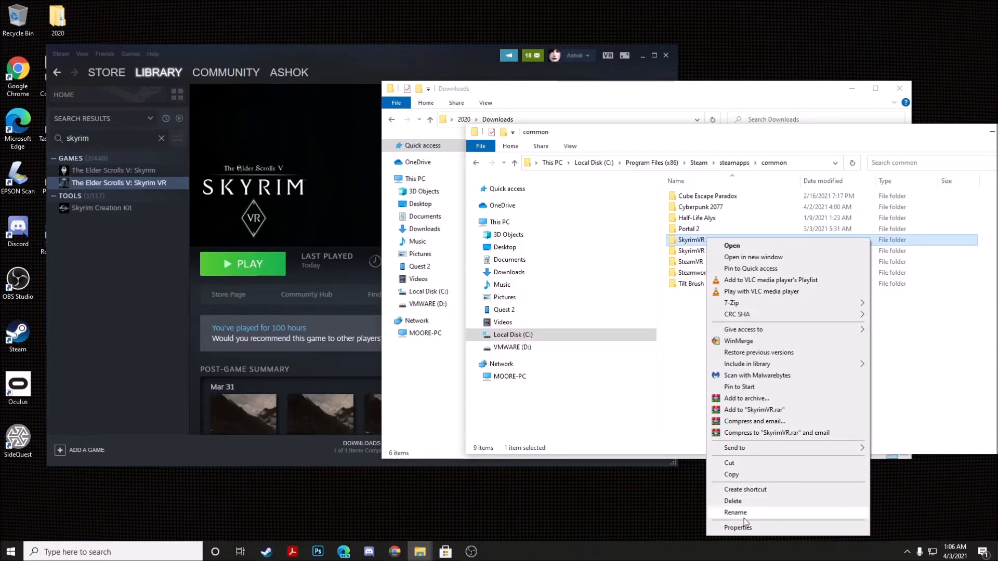
left_click(736, 512)
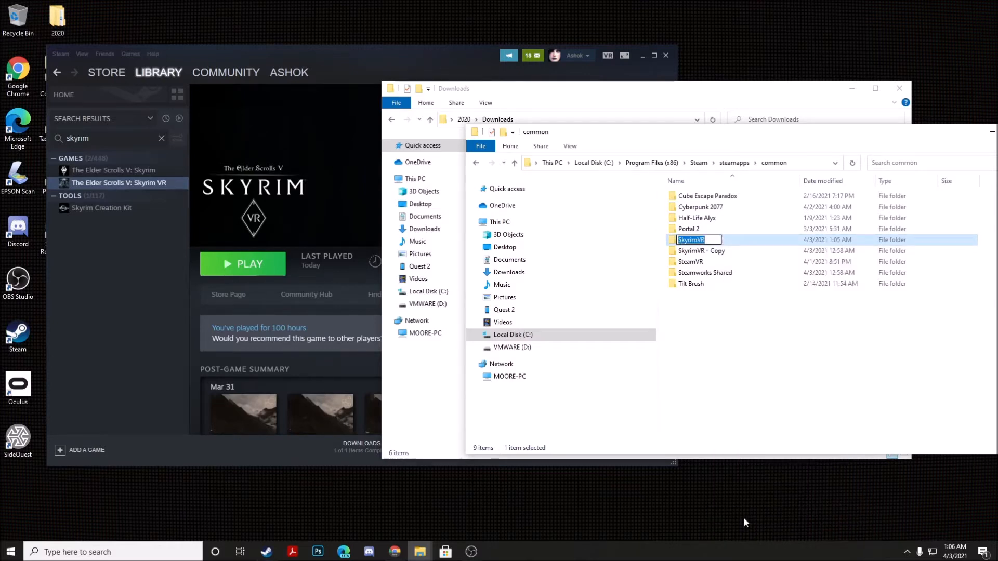
type("EnderalVR")
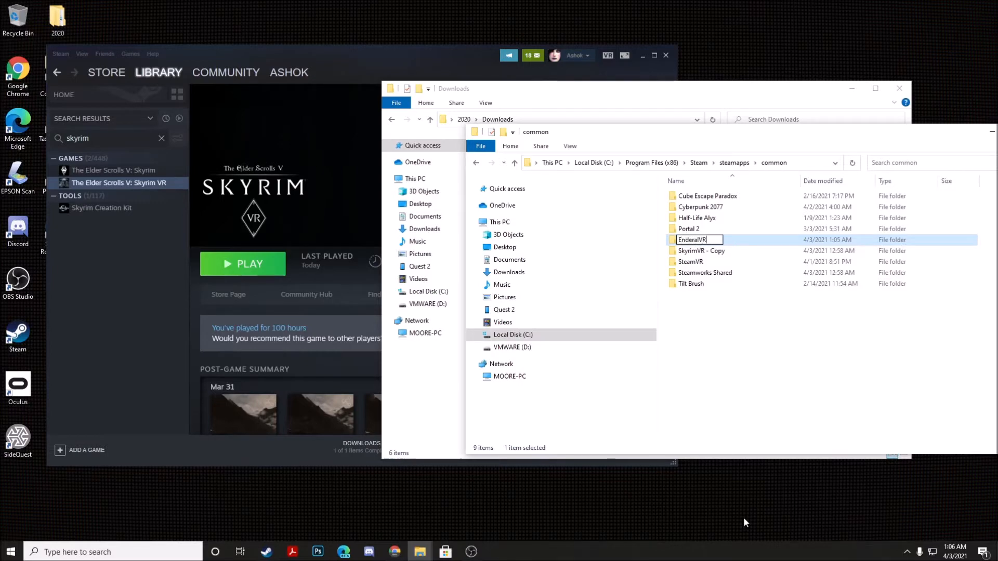
key("Return")
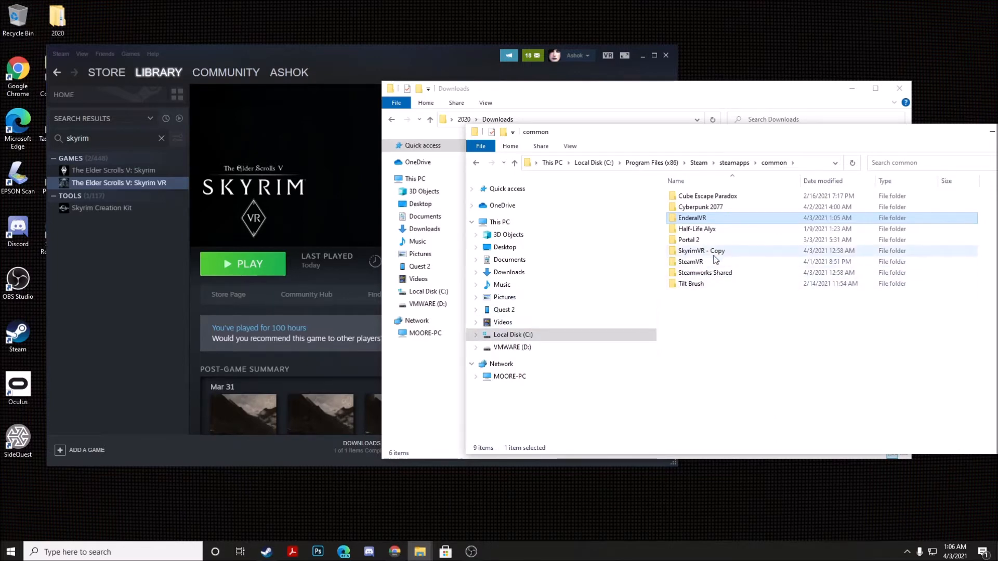
Rename 'SkyrimVR - Copy' back to SkyrimVR and view the EnderalVR folder's contents.
right_click(700, 250)
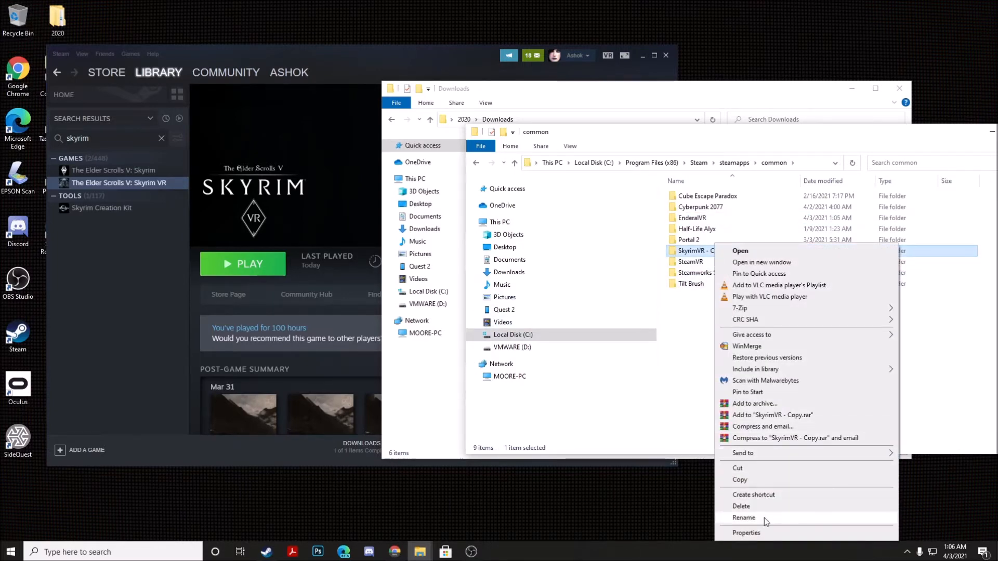
left_click(745, 518)
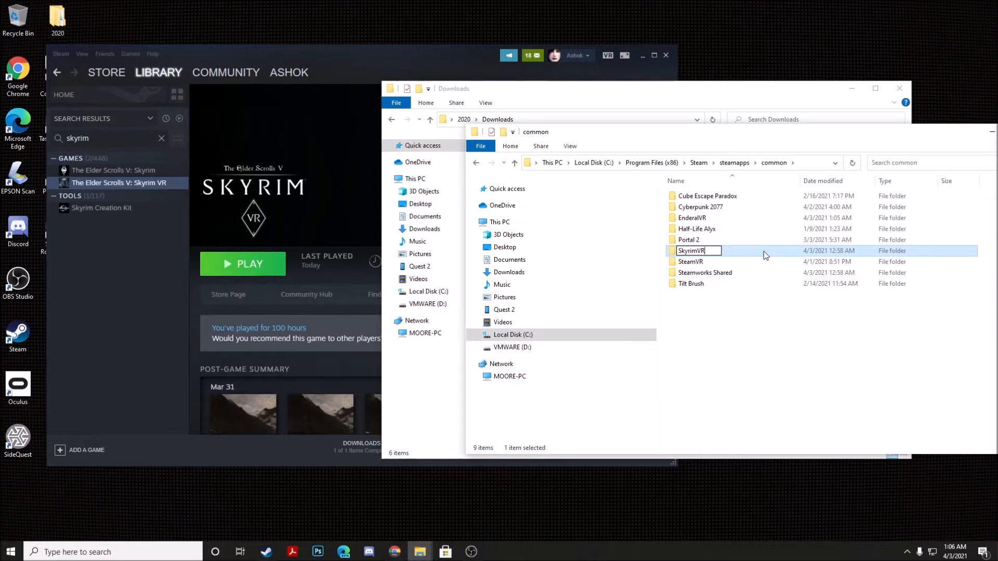
key("Return")
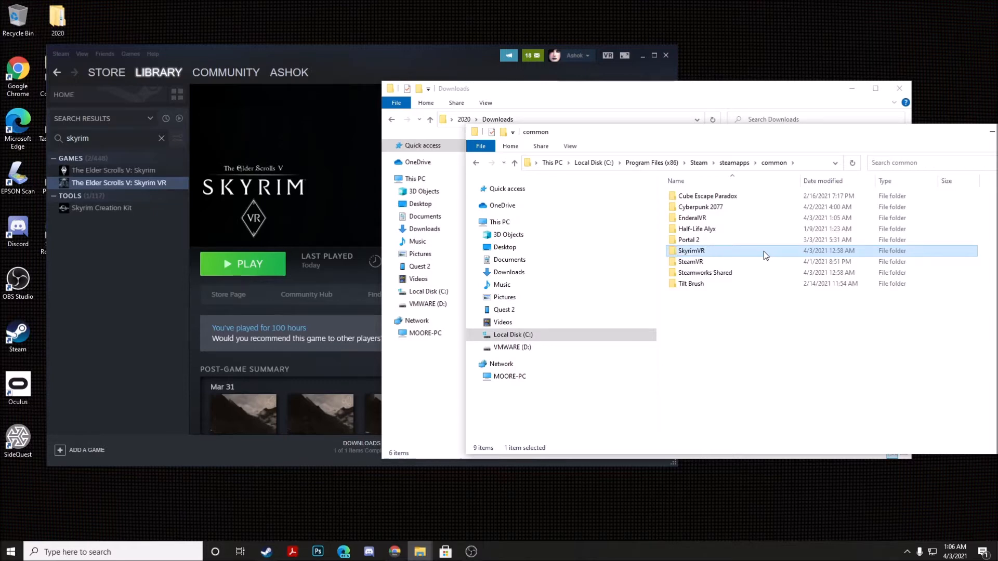
double_click(693, 218)
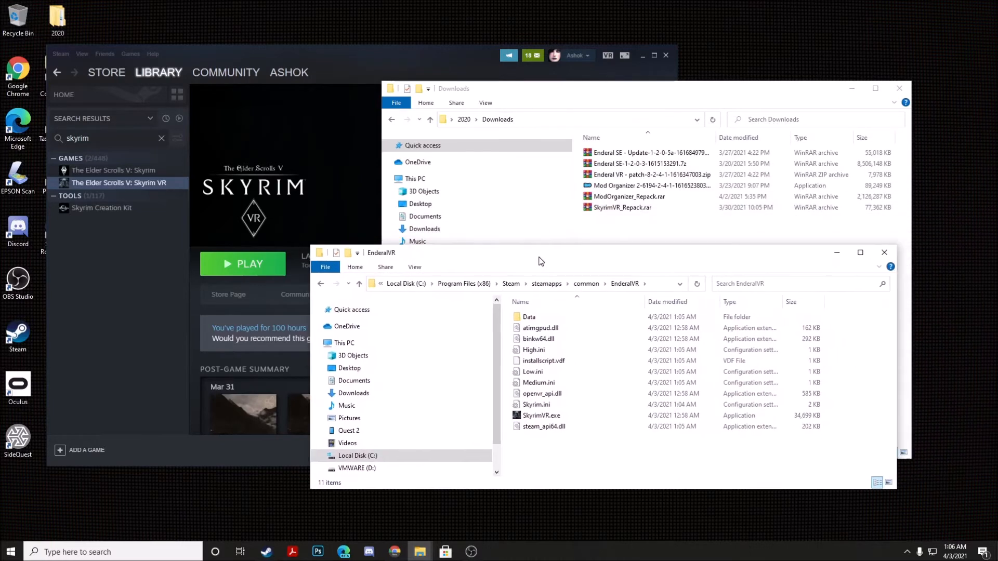
mouse_move(686, 239)
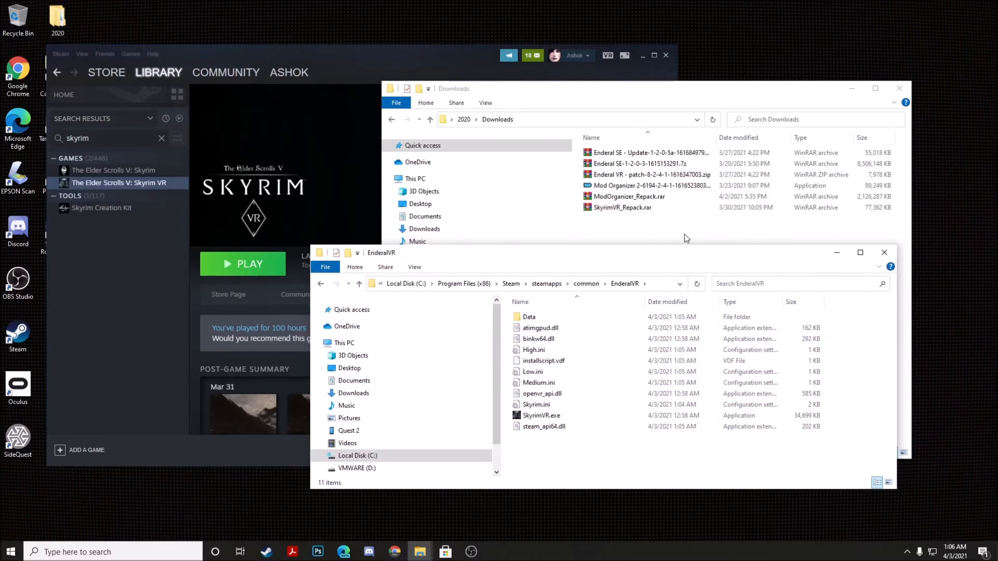
Copy SkyrimVR_Repack.rar from Downloads into the EnderalVR game folder.
left_click(649, 185)
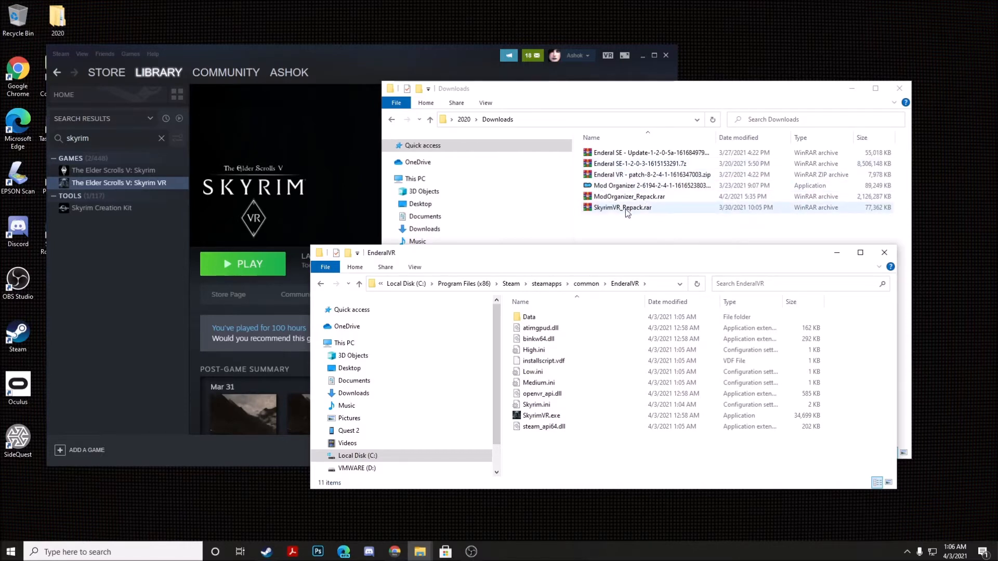
right_click(623, 208)
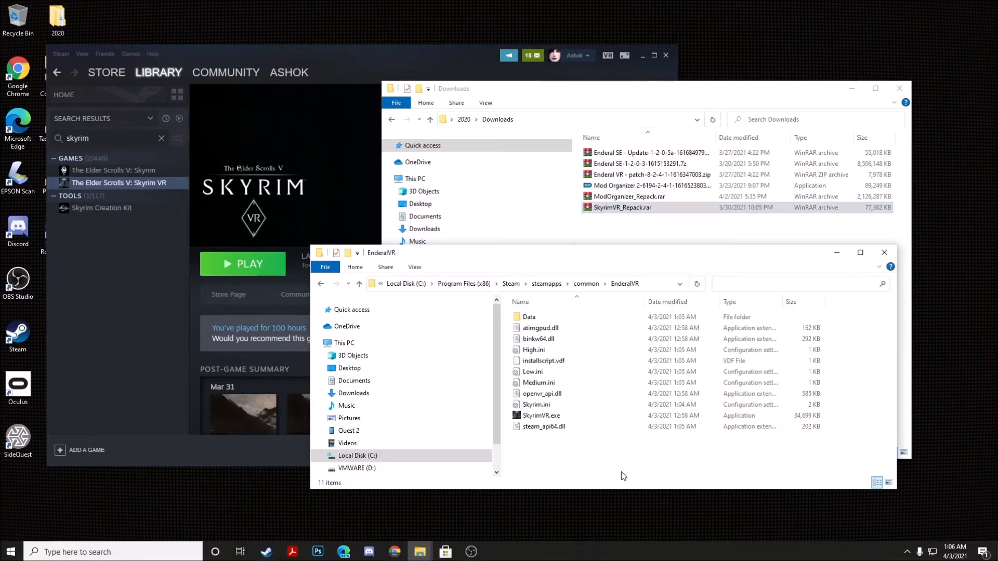
mouse_move(634, 283)
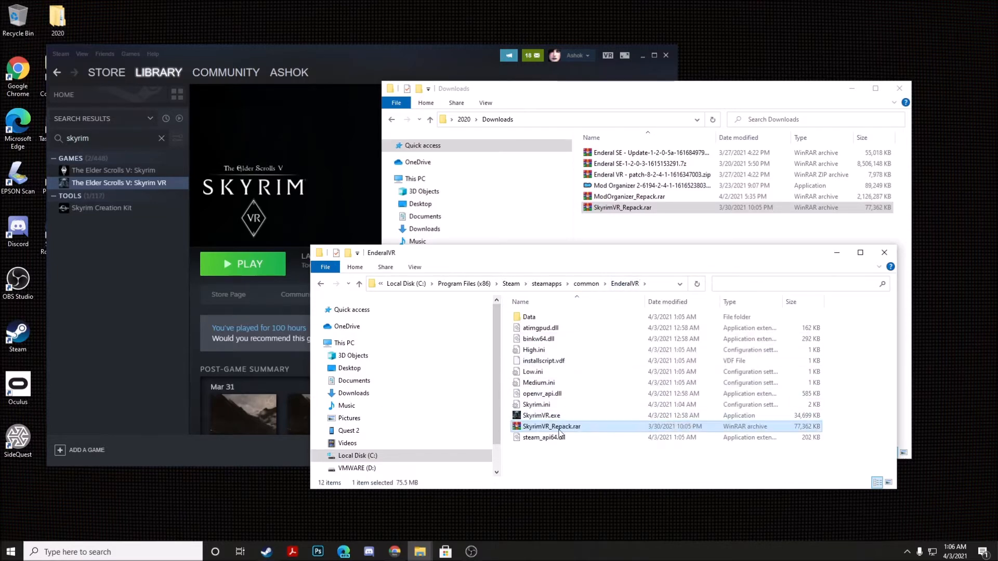
right_click(551, 426)
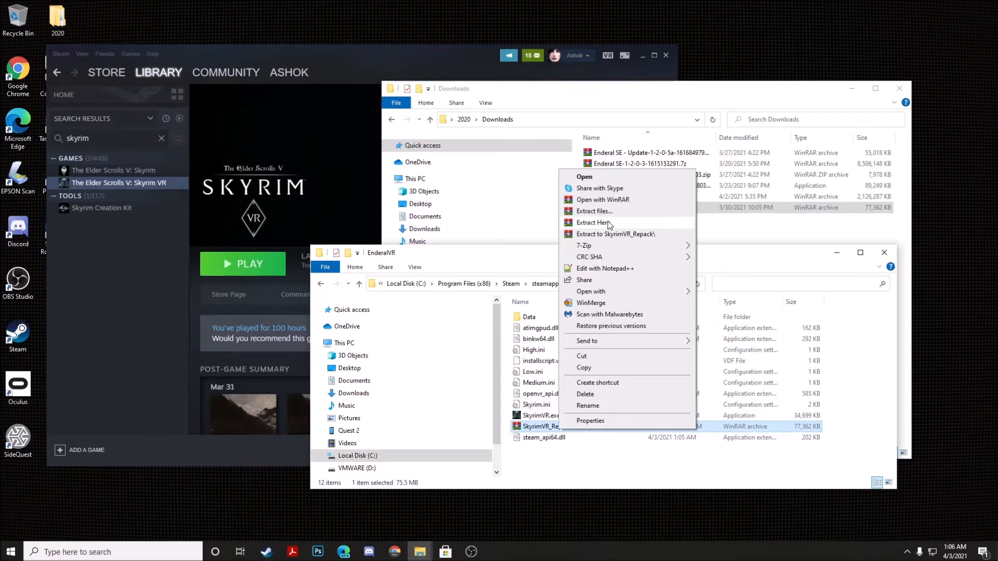
Extract SkyrimVR_Repack.rar into EnderalVR with WinRAR, choosing Yes to All to overwrite files.
left_click(593, 223)
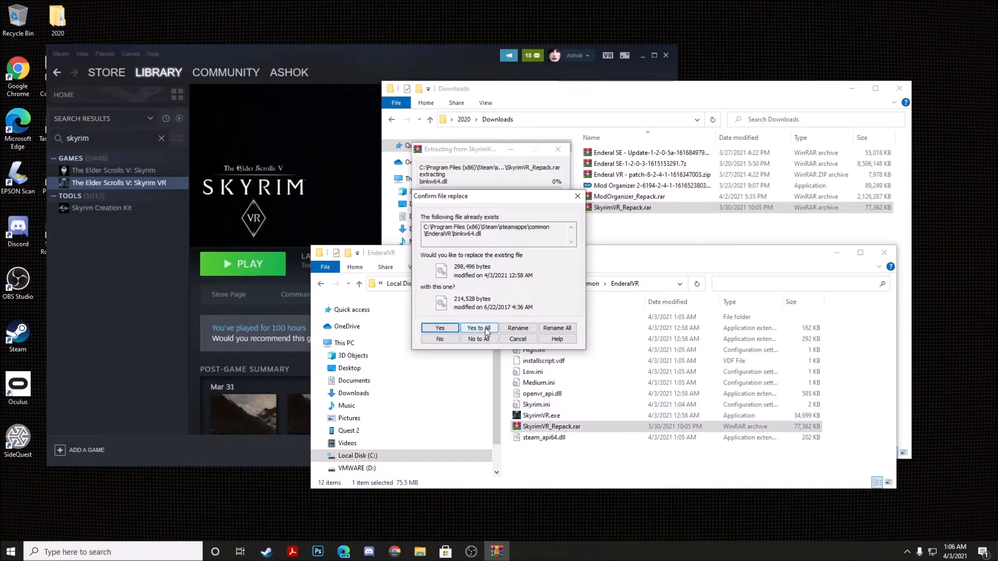
left_click(477, 327)
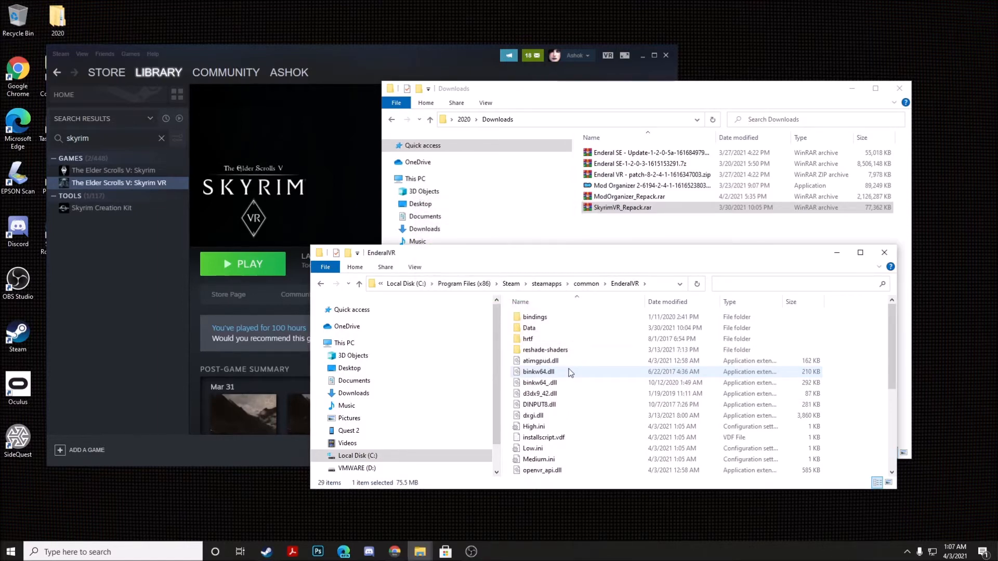
mouse_move(608, 372)
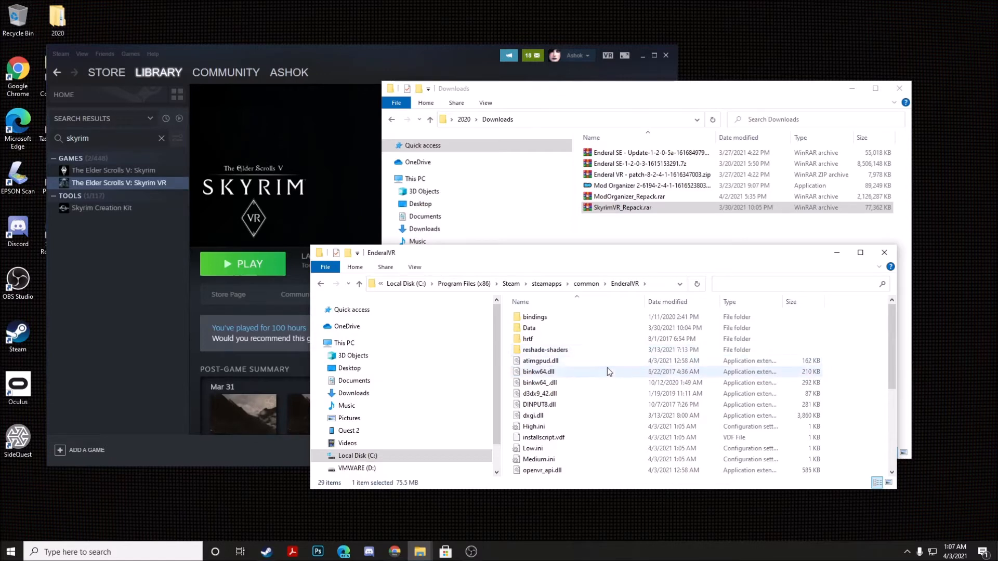
scroll("down", 3)
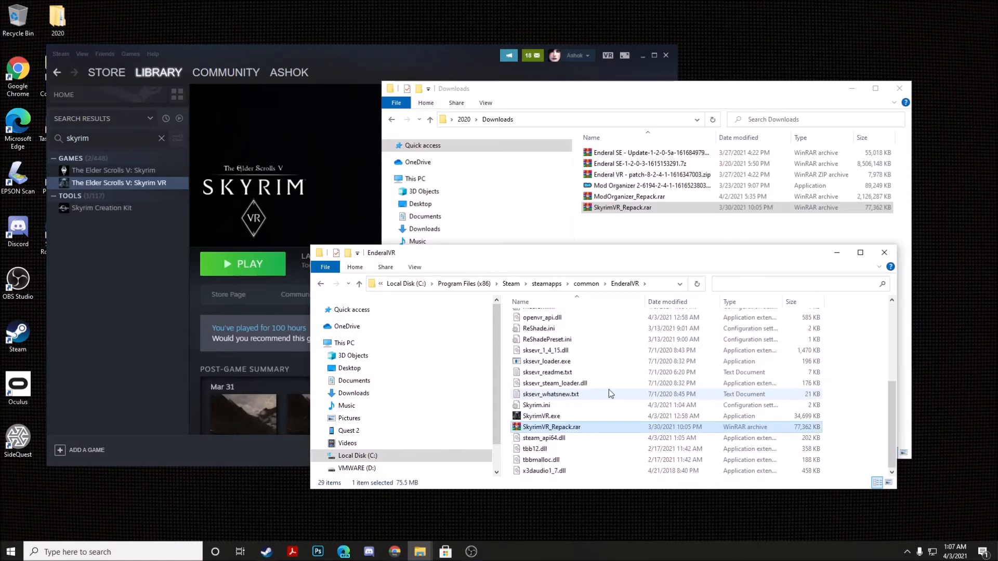
scroll("up", 3)
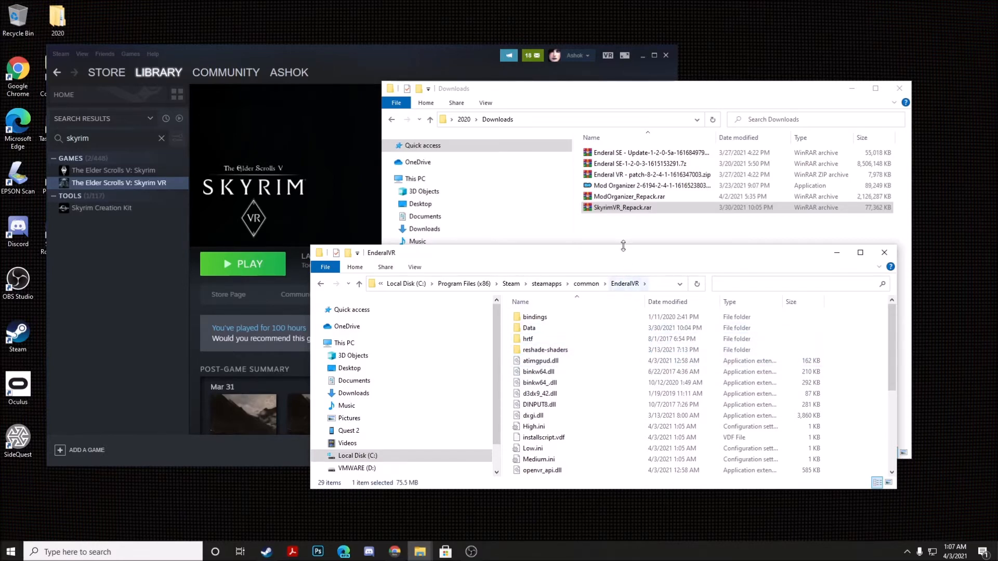
Run the Mod Organizer 2 installer, accepting the license and default C:\Games\MO2 location and components.
left_click(648, 186)
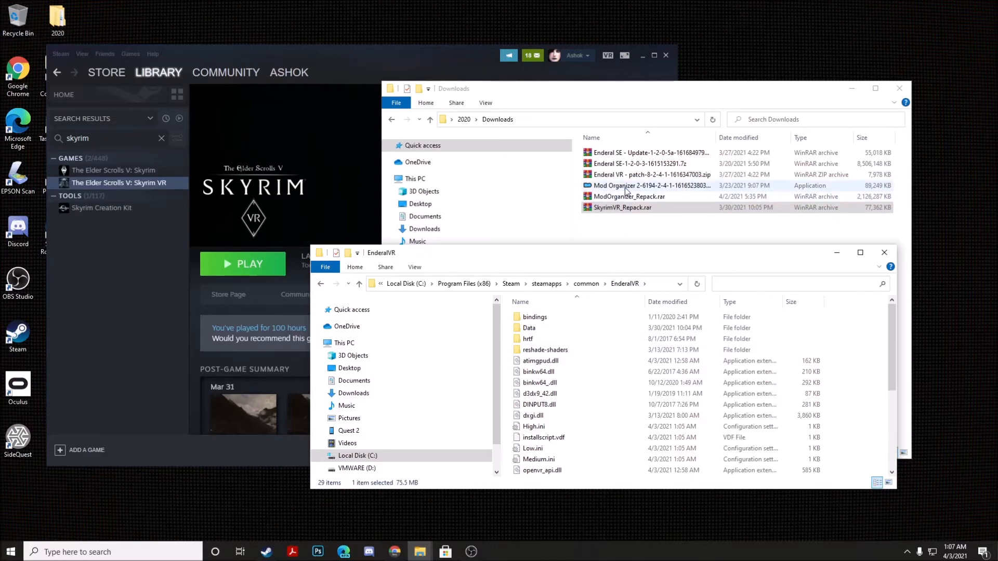
double_click(651, 185)
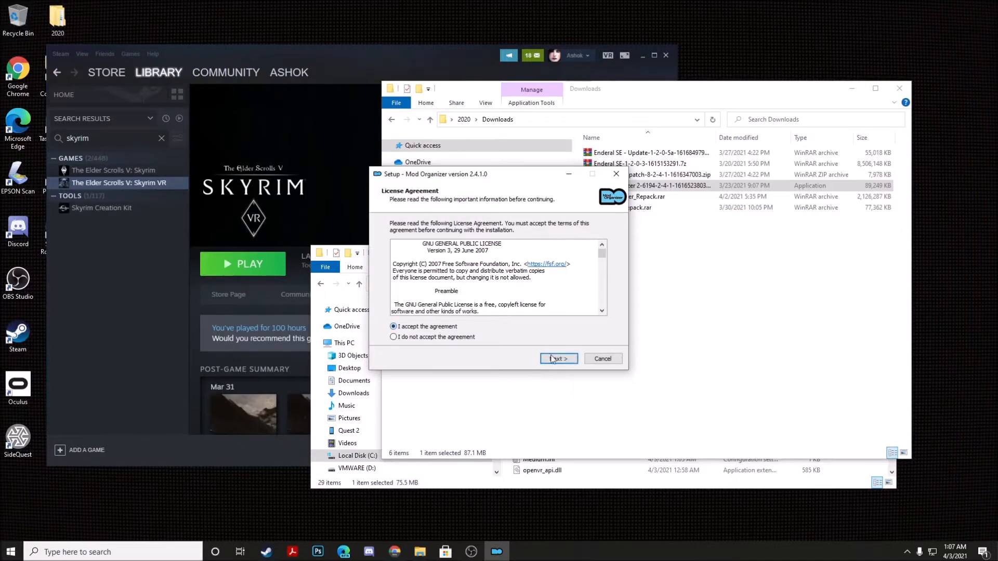
left_click(557, 359)
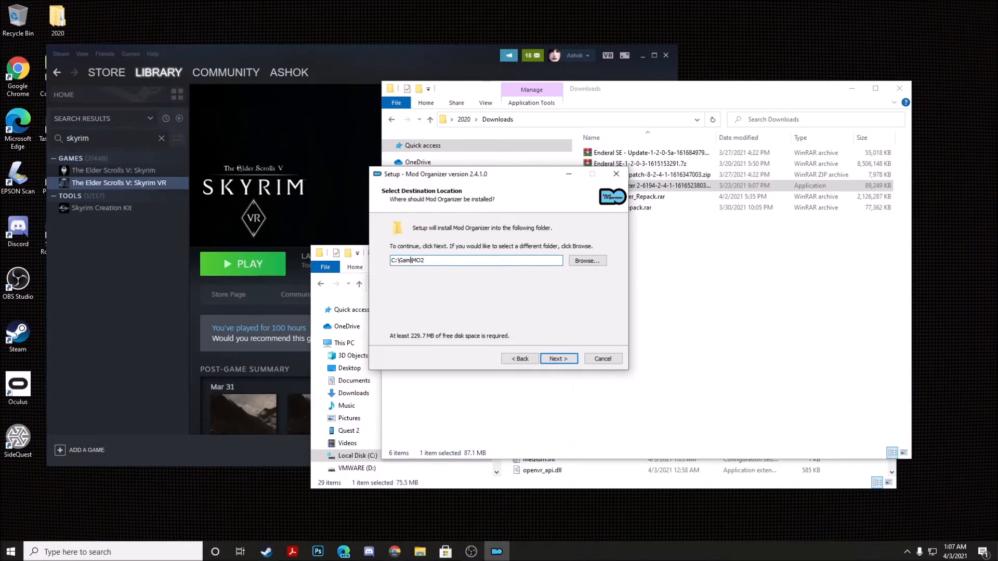
left_click(557, 359)
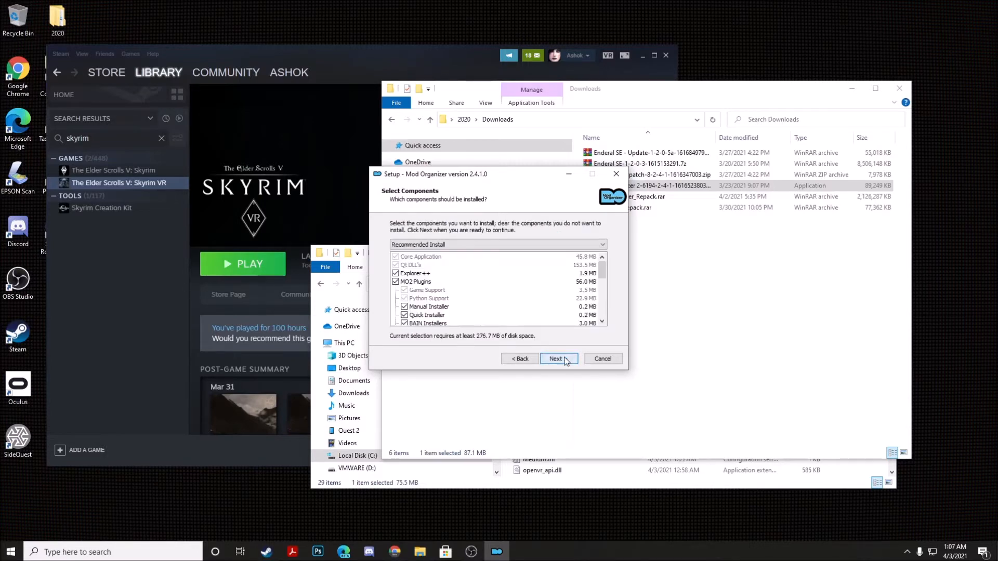
left_click(555, 359)
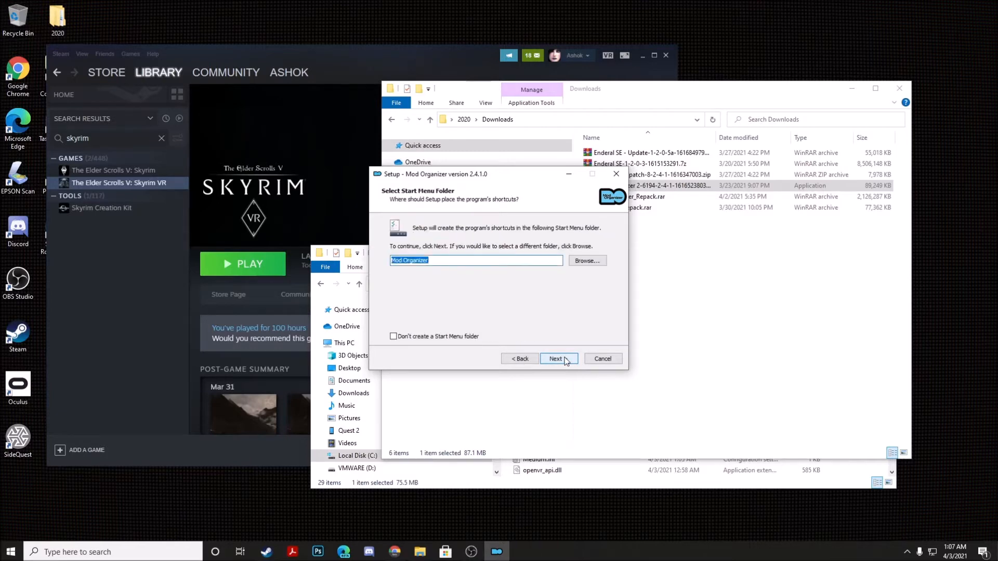
left_click(556, 359)
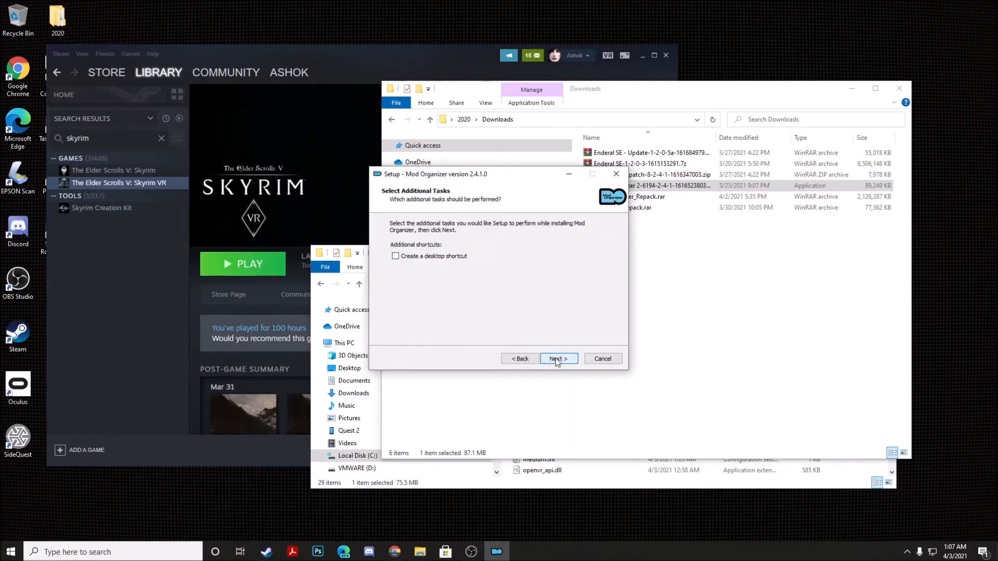
left_click(395, 256)
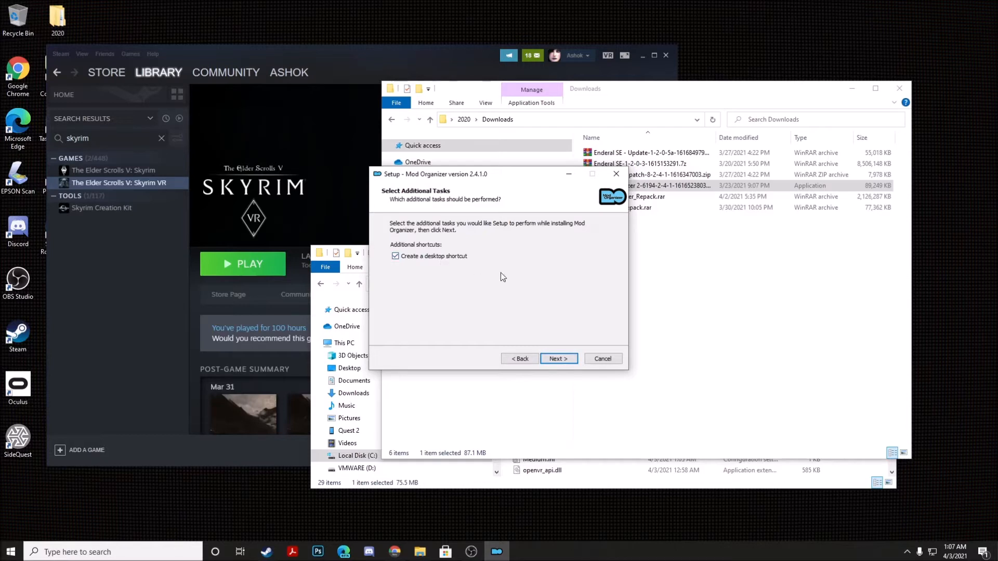
Install with a desktop shortcut, finish and launch Mod Organizer, dismissing the missing-instance error.
left_click(557, 359)
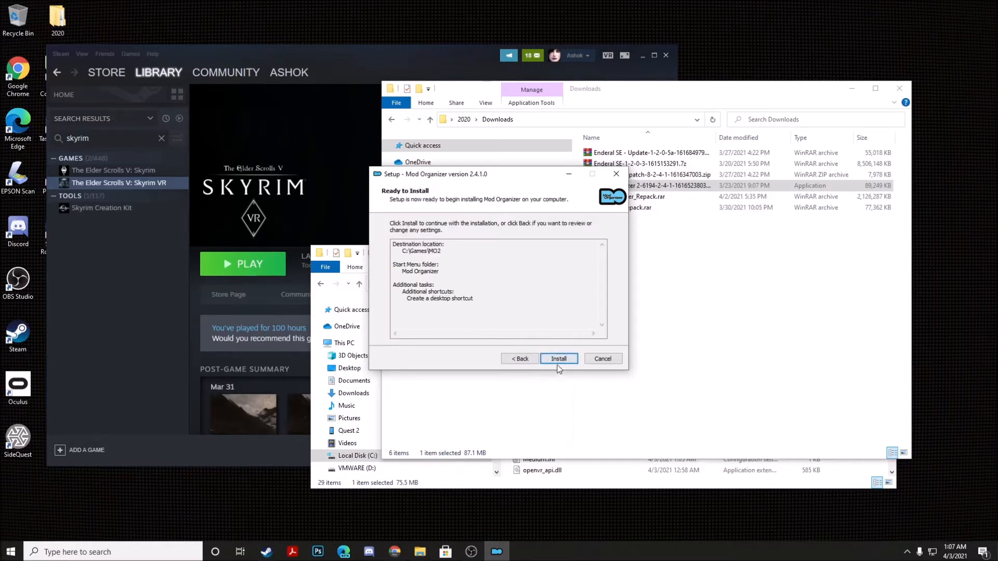
left_click(558, 359)
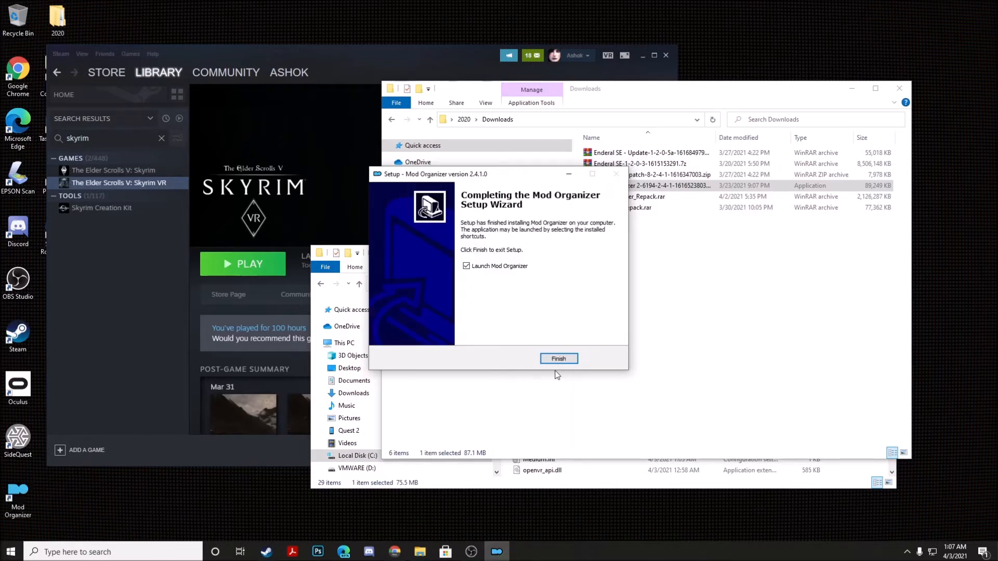
left_click(559, 358)
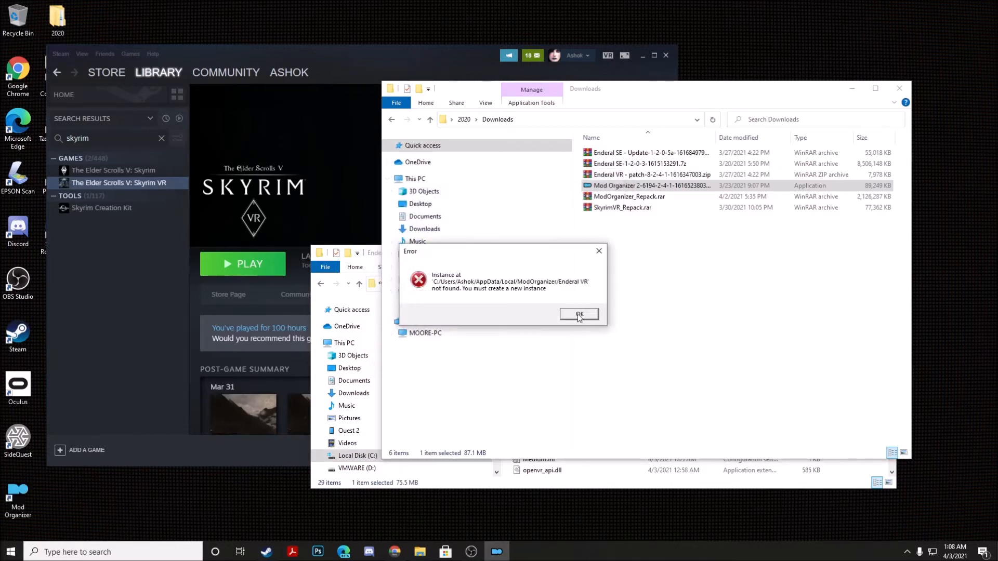
left_click(579, 316)
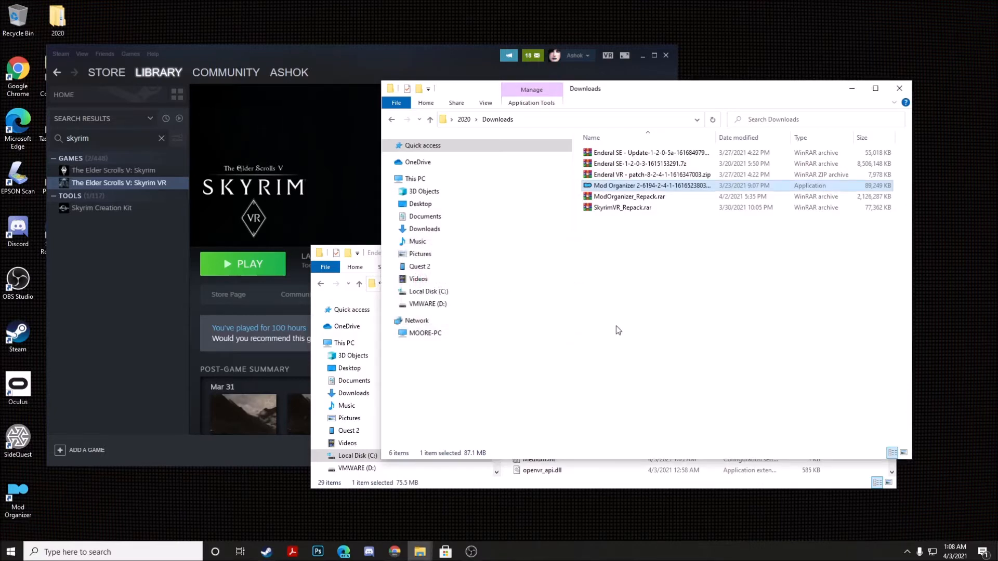
double_click(649, 185)
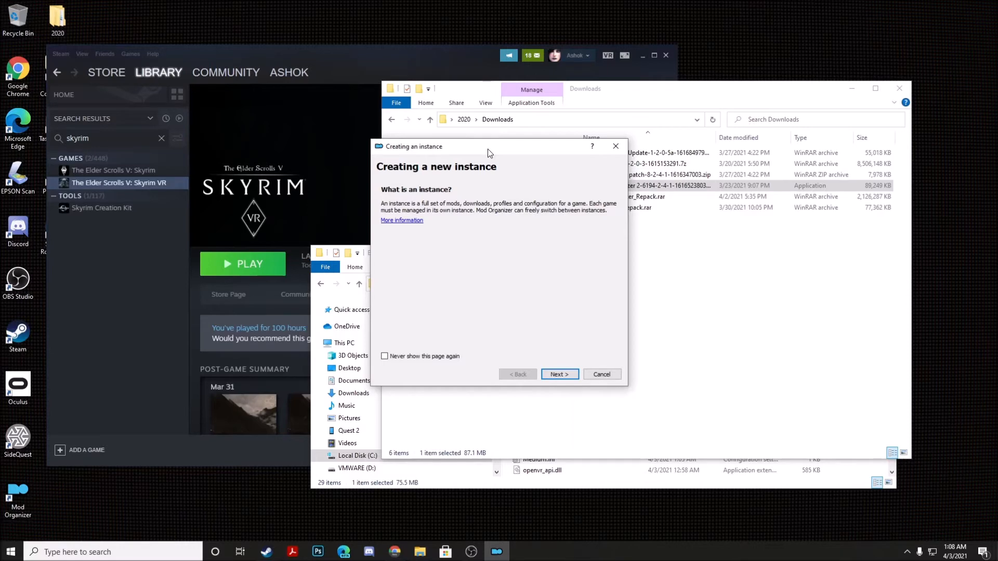
mouse_move(393, 173)
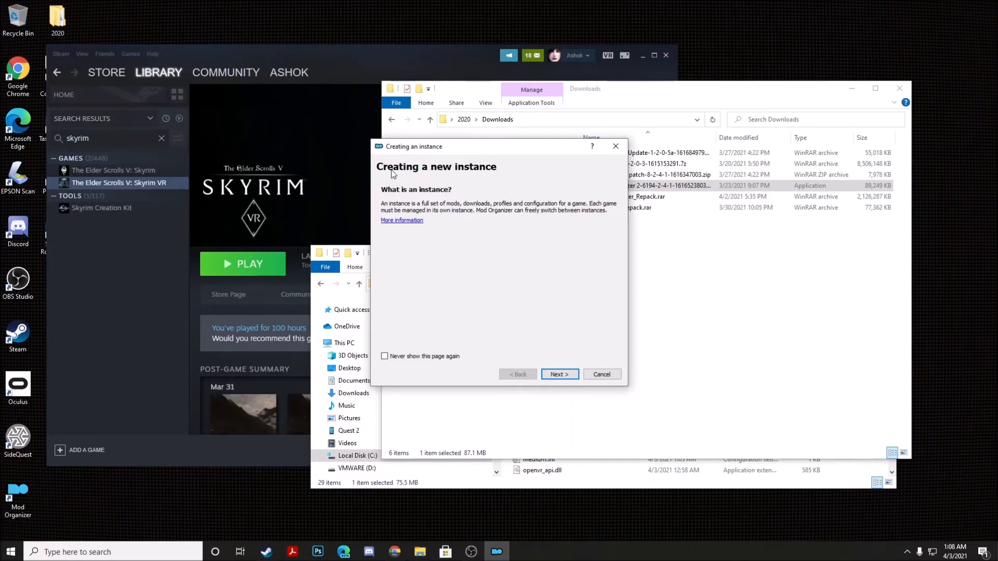
mouse_move(538, 198)
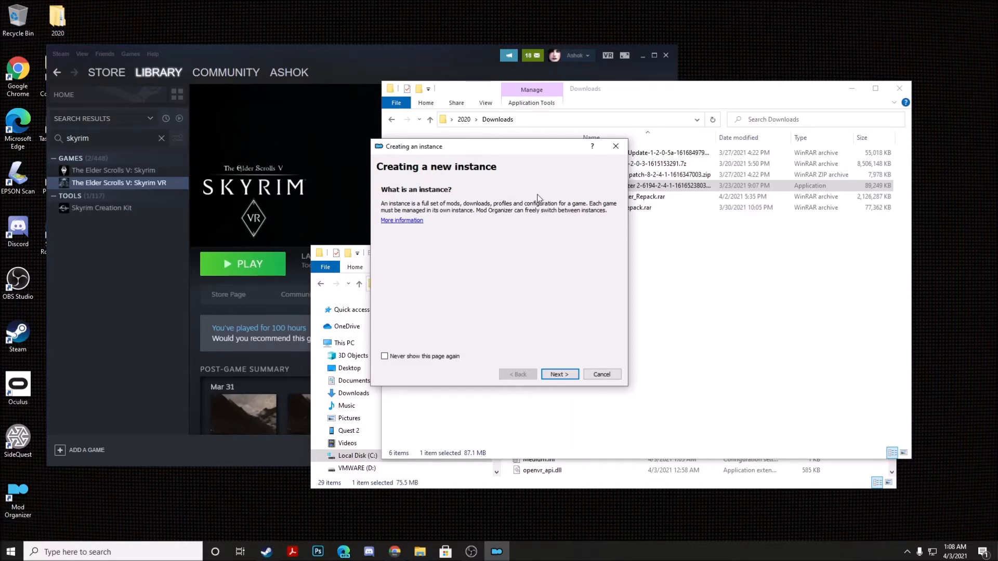
mouse_move(523, 227)
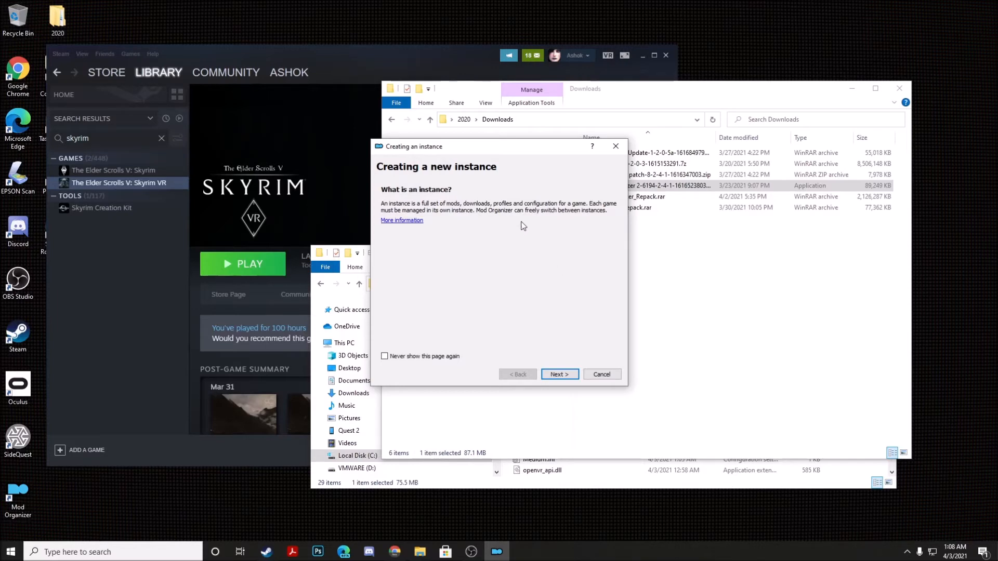
mouse_move(544, 239)
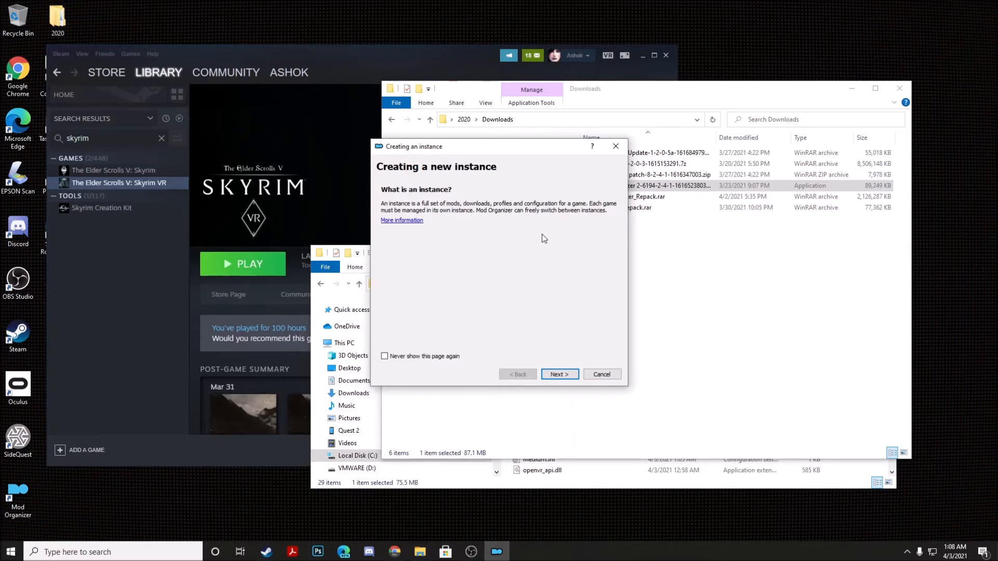
mouse_move(529, 223)
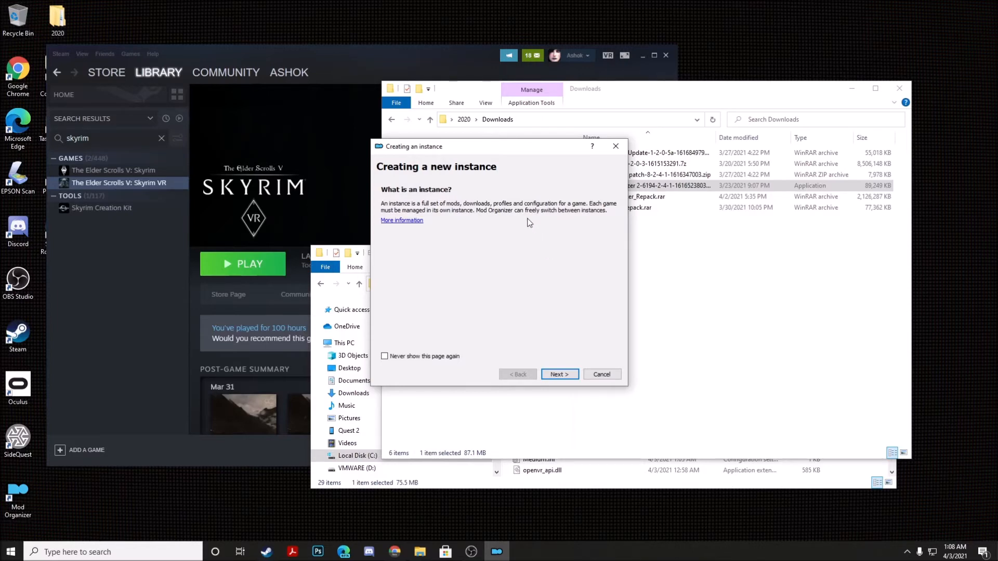
mouse_move(501, 162)
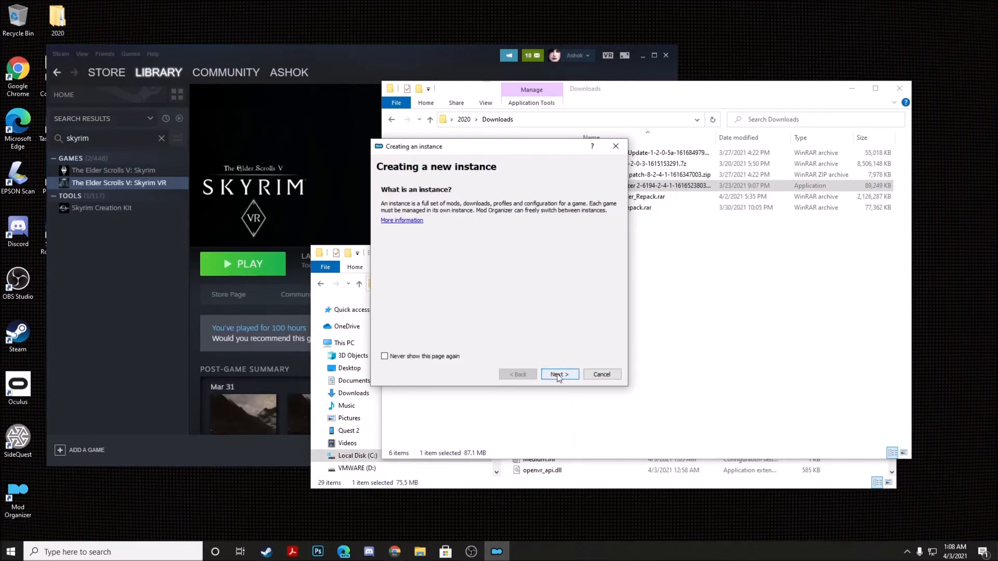
Begin a new global instance and browse manually for the game installation folder.
left_click(559, 374)
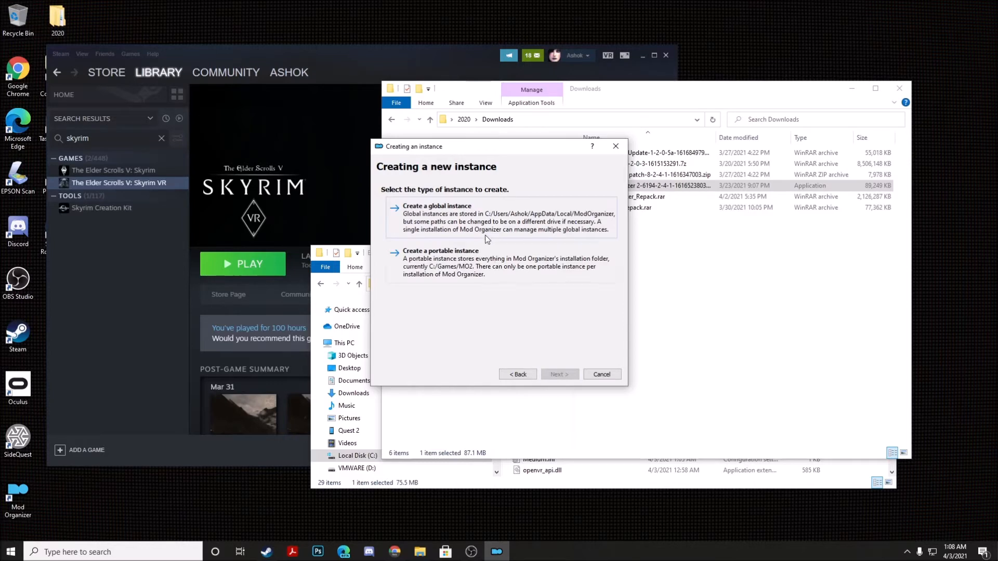
mouse_move(456, 218)
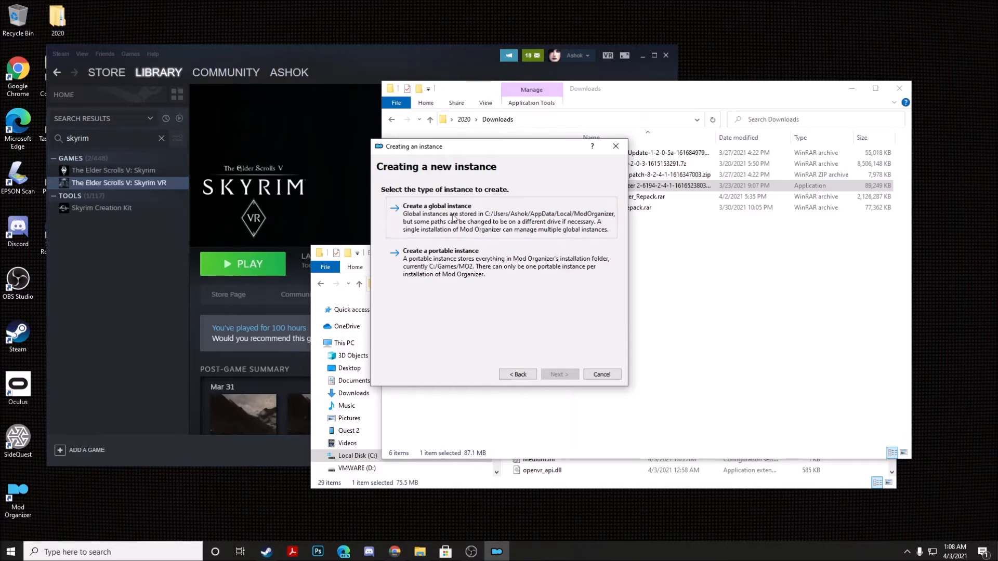
left_click(558, 374)
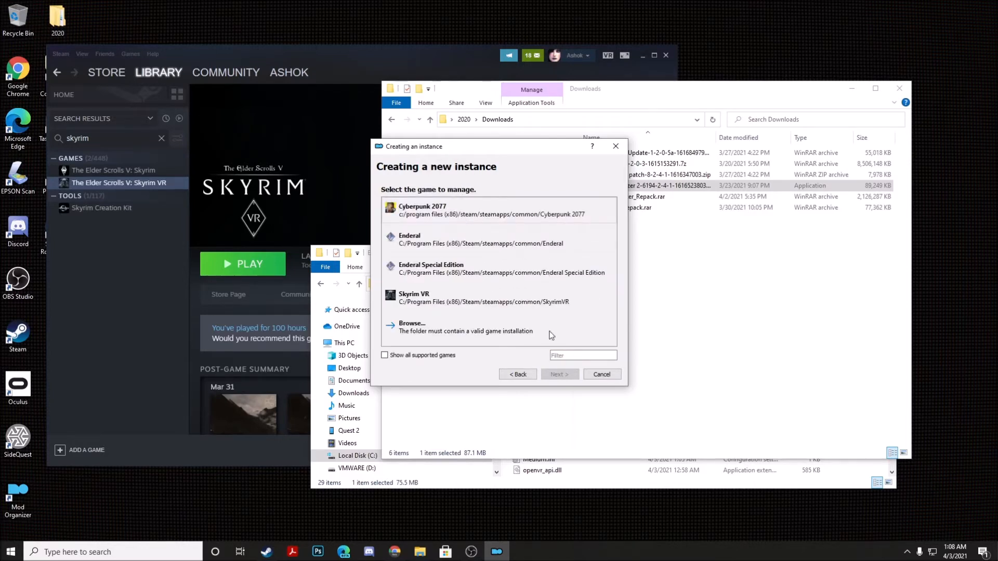
mouse_move(474, 170)
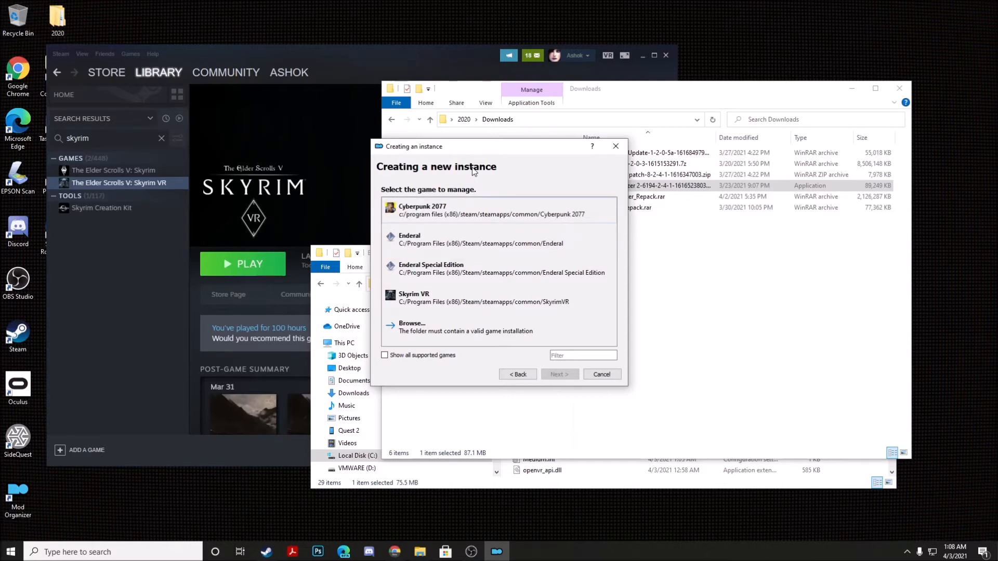
mouse_move(414, 239)
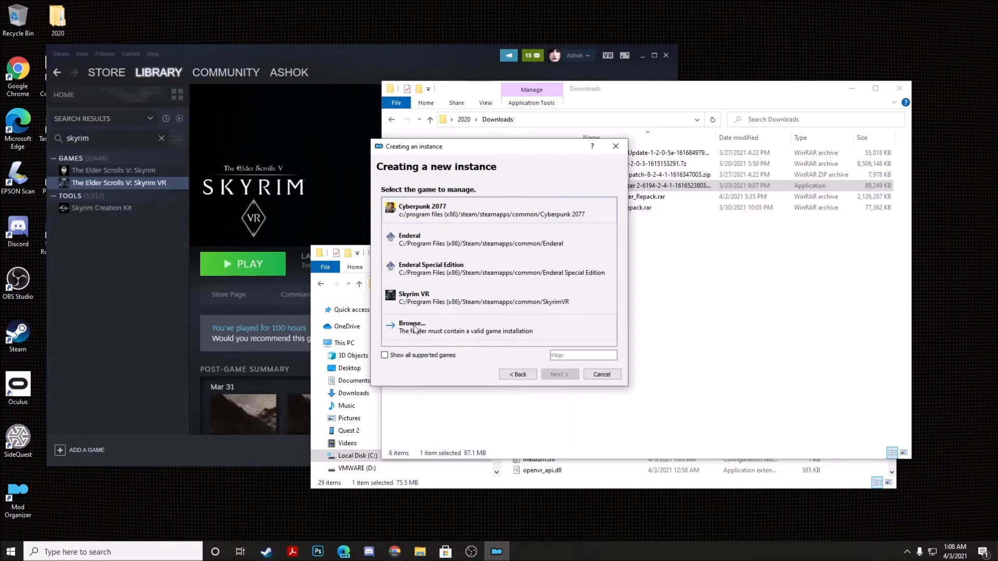
left_click(412, 328)
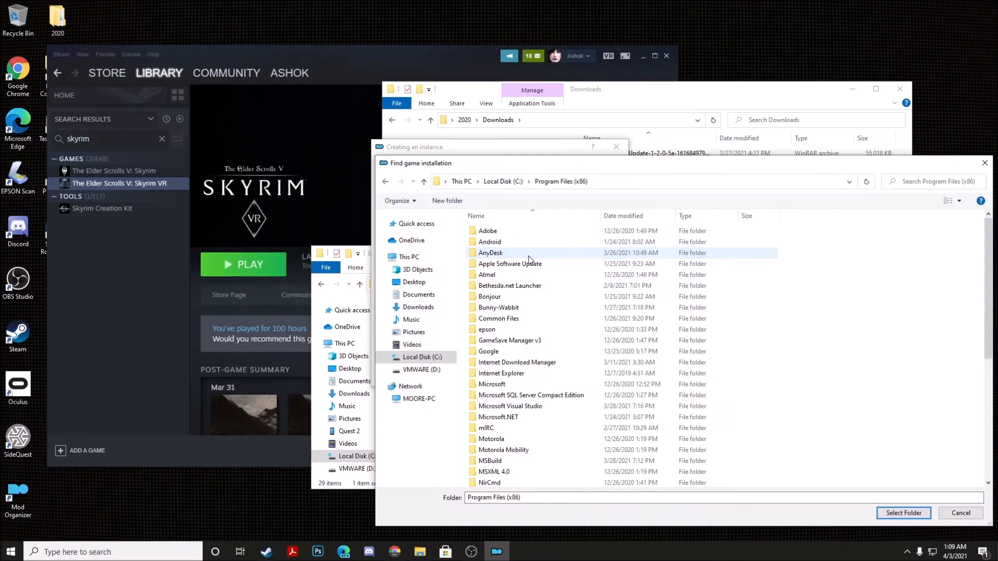
Select Steam\steamapps\common\EnderalVR as the game installation folder.
scroll("down", 3)
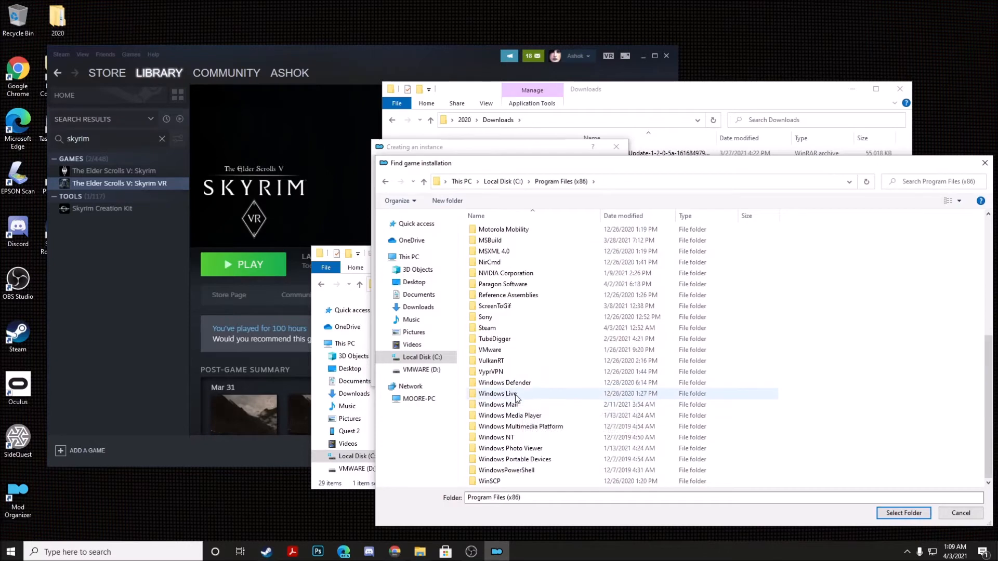
double_click(486, 328)
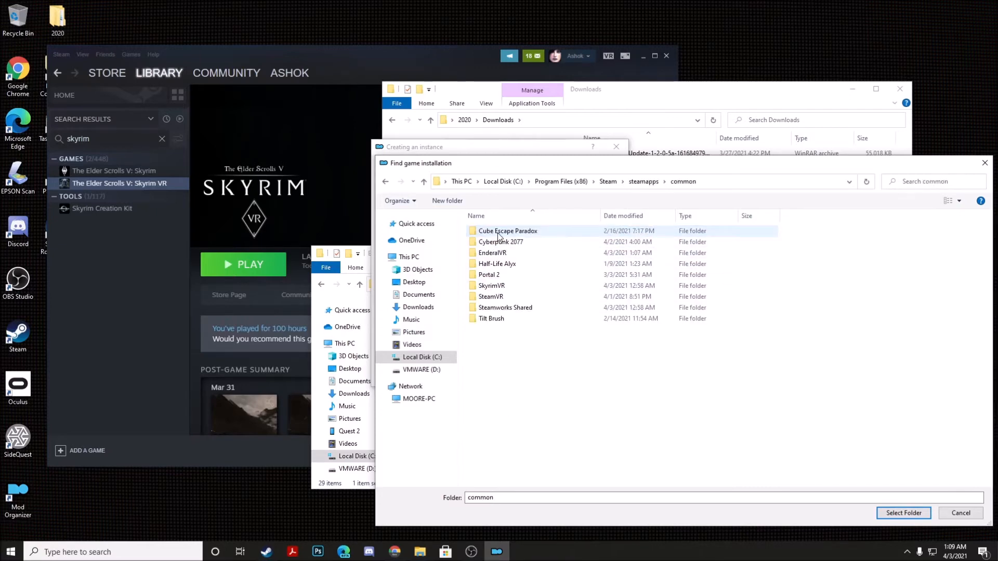
mouse_move(515, 268)
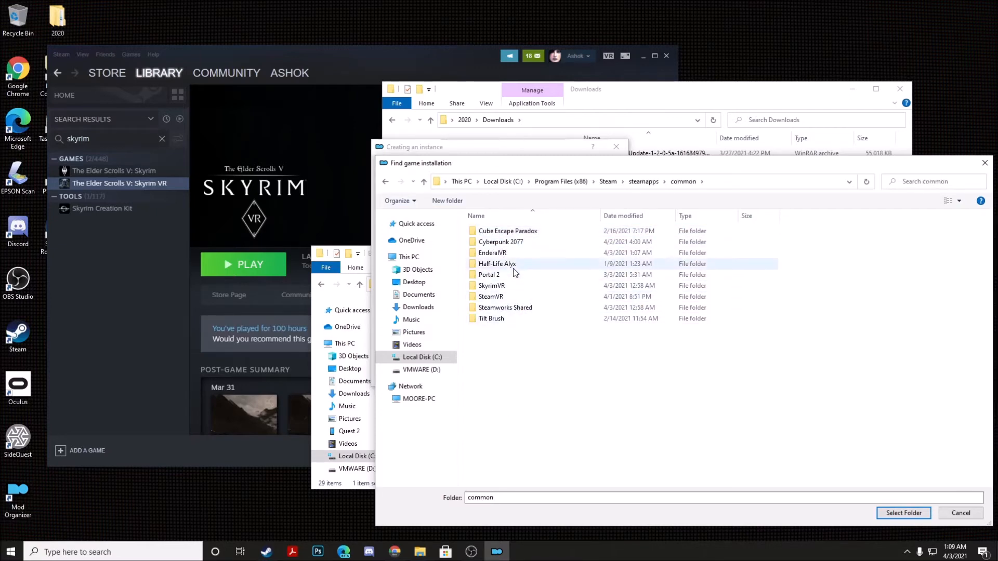
double_click(492, 252)
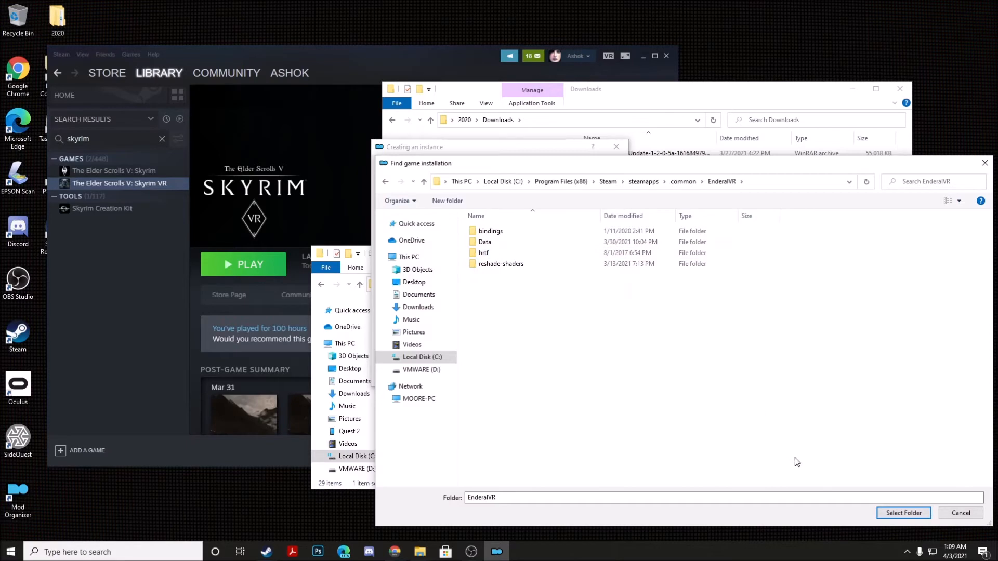
left_click(903, 513)
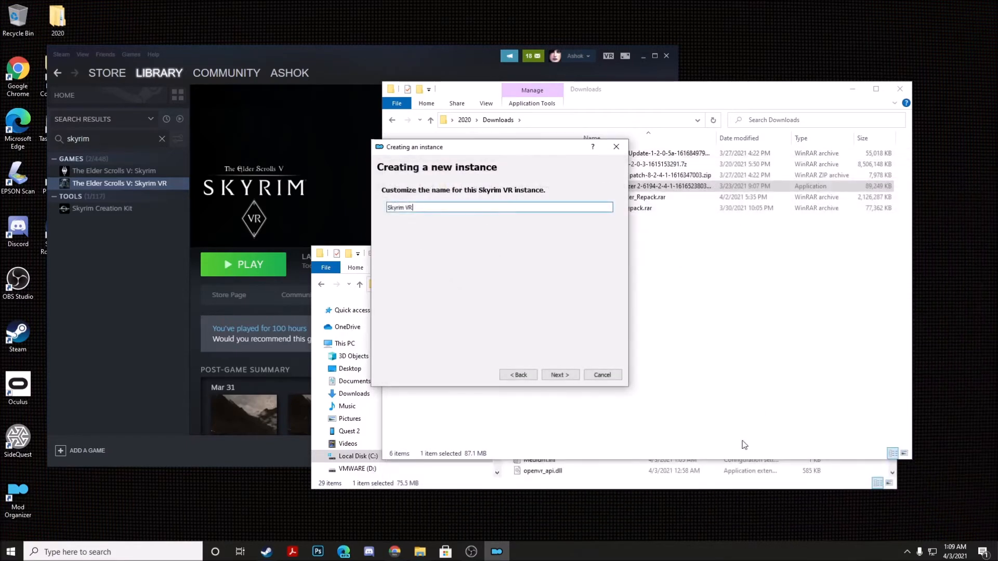
mouse_move(526, 313)
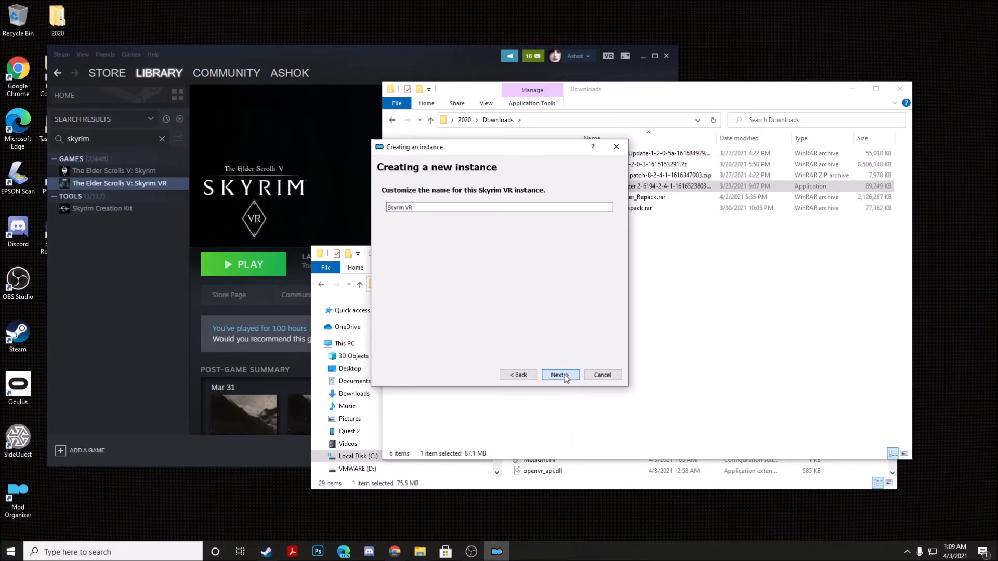
Create the Skyrim VR instance keeping the default name and data storage location.
left_click(559, 376)
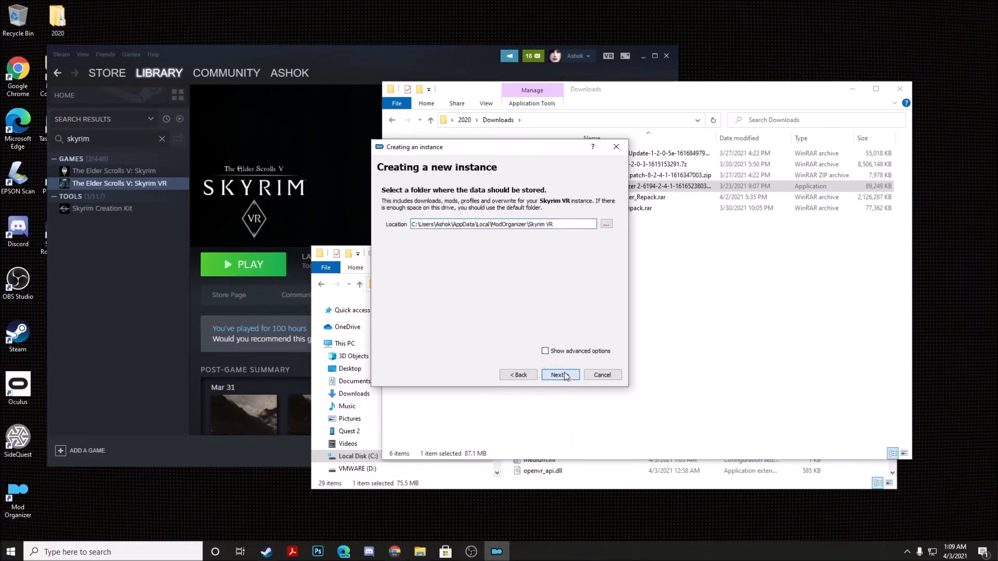
left_click(559, 376)
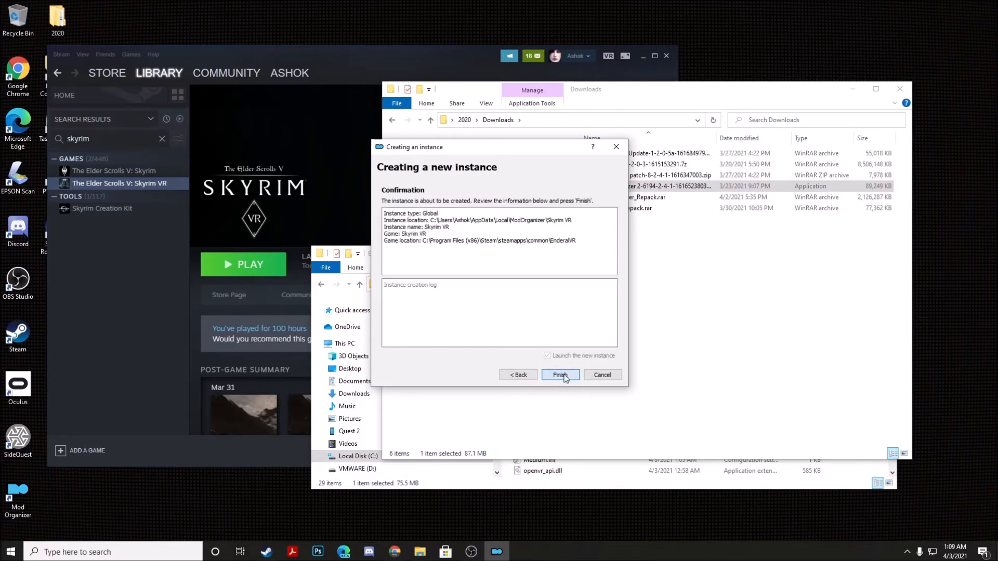
left_click(561, 375)
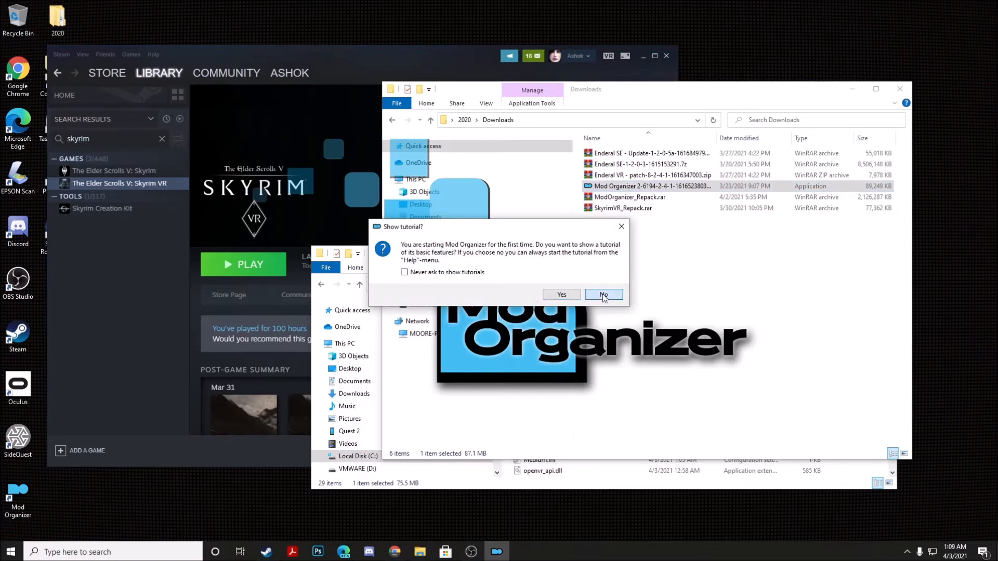
Decline the tutorial and associate nxm links with Mod Organizer.
left_click(603, 294)
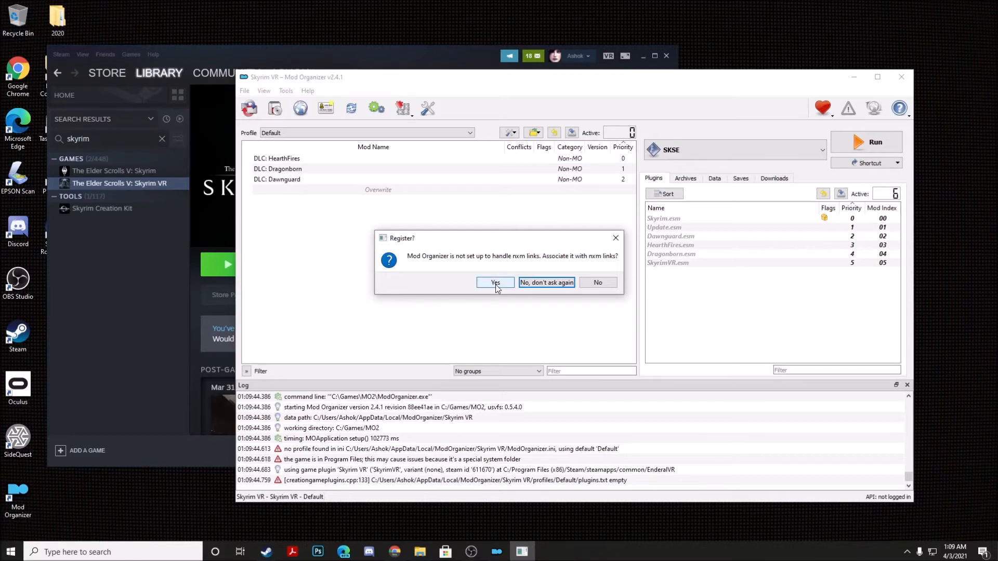
left_click(495, 282)
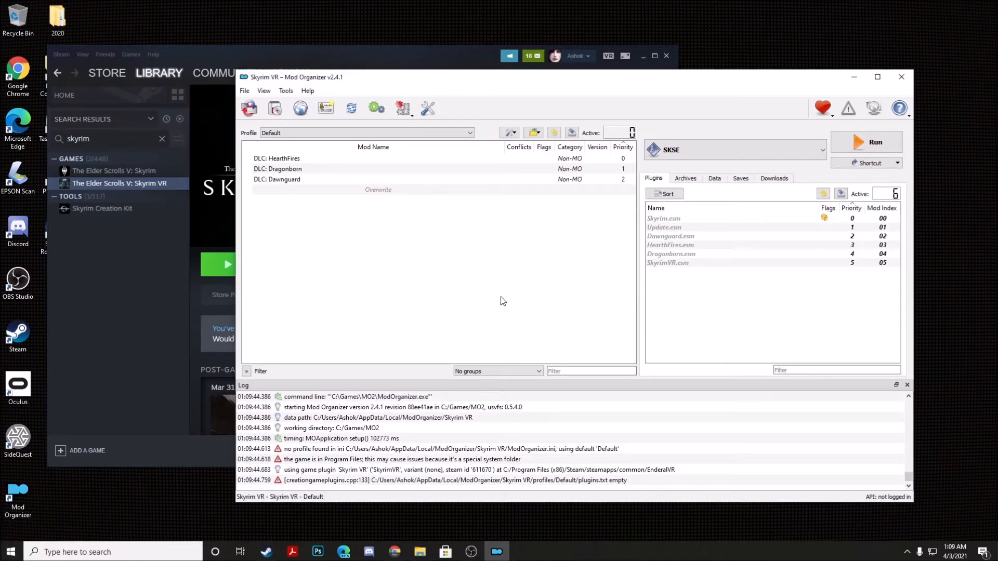
mouse_move(584, 259)
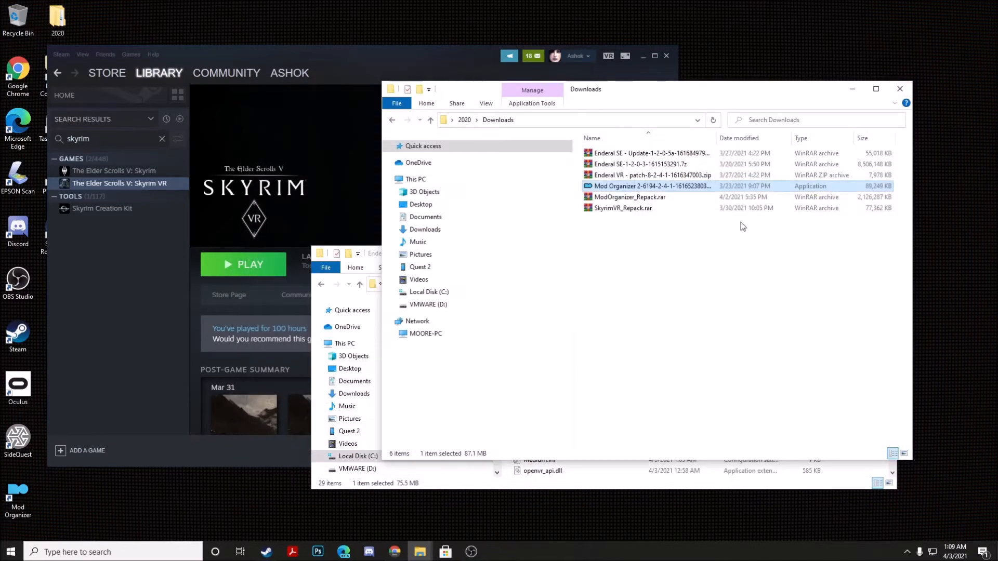
Browse to C:\Users\...\AppData\Local\ModOrganizer\Skyrim VR in File Explorer.
left_click(651, 226)
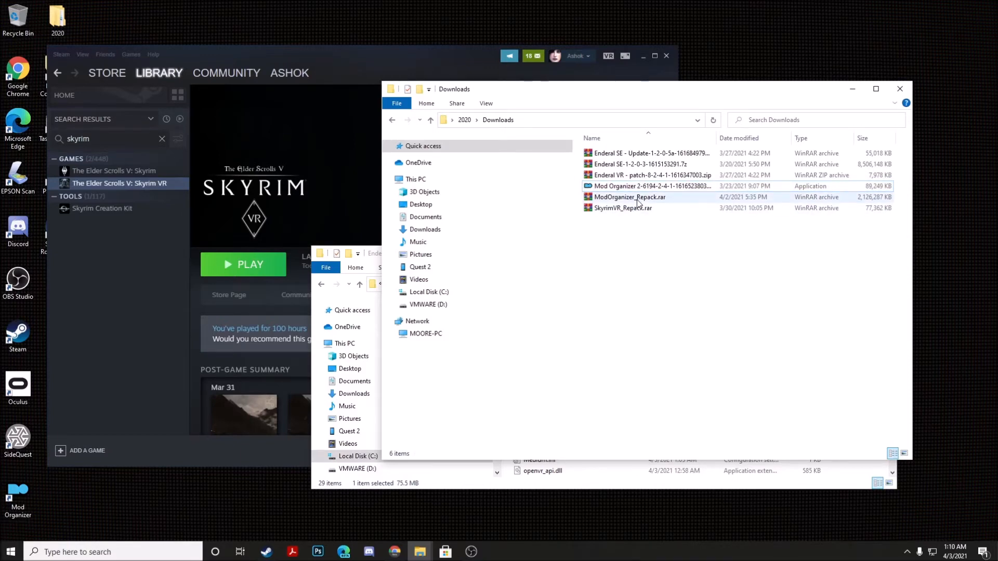
left_click(631, 196)
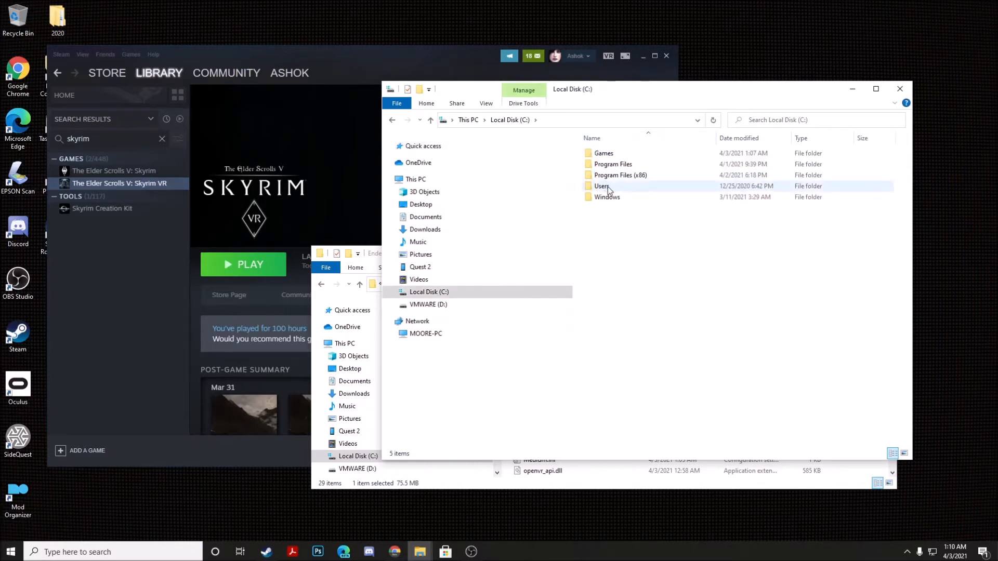
double_click(602, 186)
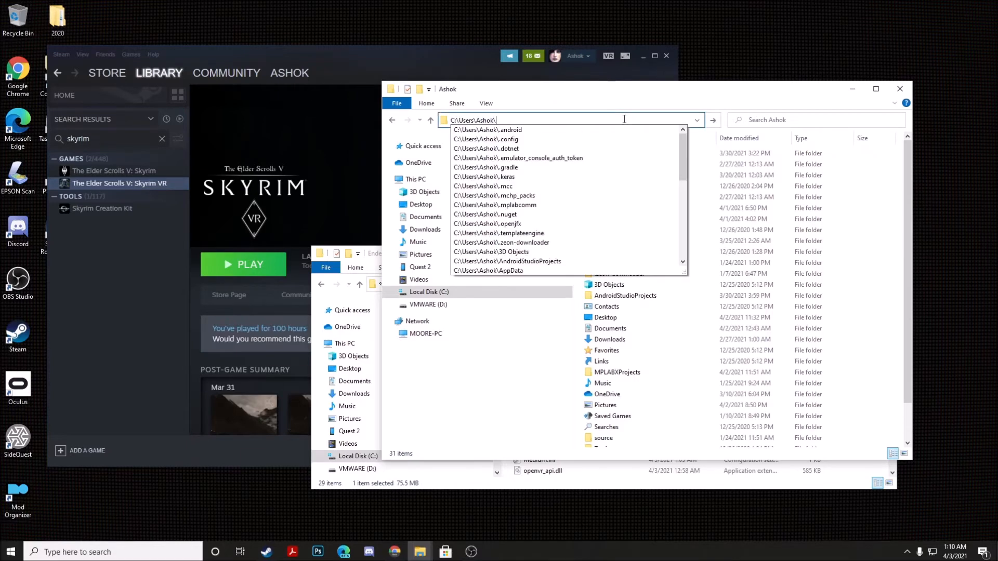
type("App")
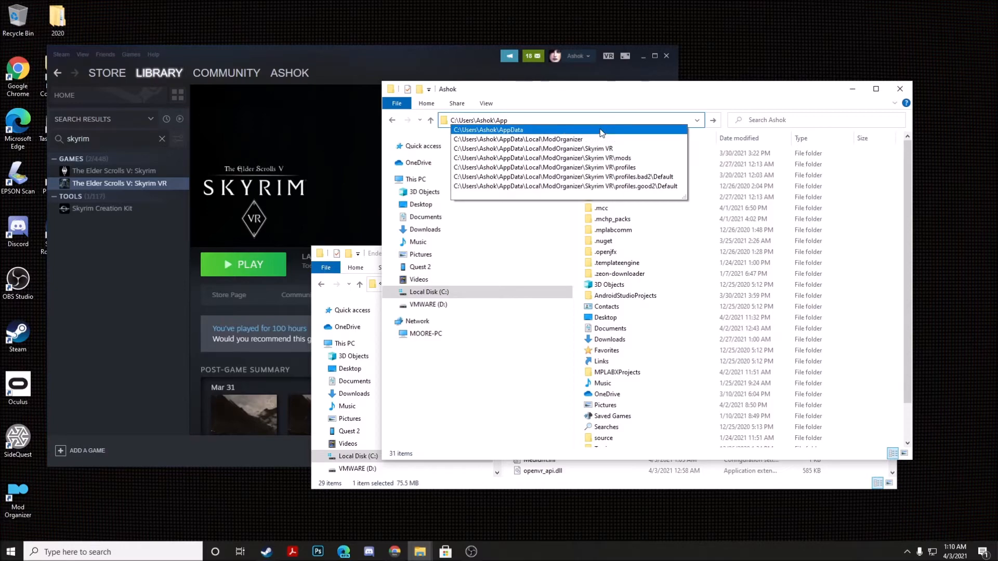
left_click(489, 130)
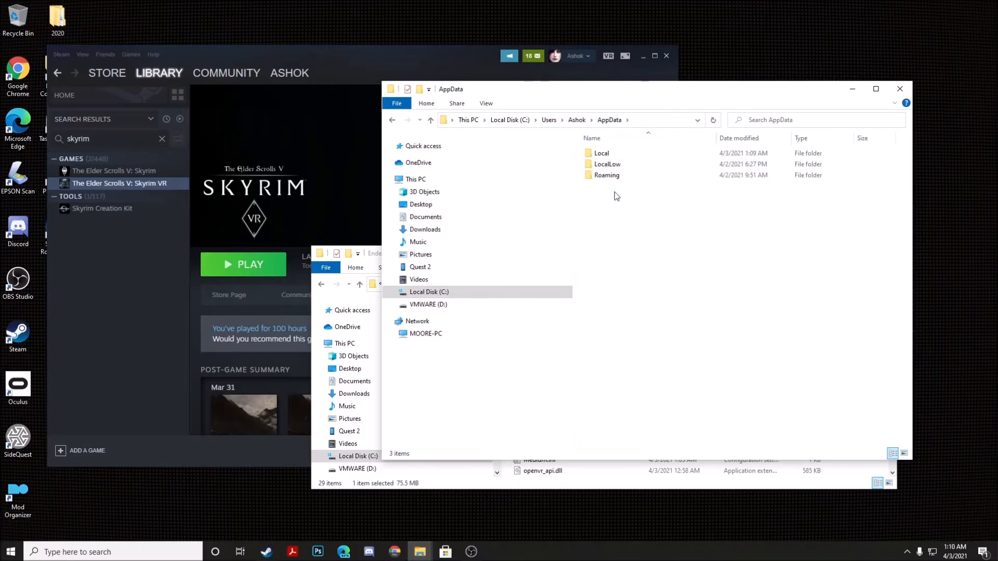
double_click(600, 153)
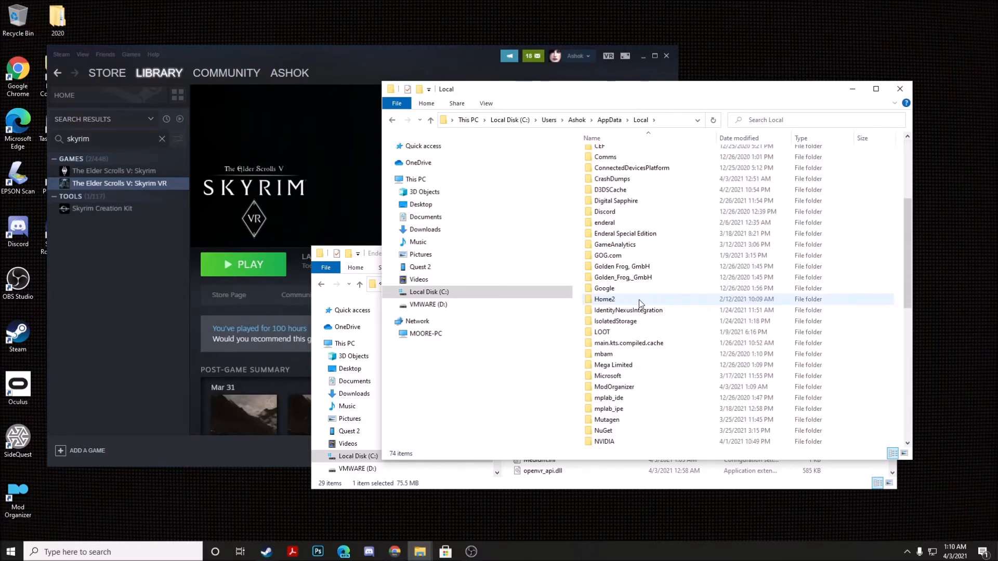
double_click(614, 387)
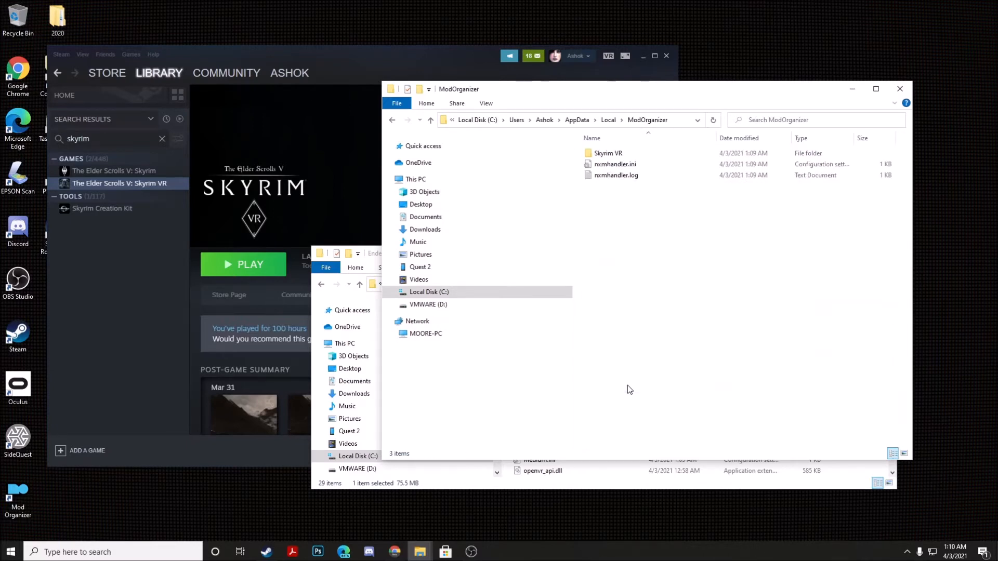
left_click(606, 153)
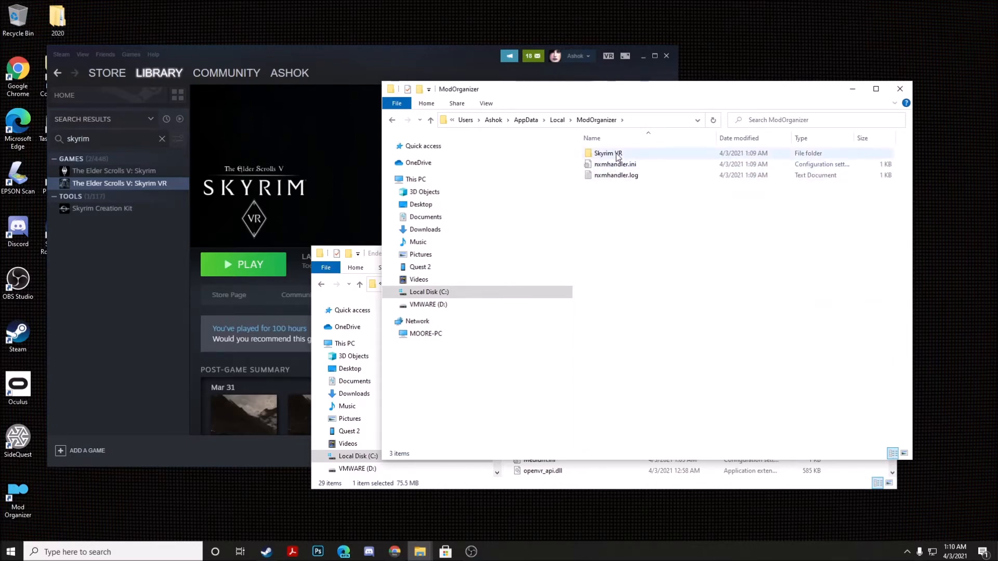
double_click(606, 153)
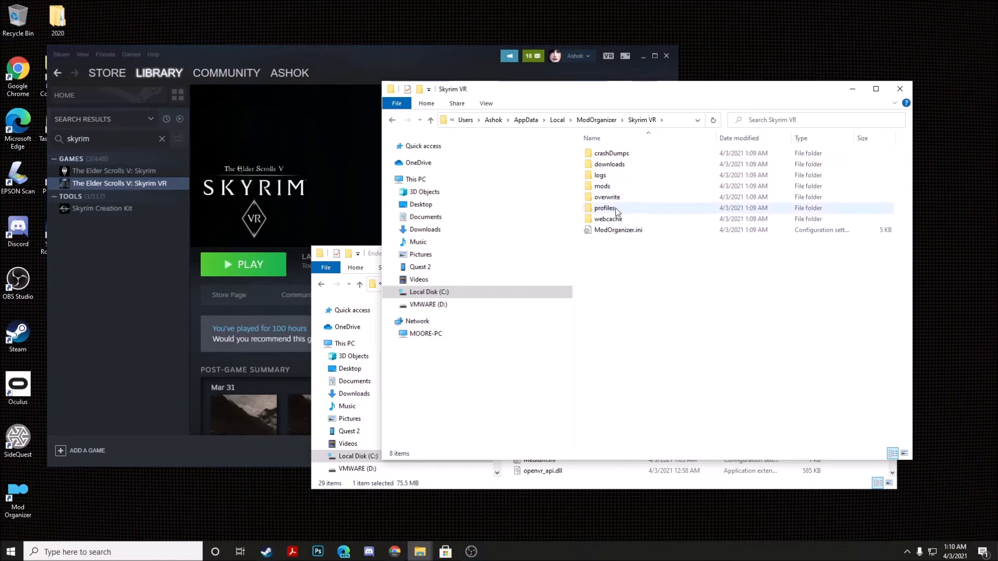
Delete the mods and profiles folders from the Skyrim VR instance folder.
left_click(604, 207)
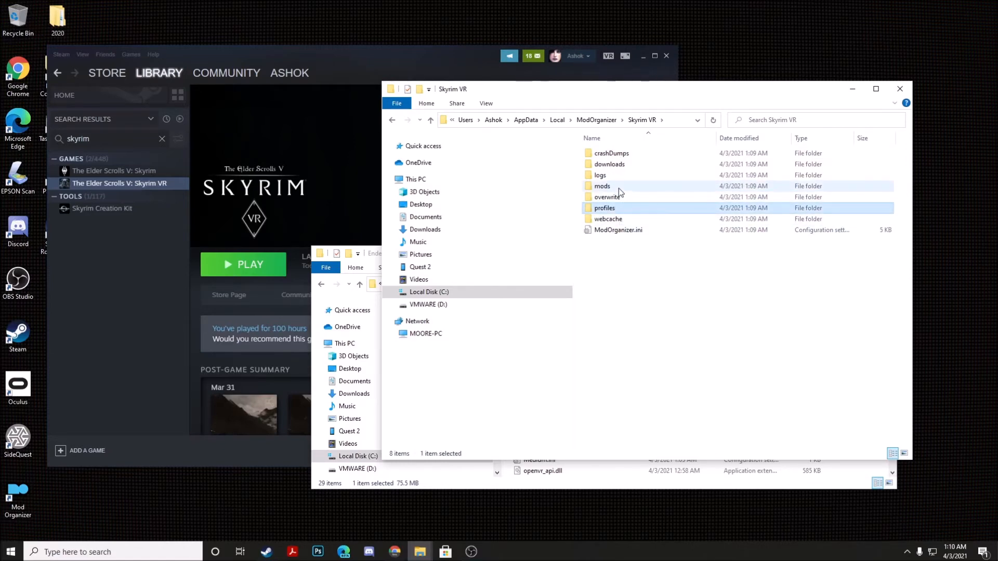
left_click(602, 186)
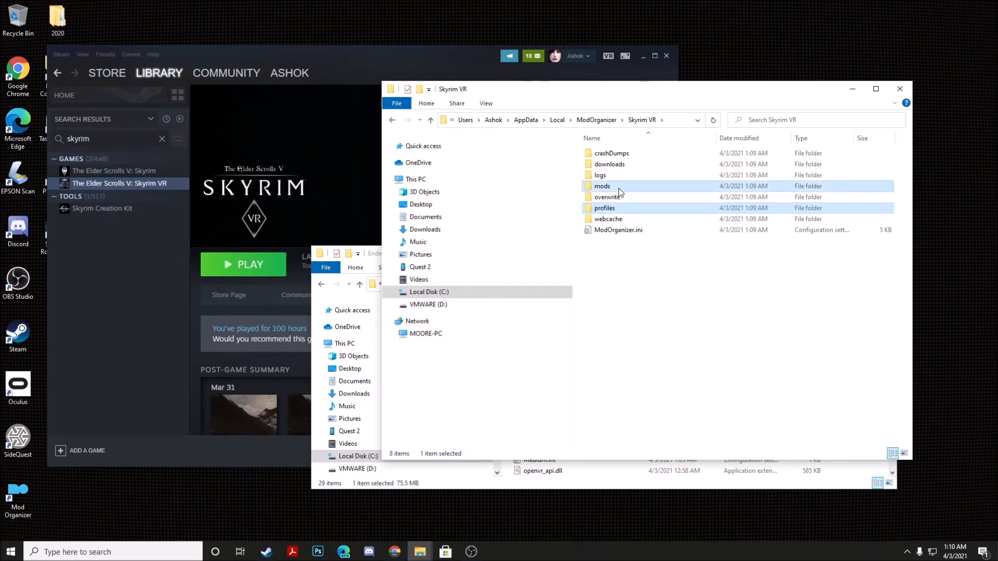
left_click(605, 208)
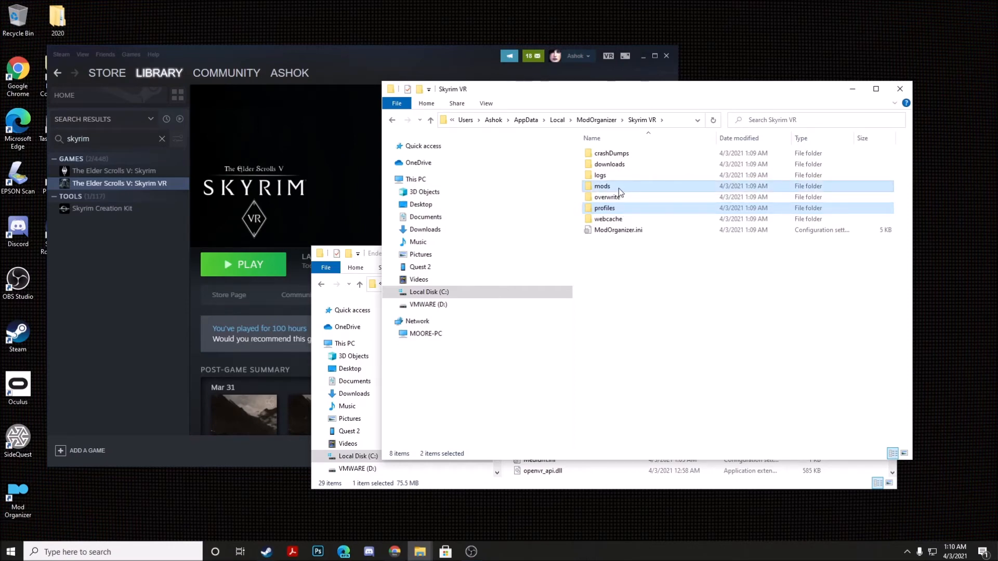
key("Delete")
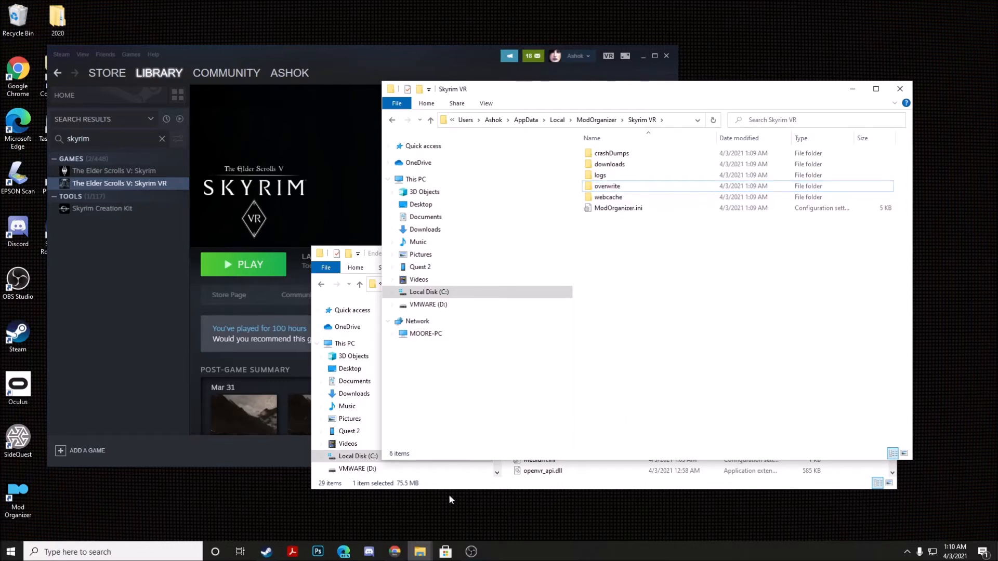
mouse_move(419, 552)
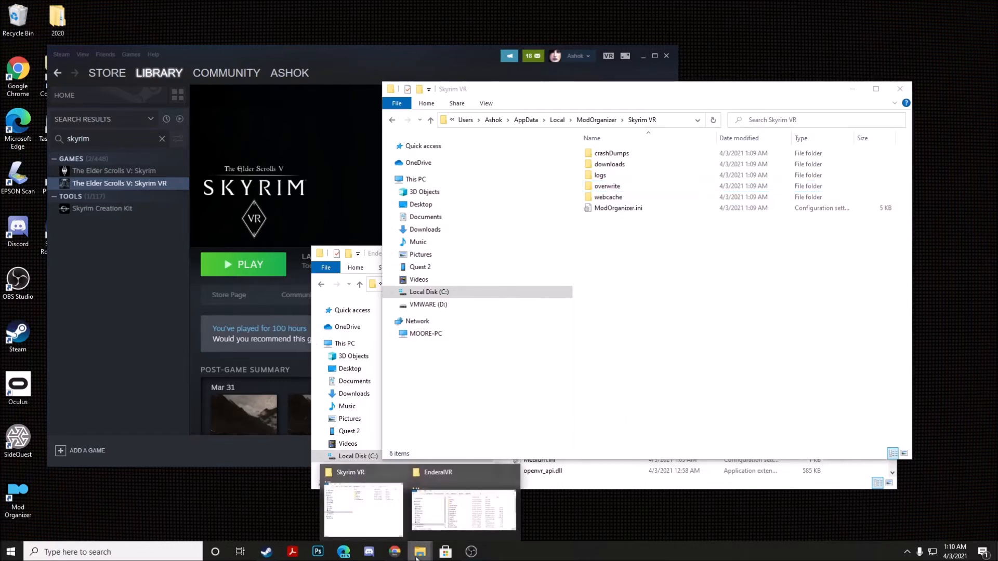
Extract ModOrganizer_Repack.rar from Downloads into its own ModOrganizer_Repack folder.
left_click(419, 552)
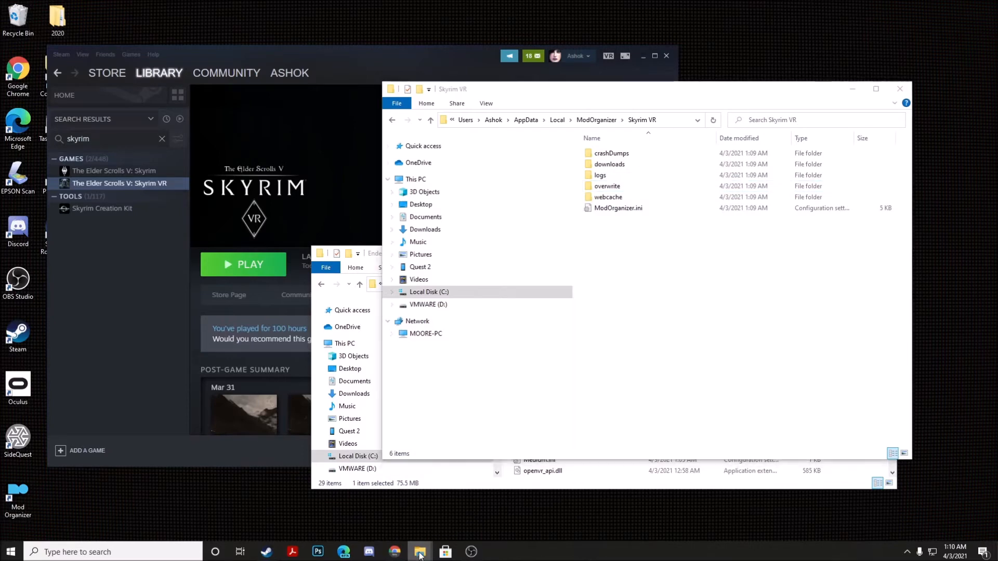
mouse_move(419, 552)
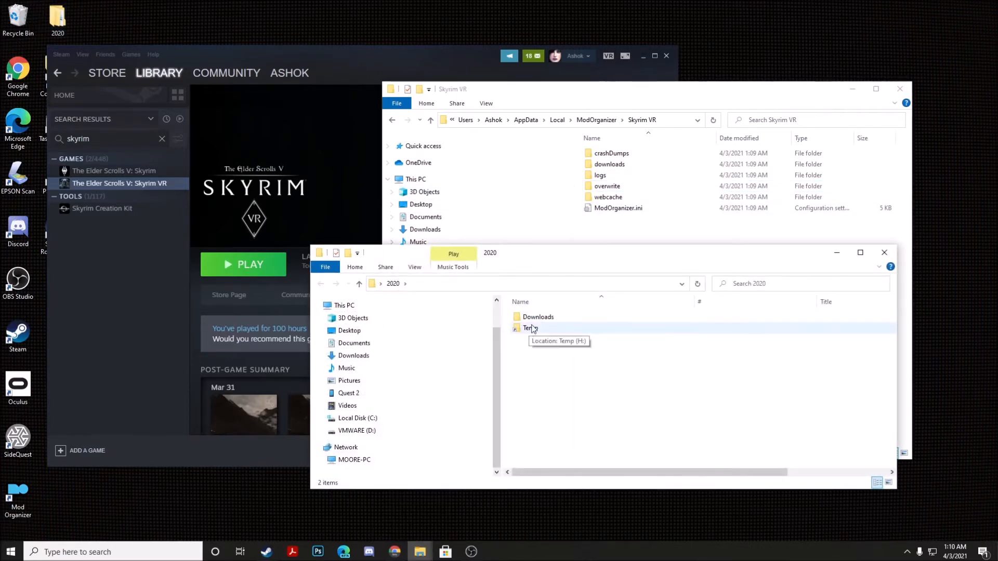
double_click(538, 316)
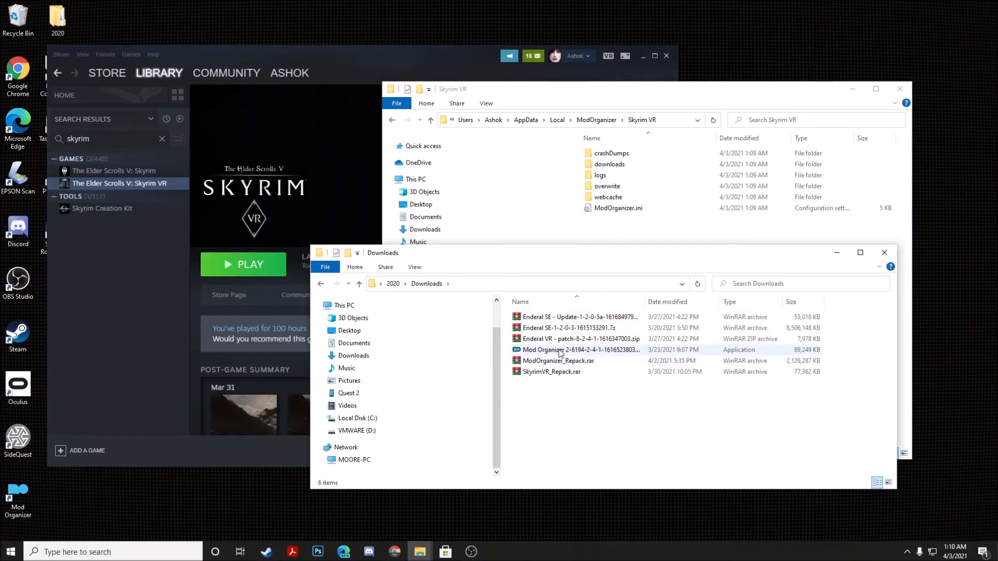
left_click(558, 361)
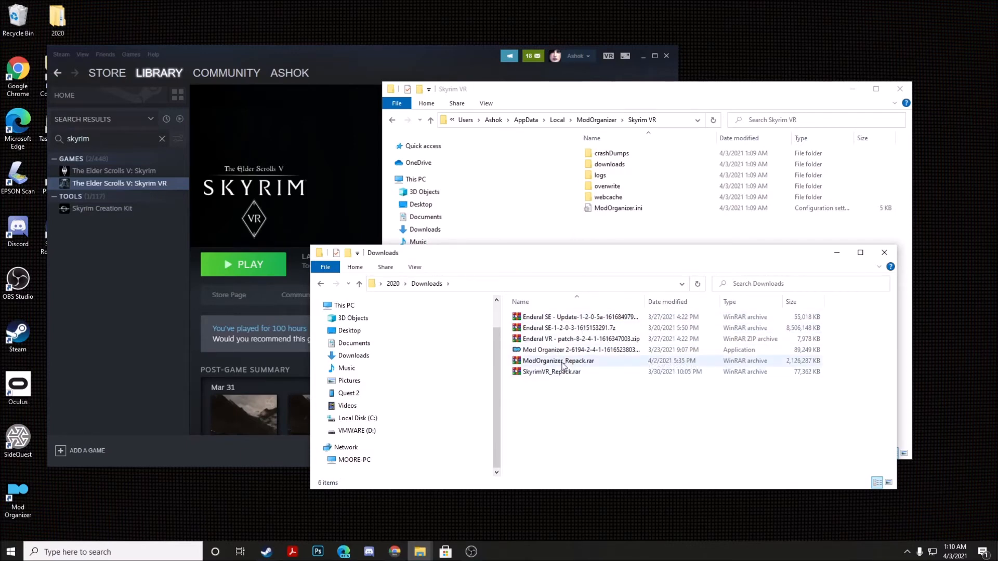
right_click(558, 361)
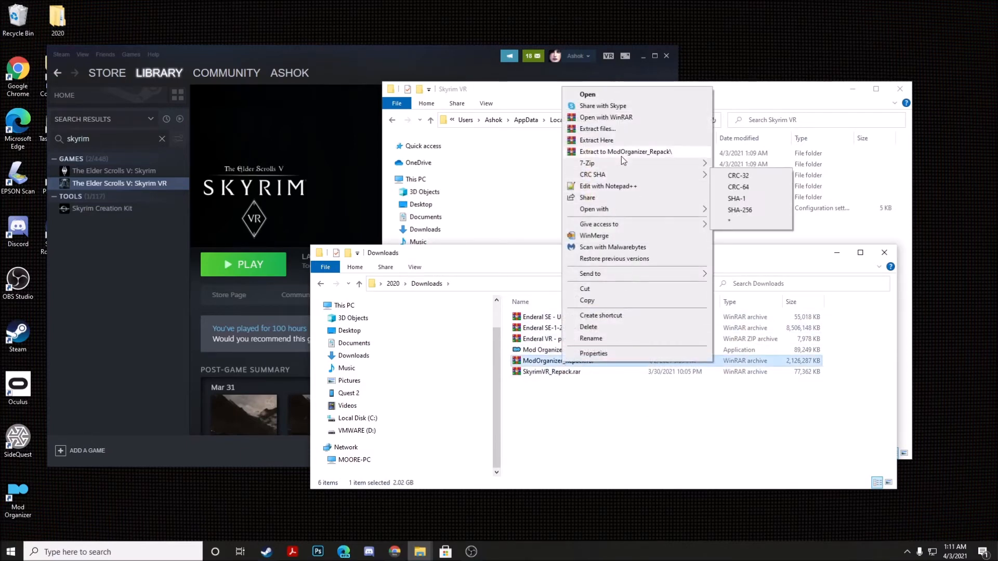
mouse_move(636, 158)
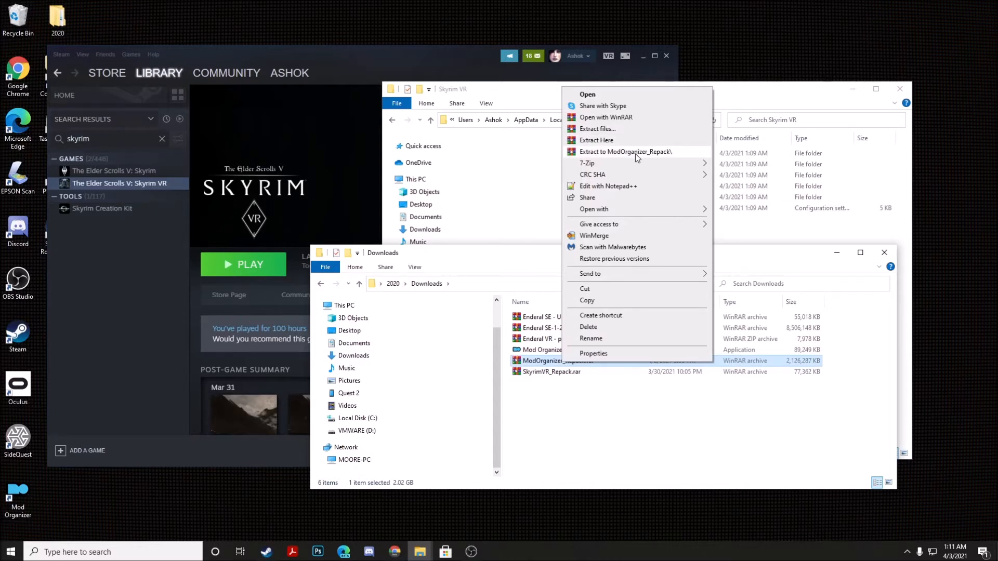
left_click(625, 152)
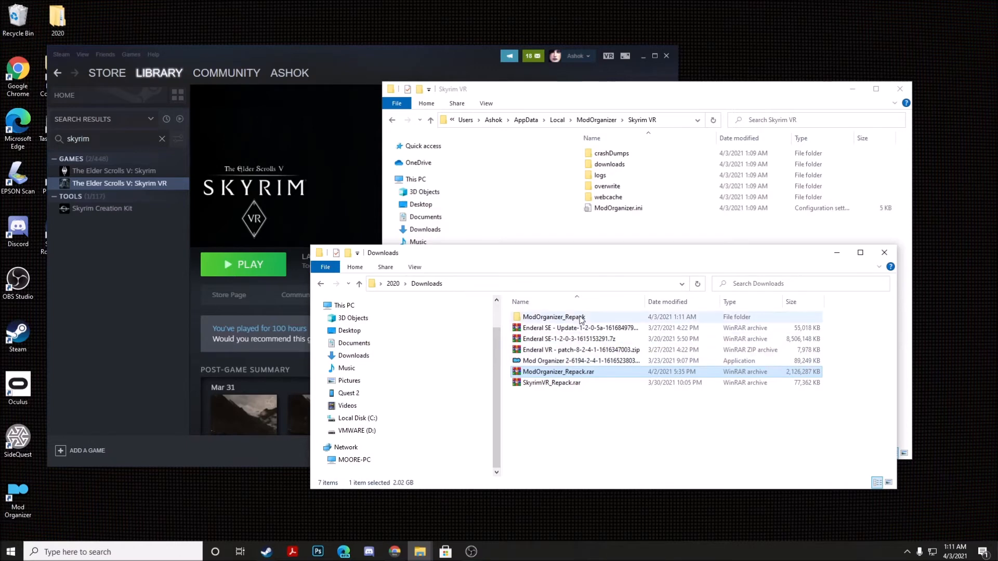
Copy the repack's mods and profiles folders into the app-data Skyrim VR folder.
double_click(552, 316)
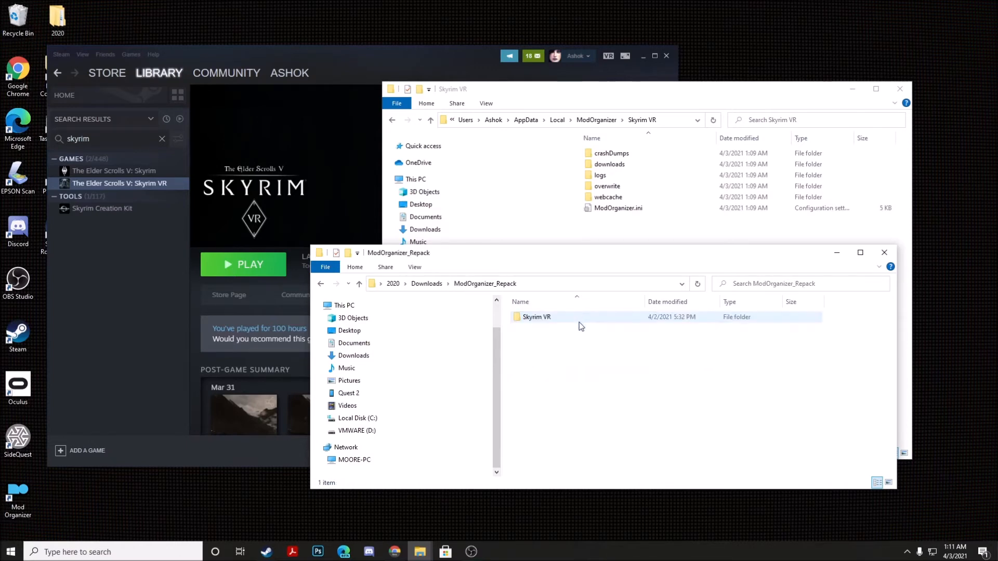
double_click(537, 316)
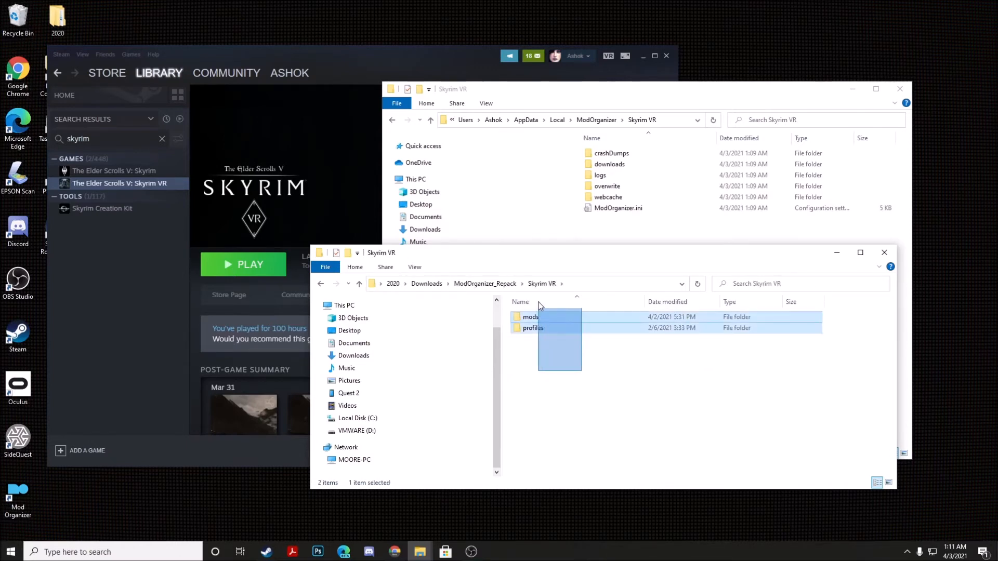
right_click(532, 316)
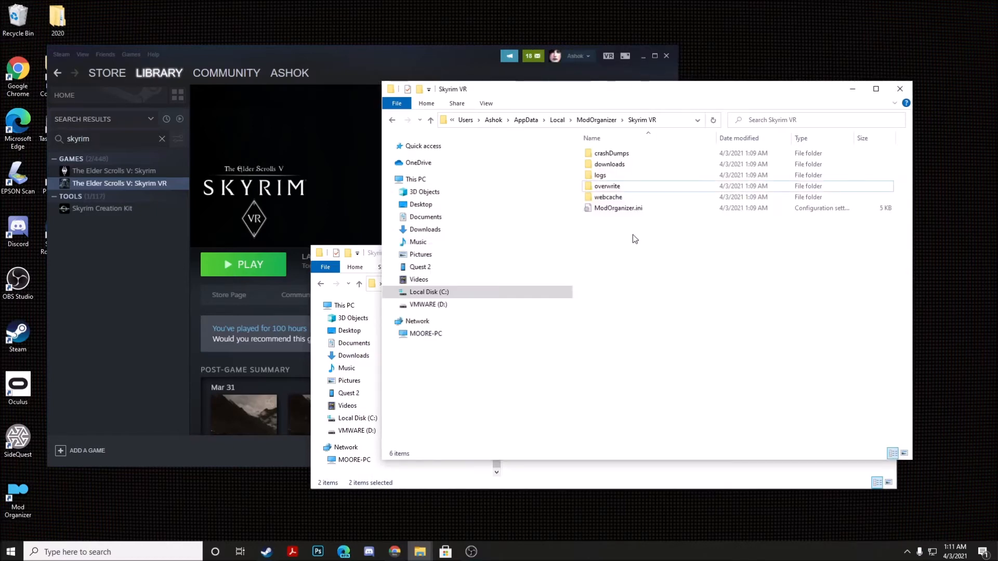
right_click(633, 239)
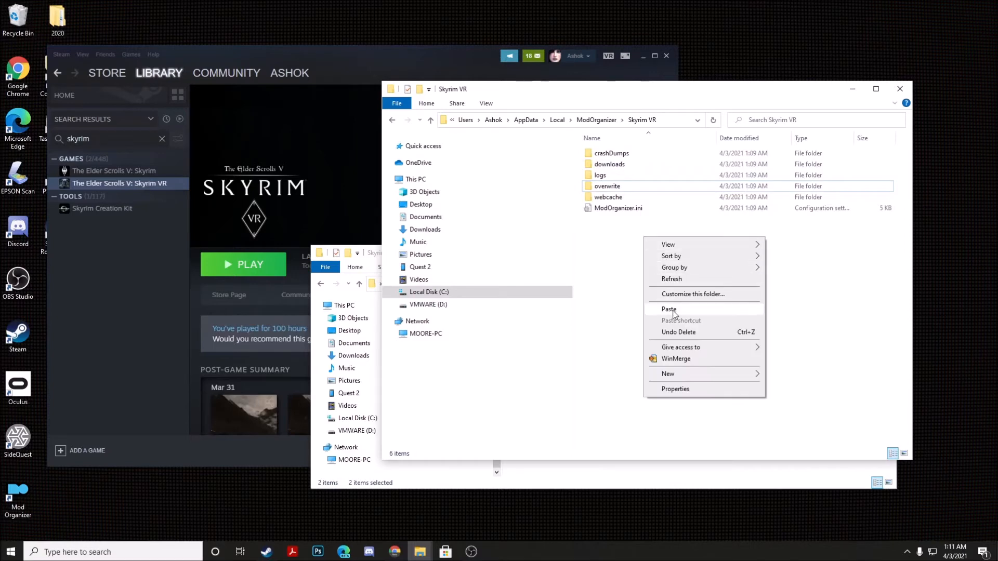
left_click(669, 310)
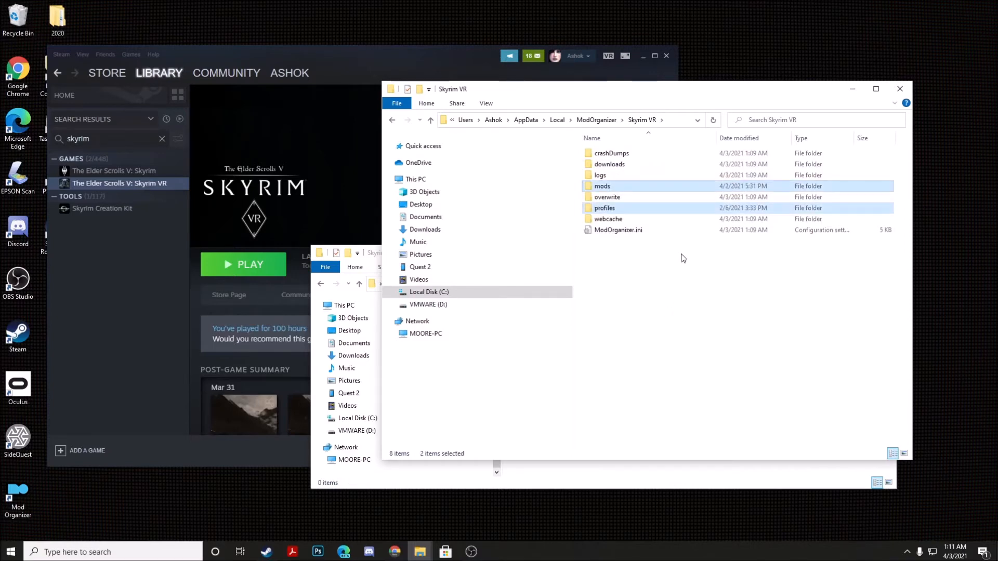
mouse_move(645, 138)
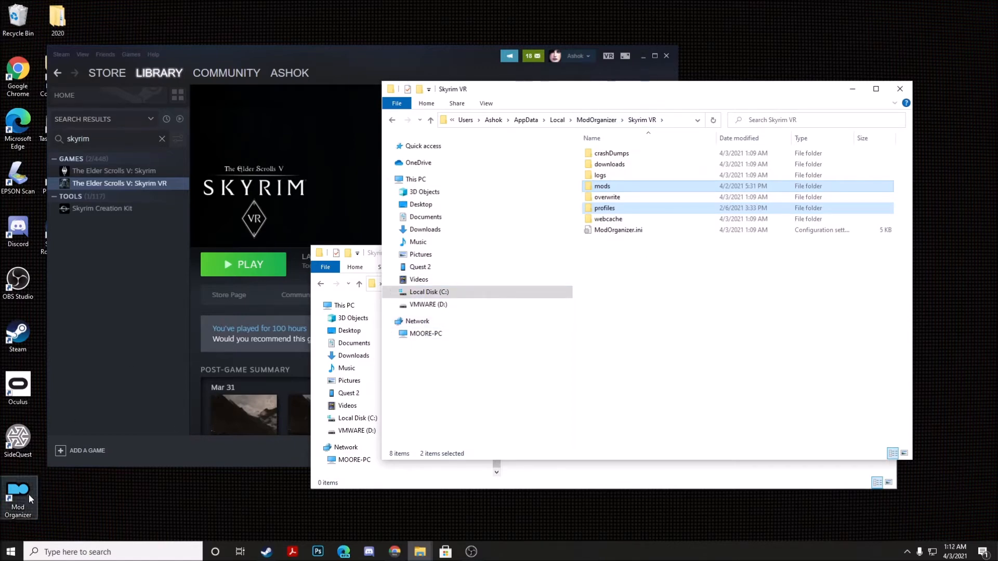
Relaunch Mod Organizer and bring the Downloads Explorer window alongside it.
left_click(17, 497)
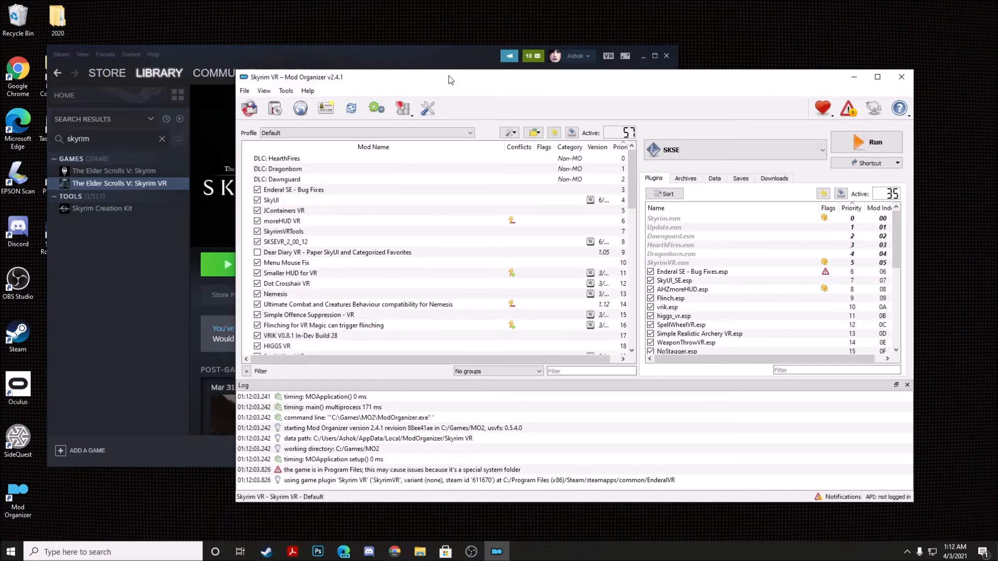
mouse_move(414, 78)
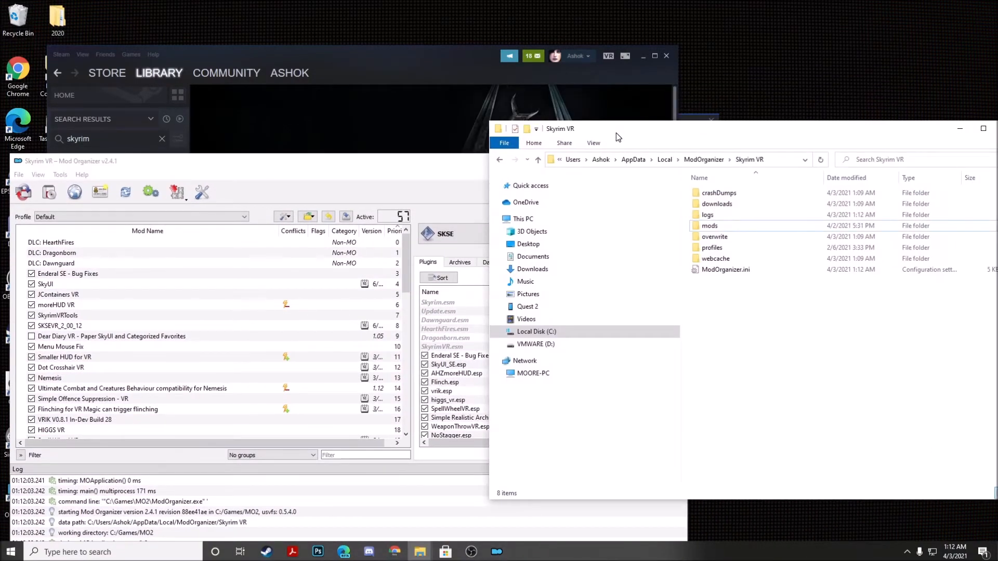
left_click(528, 243)
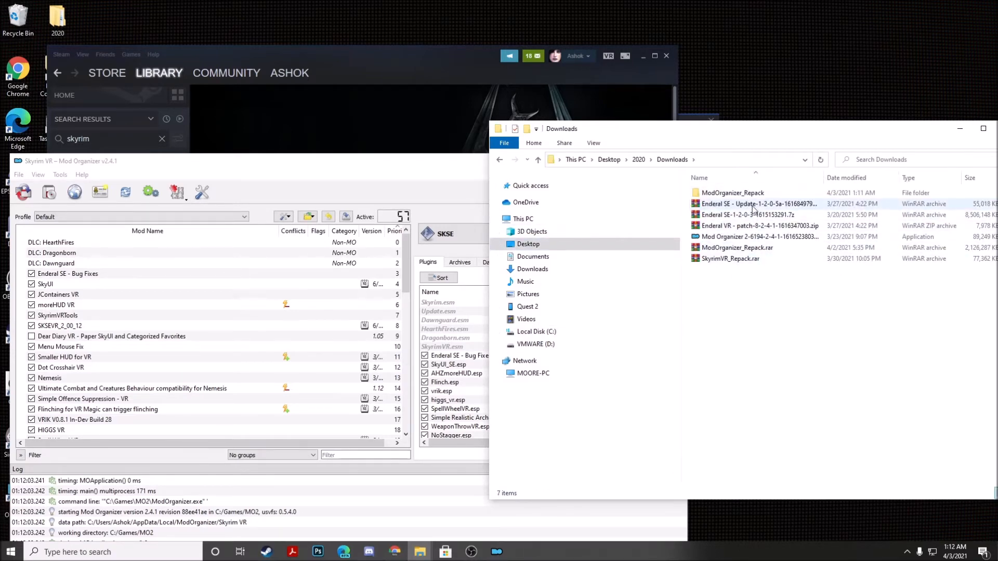
mouse_move(751, 210)
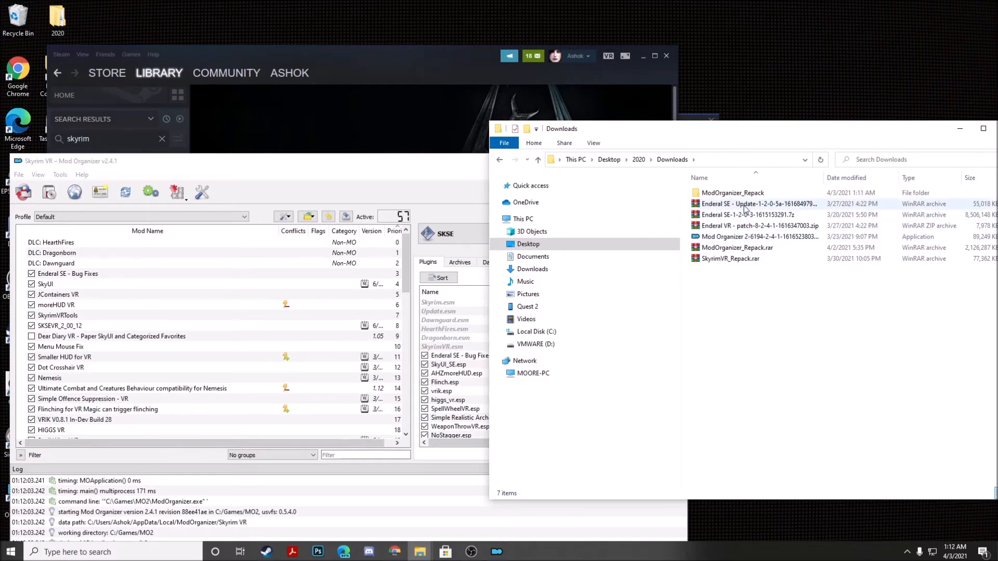
Install the Enderal SE and Enderal SE - Update archives as mods via Quick Install.
left_click(747, 214)
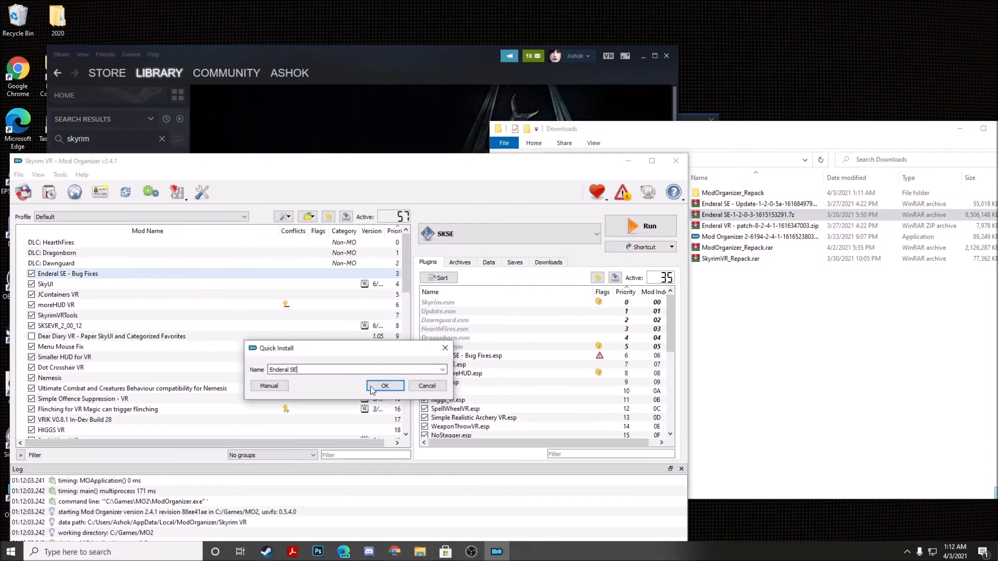
left_click(385, 385)
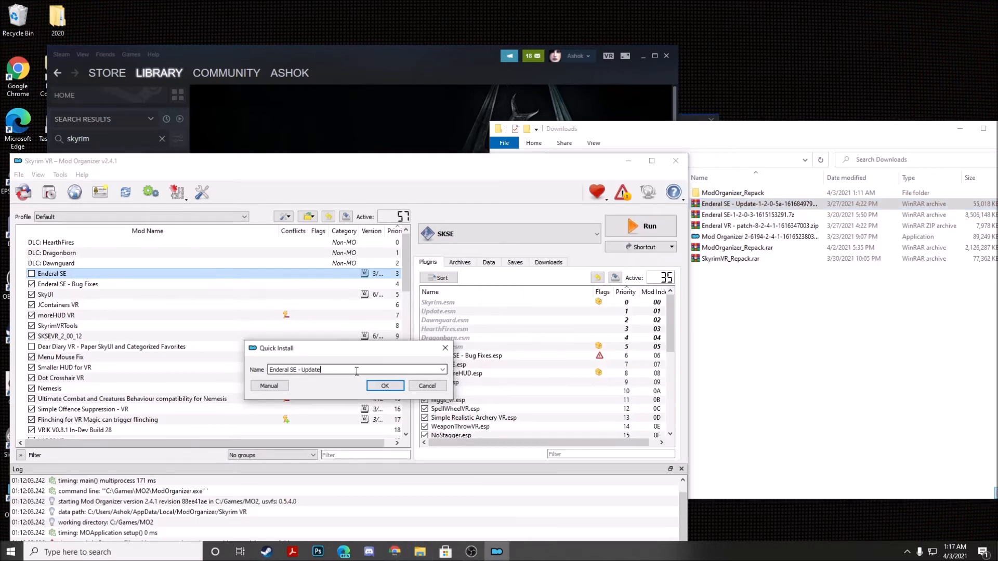
left_click(385, 386)
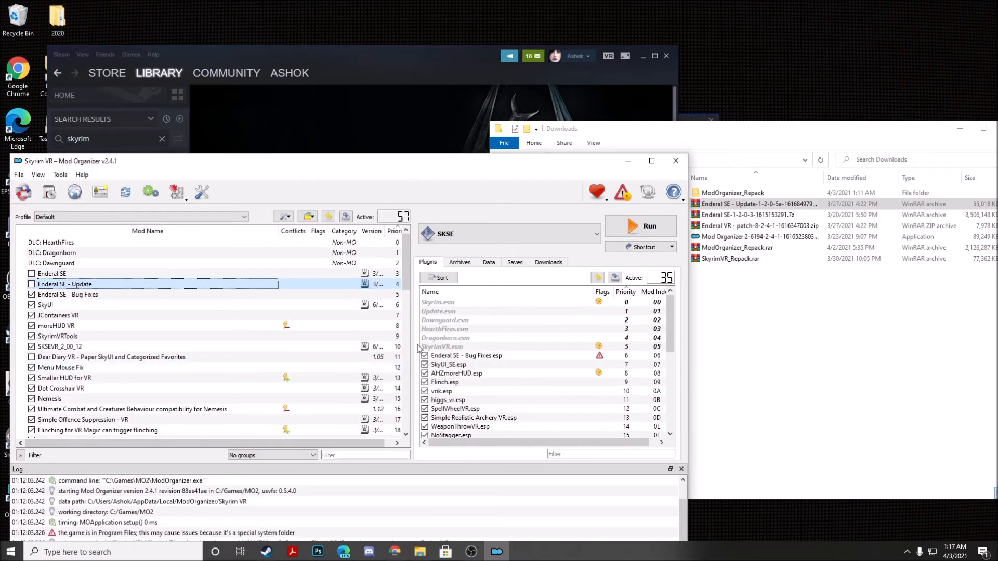
Install the Enderal VR patch and enable Enderal SE, its Update and Enderal VR.
left_click(758, 226)
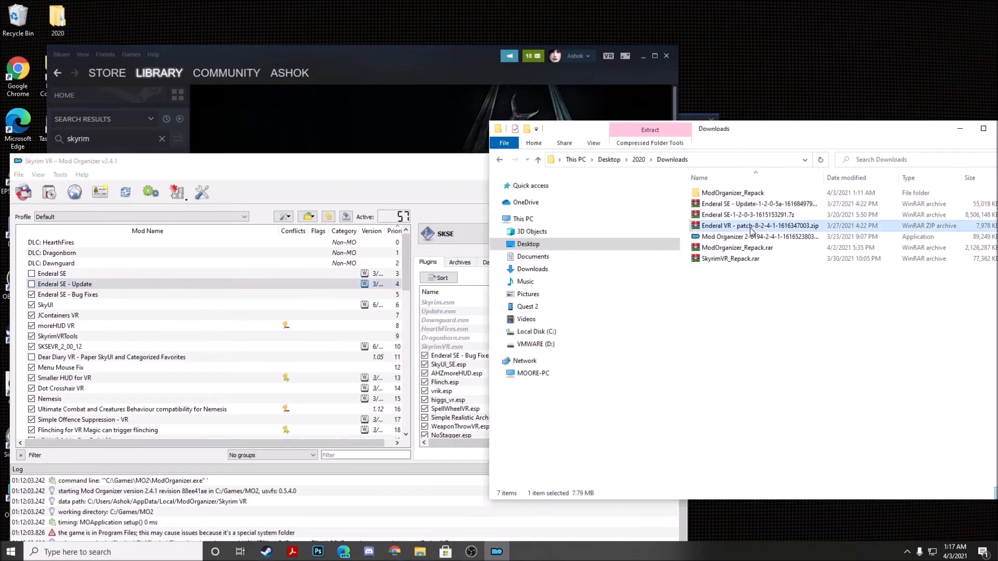
mouse_move(767, 231)
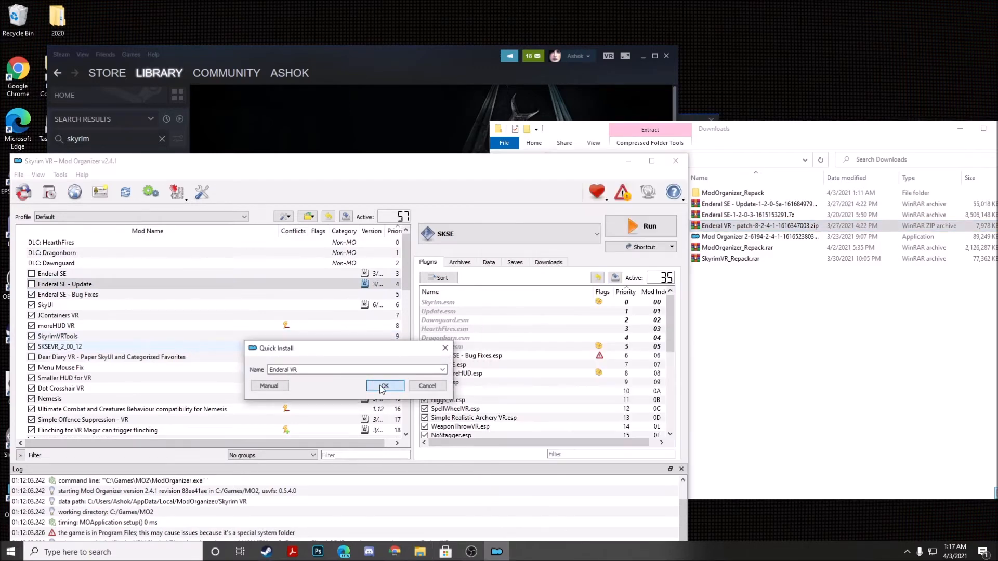
left_click(384, 386)
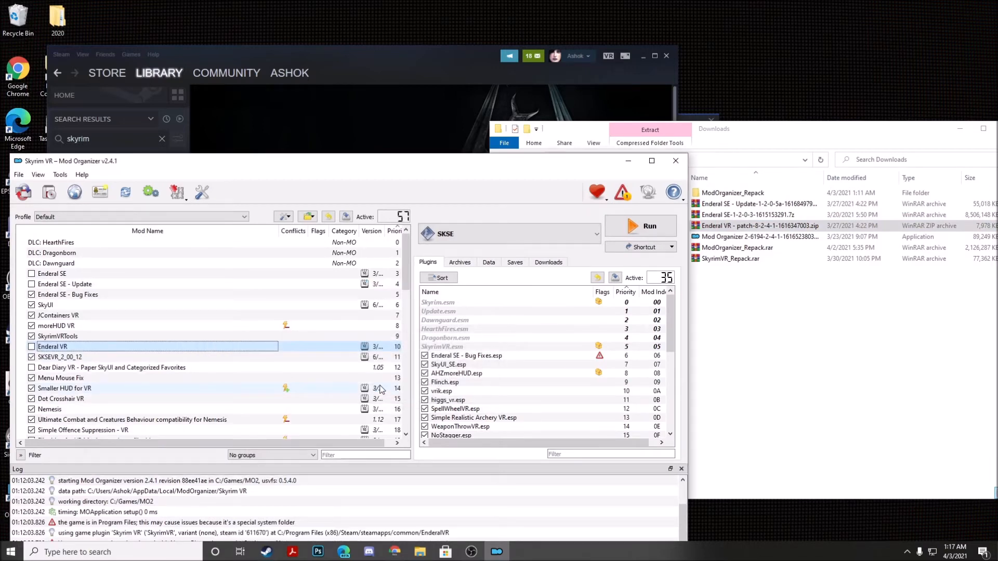
left_click(31, 274)
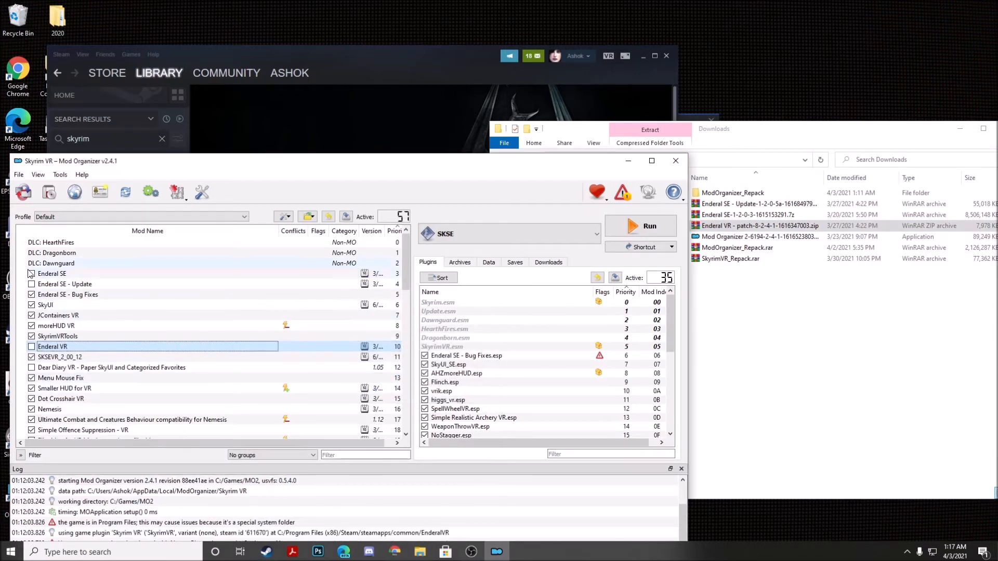
left_click(31, 284)
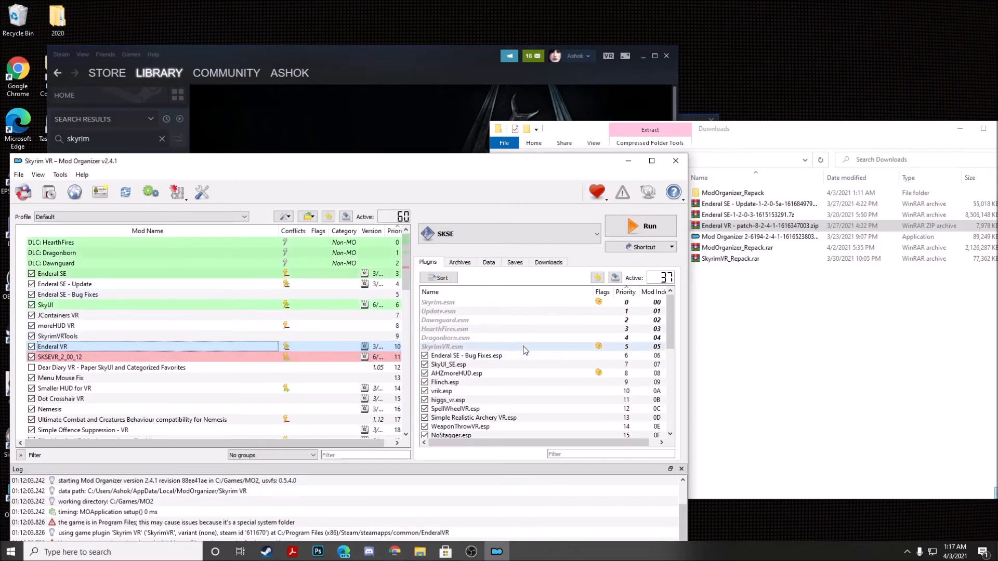
Scroll down the Plugins list to reach Enderal - Forgotten Stories.esm and EnderalVRpatch.esp.
scroll("down", 3)
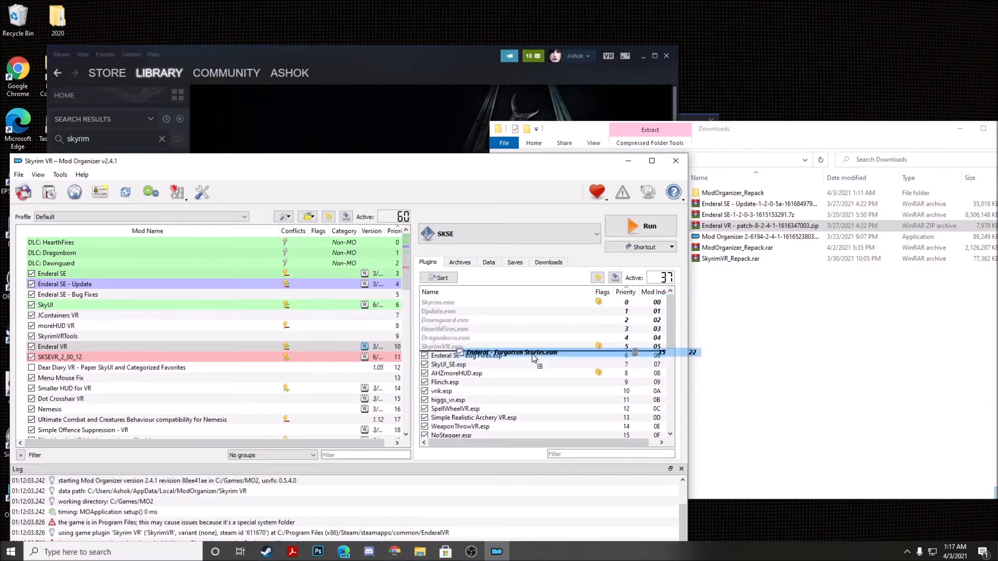
scroll("down", 3)
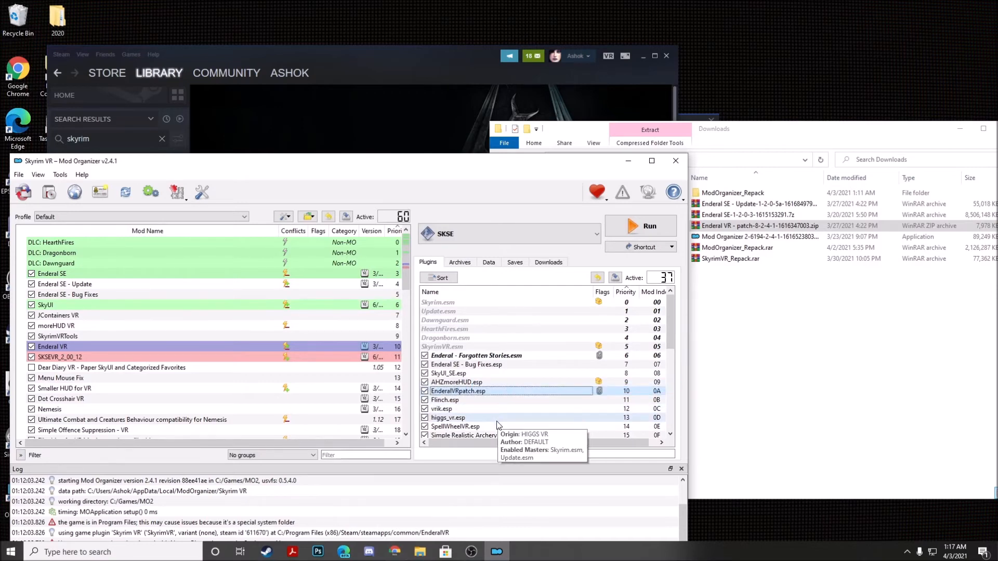
mouse_move(144, 288)
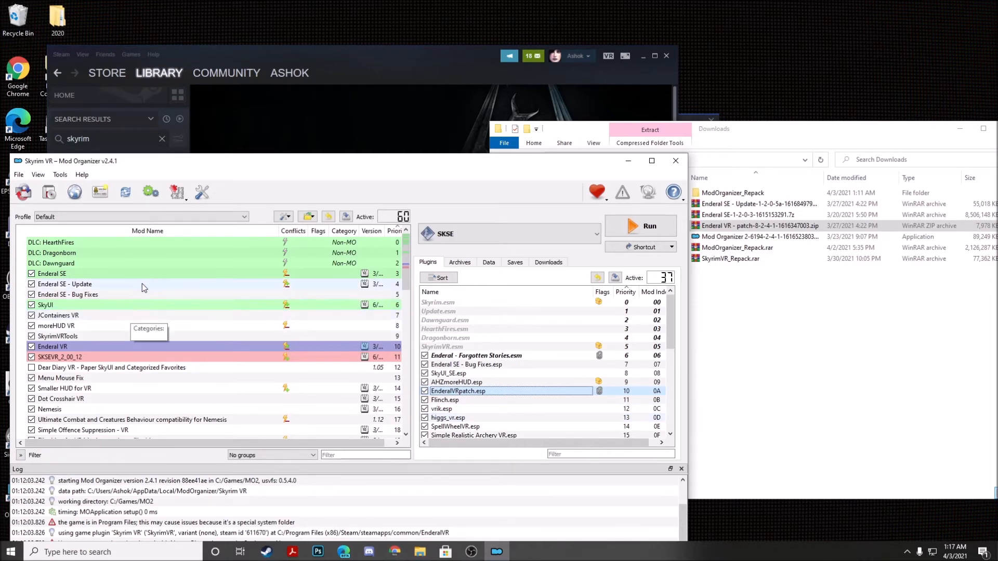
mouse_move(150, 295)
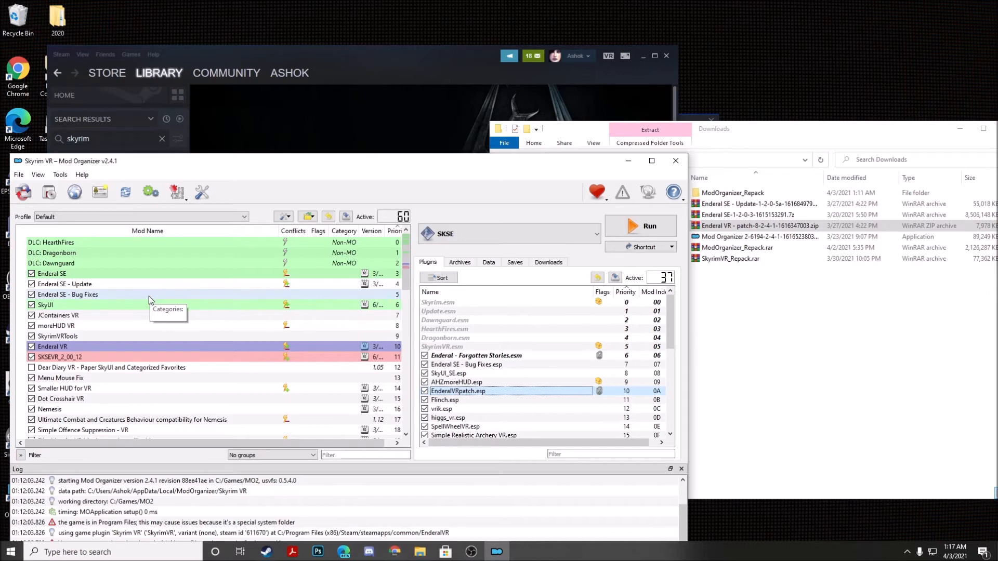
mouse_move(120, 312)
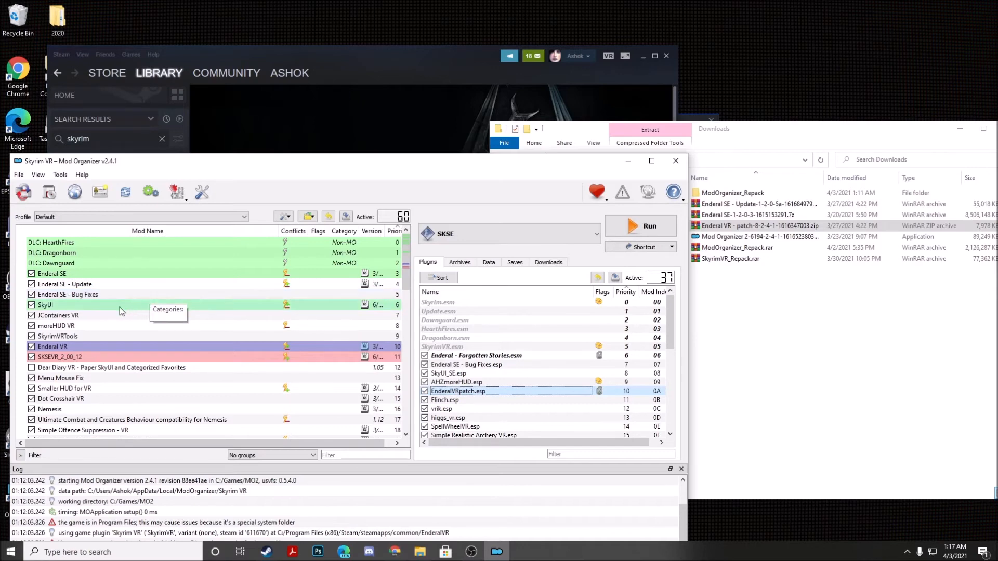
mouse_move(113, 321)
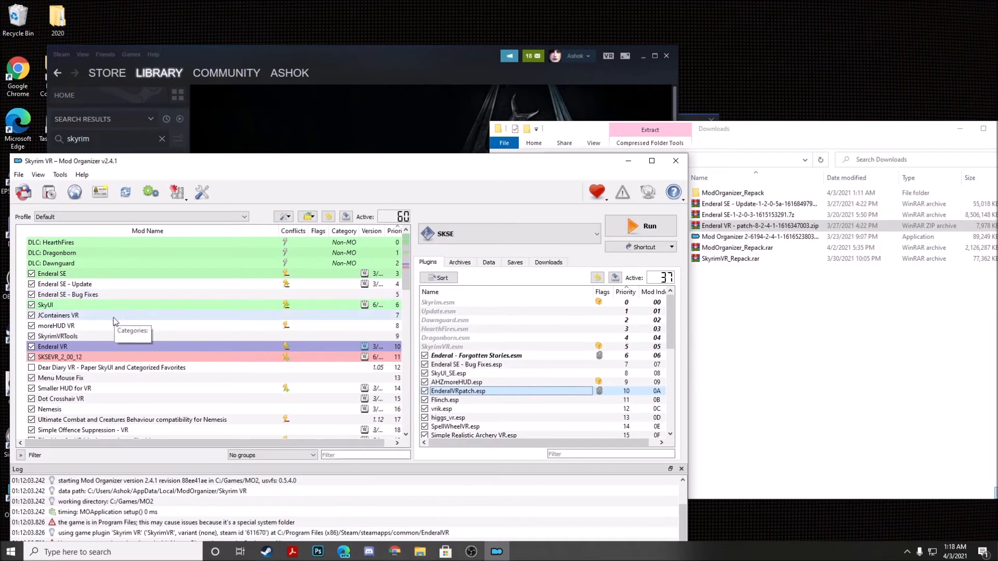
mouse_move(111, 344)
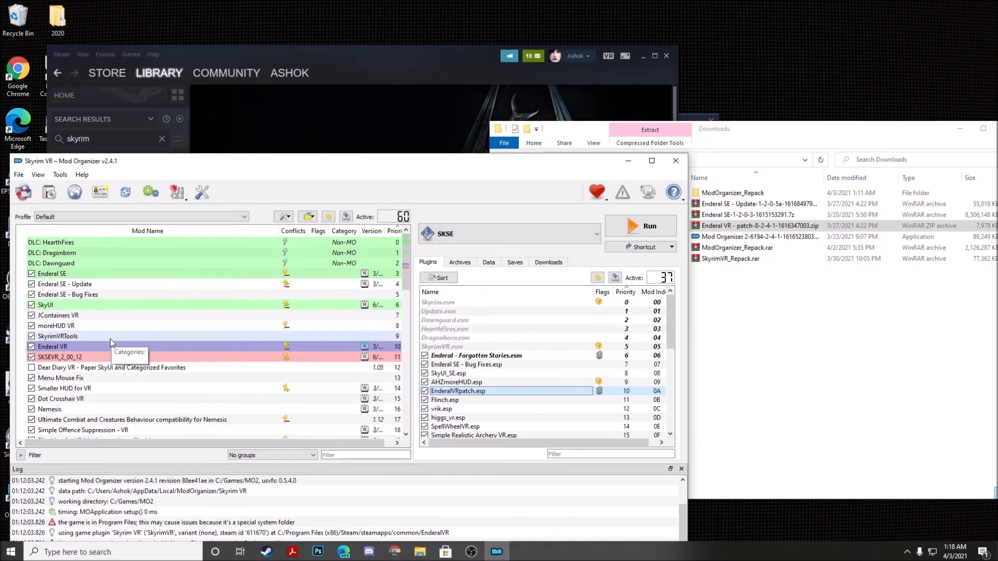
mouse_move(111, 350)
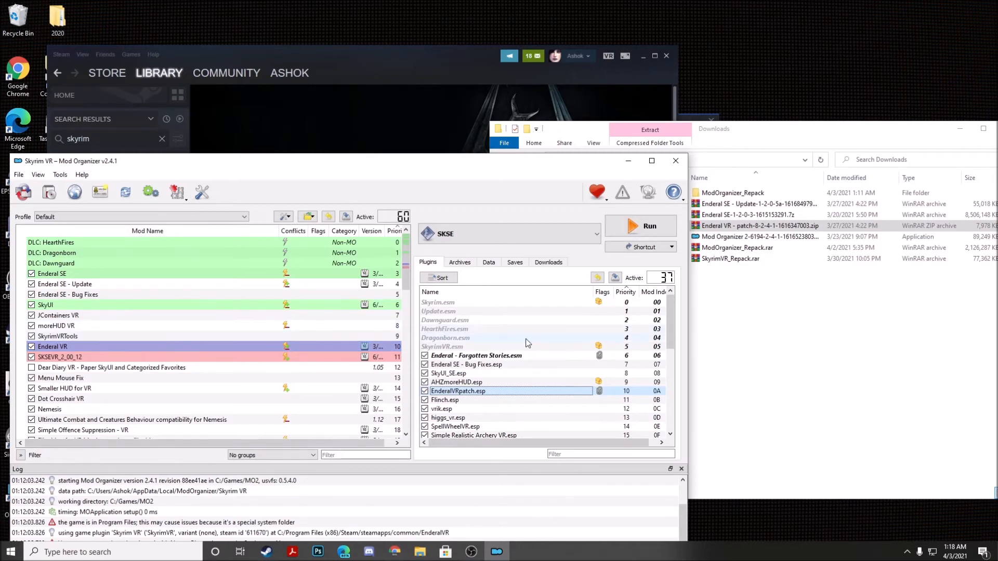
mouse_move(526, 360)
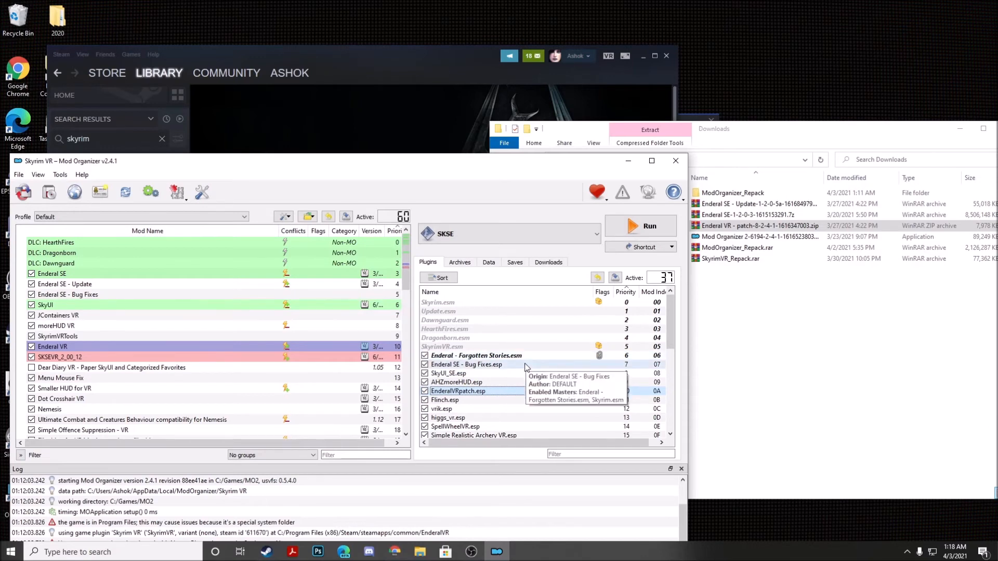
mouse_move(524, 378)
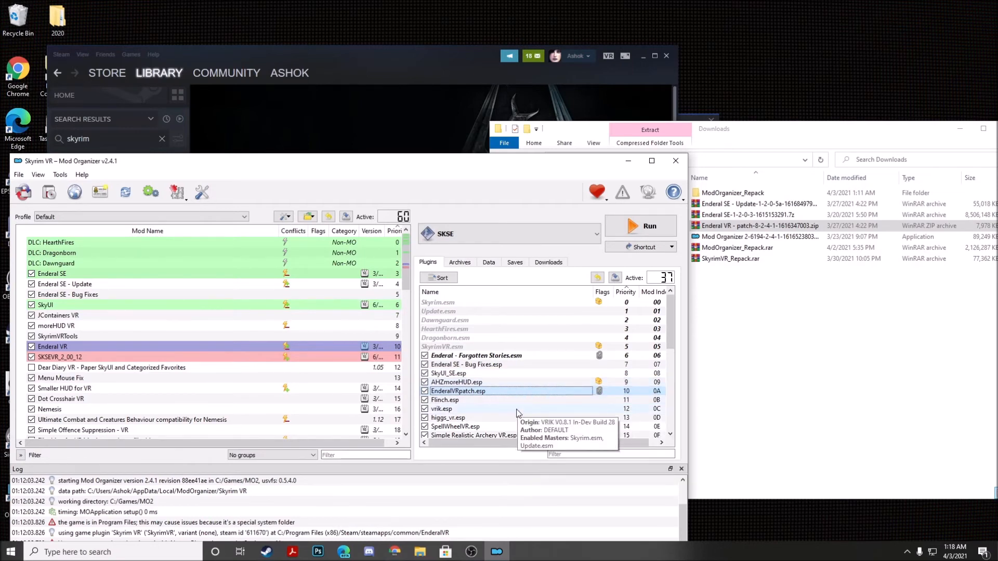
mouse_move(615, 356)
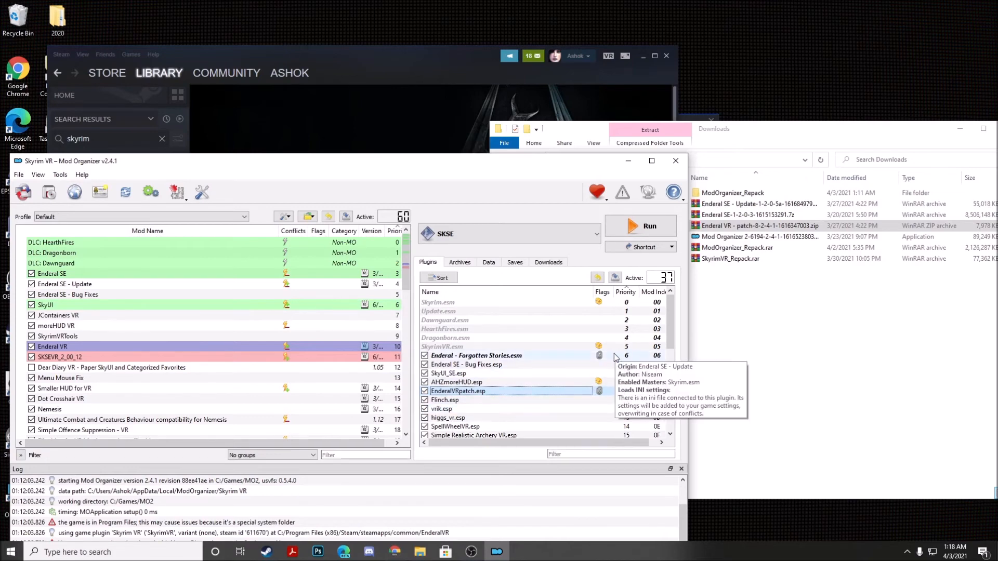
mouse_move(610, 327)
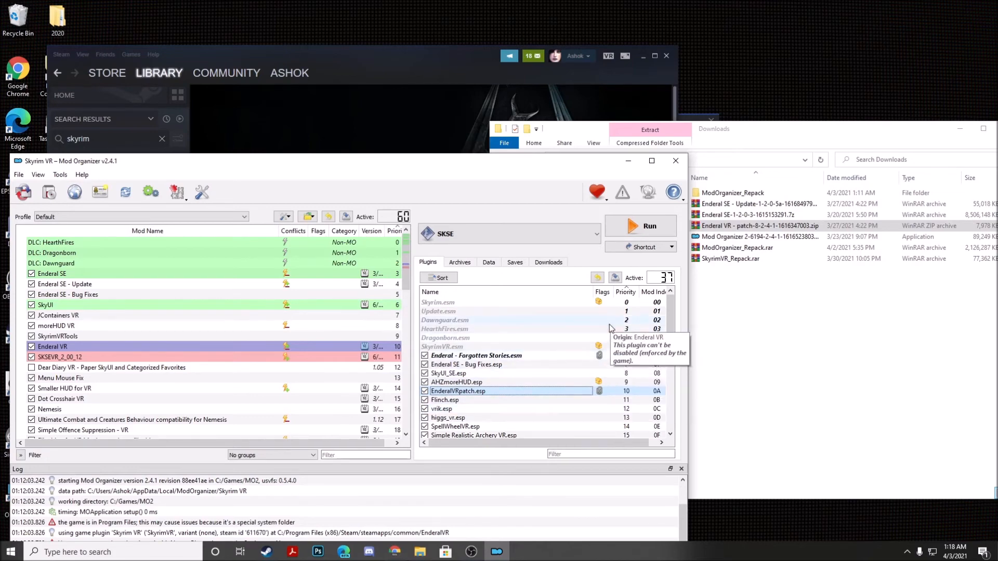
mouse_move(639, 330)
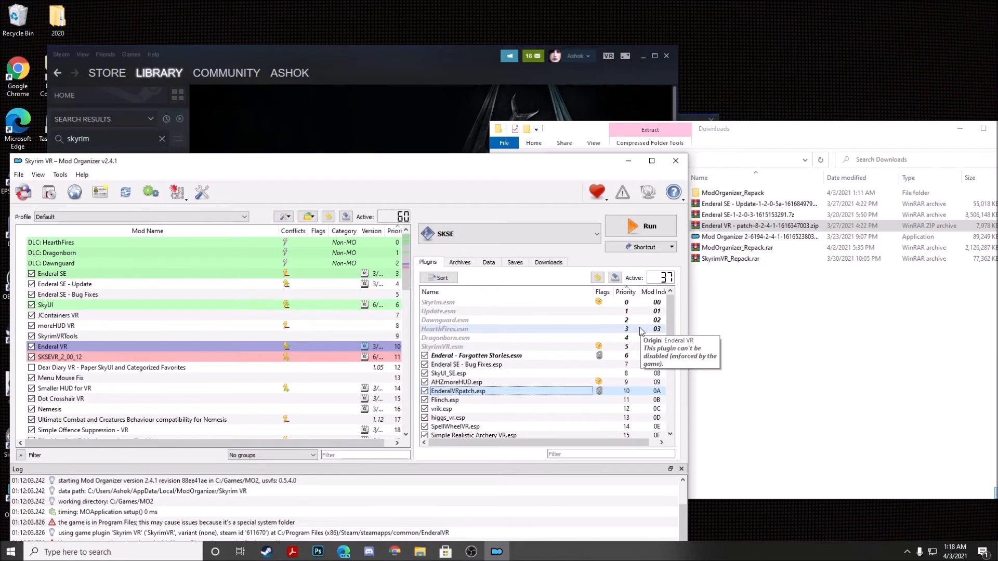
mouse_move(642, 226)
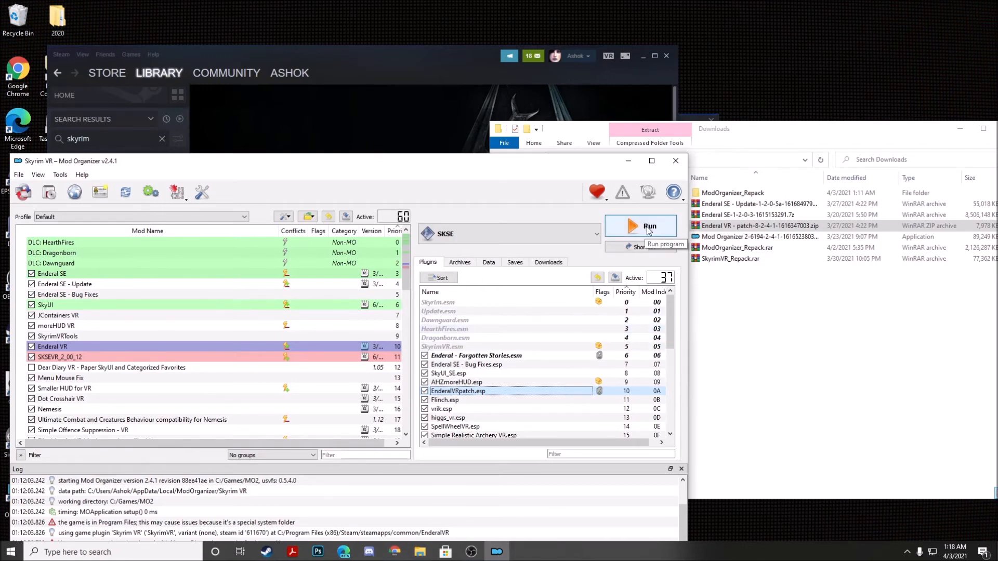
Run Skyrim VR through SKSE from Mod Organizer 2, locking the manager.
left_click(649, 226)
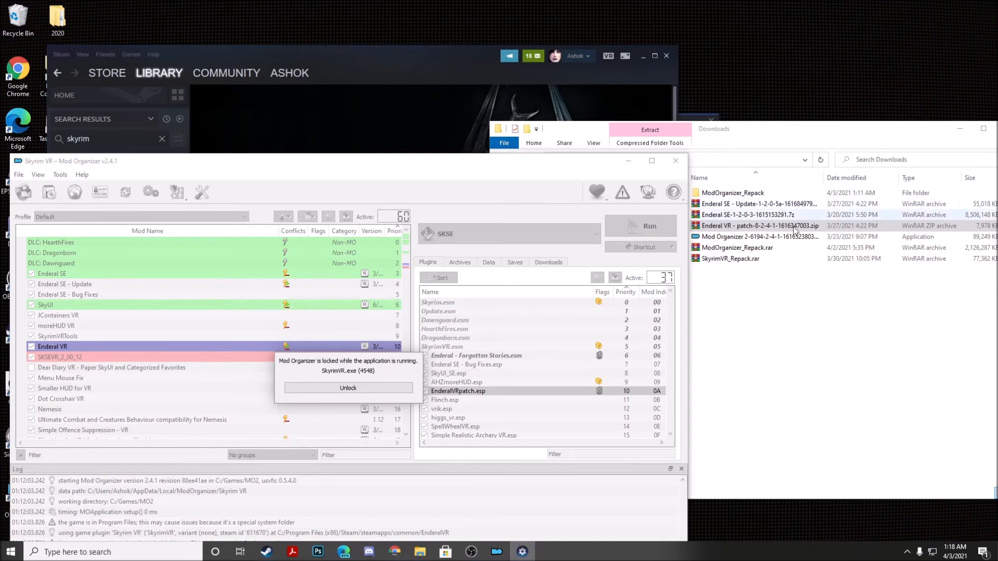
left_click(348, 388)
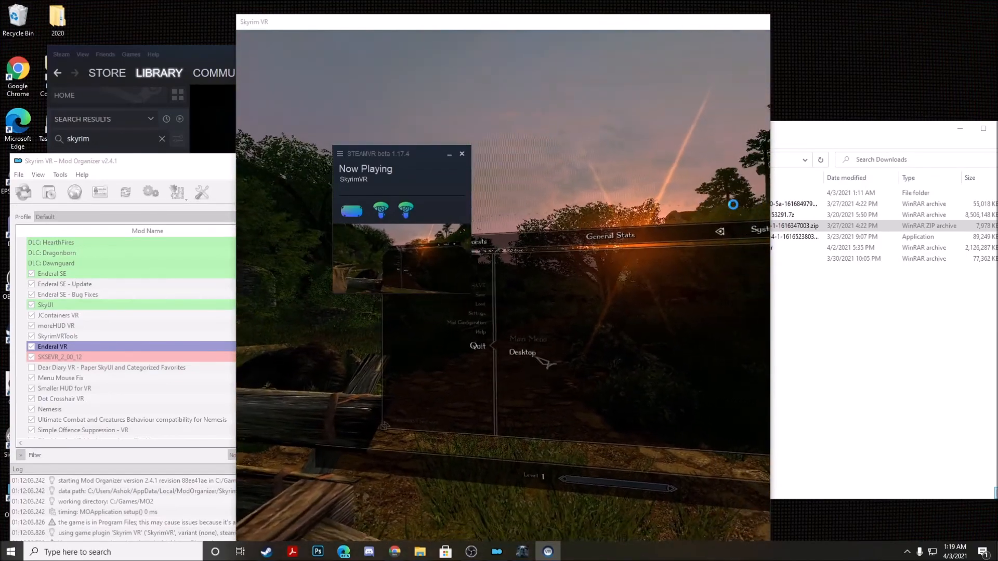
Quit Skyrim VR, unlock Mod Organizer, and run the game again.
left_click(522, 352)
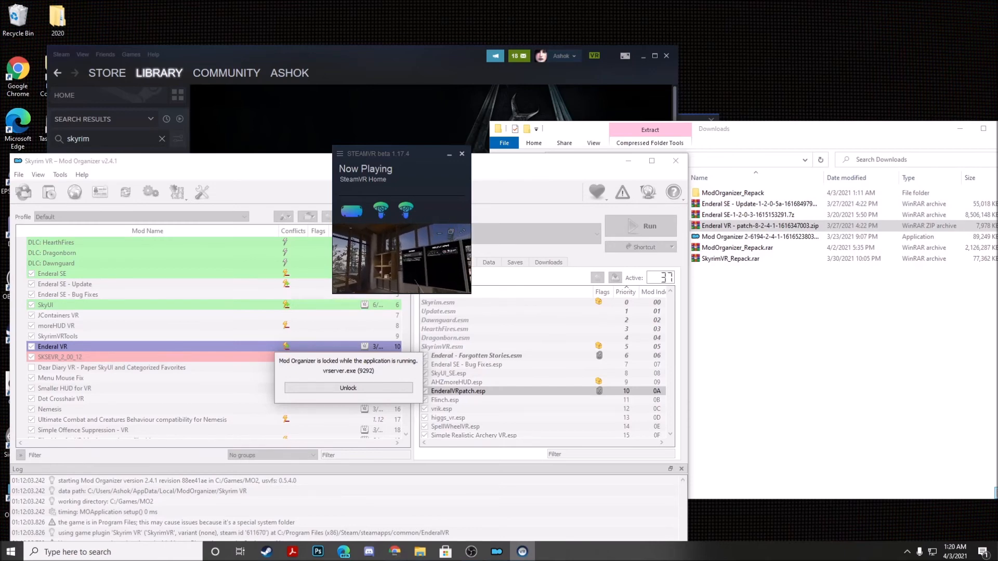
left_click(348, 388)
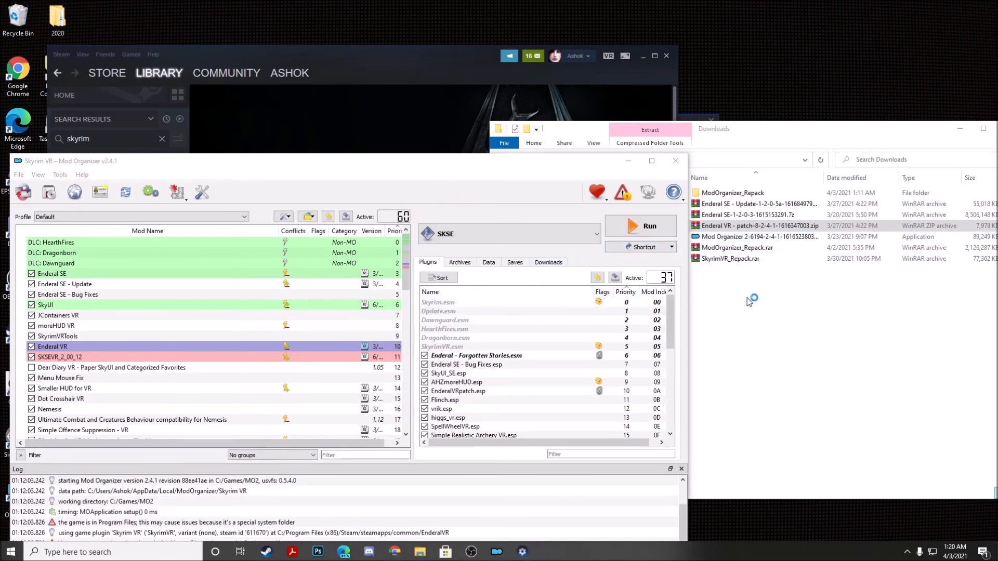
left_click(649, 226)
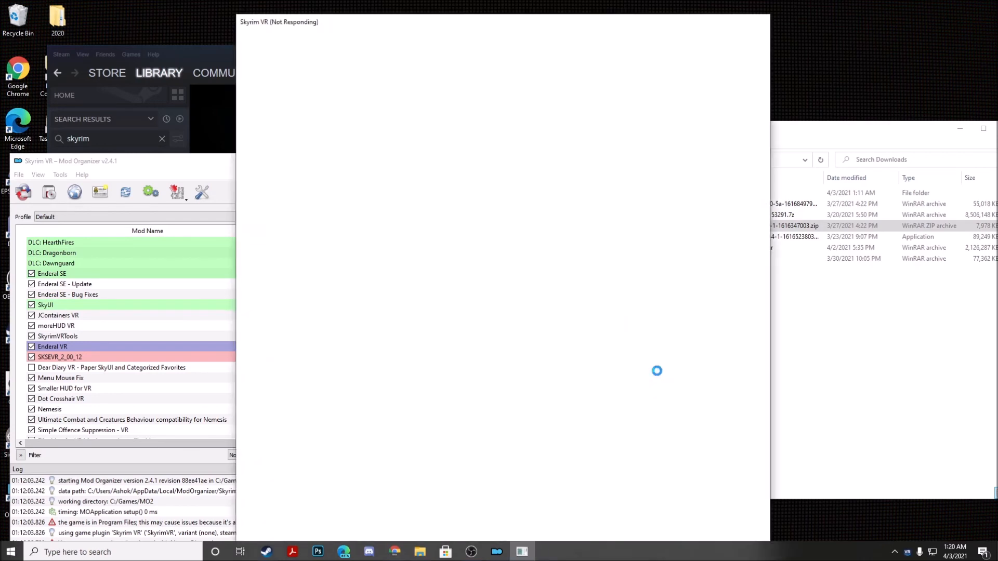